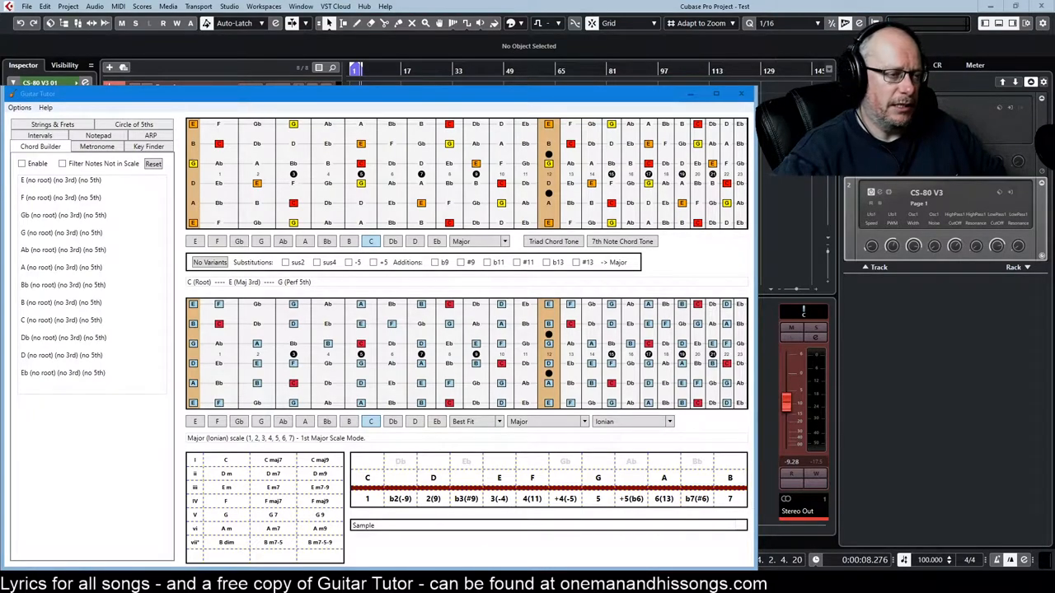
{"action": "mouse_move", "coordinate": [492, 148]}
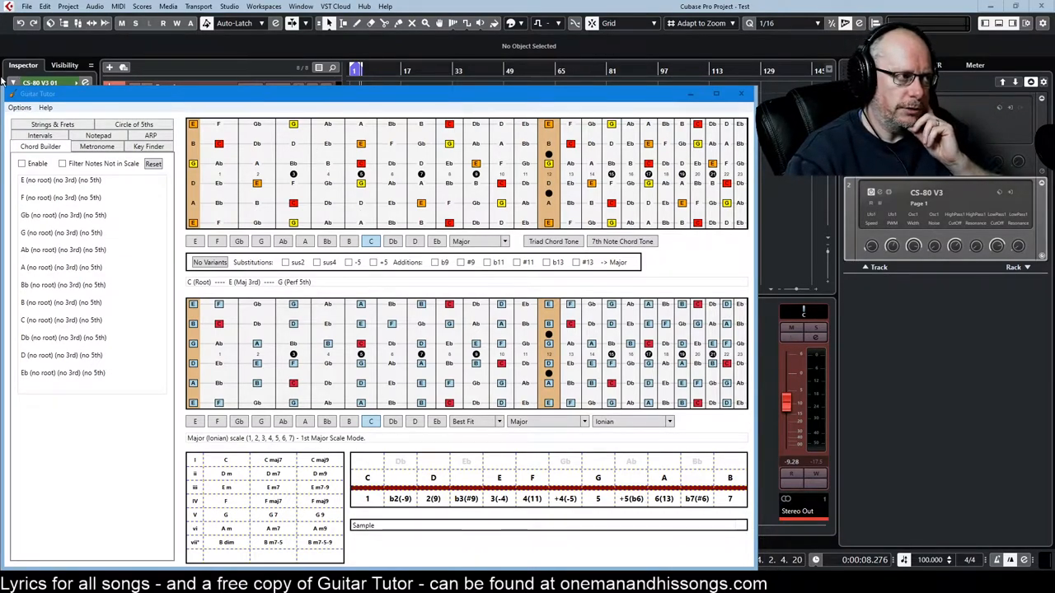
{"action": "mouse_move", "coordinate": [371, 482]}
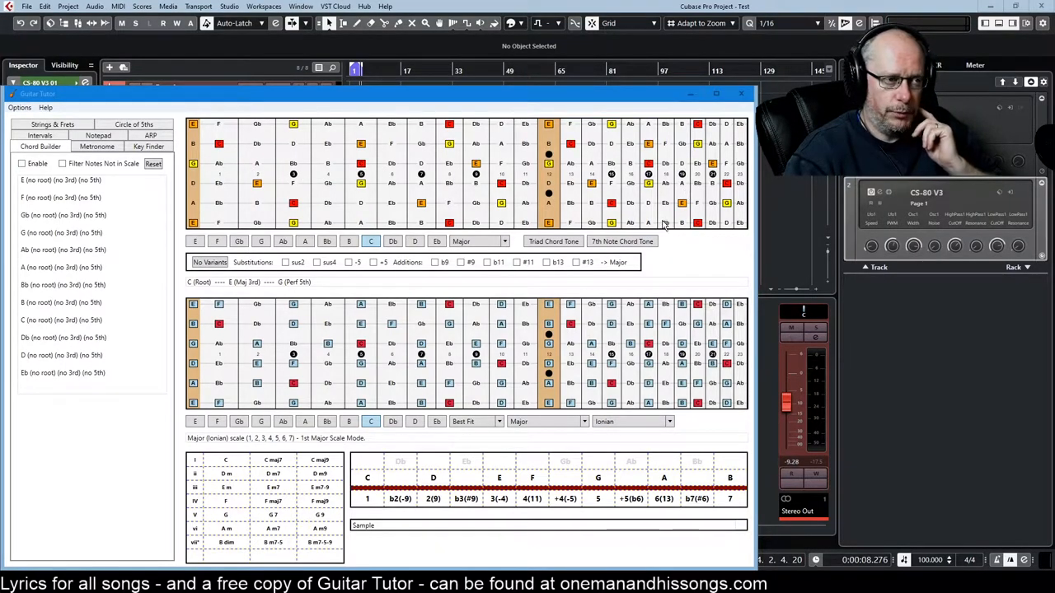
{"action": "mouse_move", "coordinate": [590, 206]}
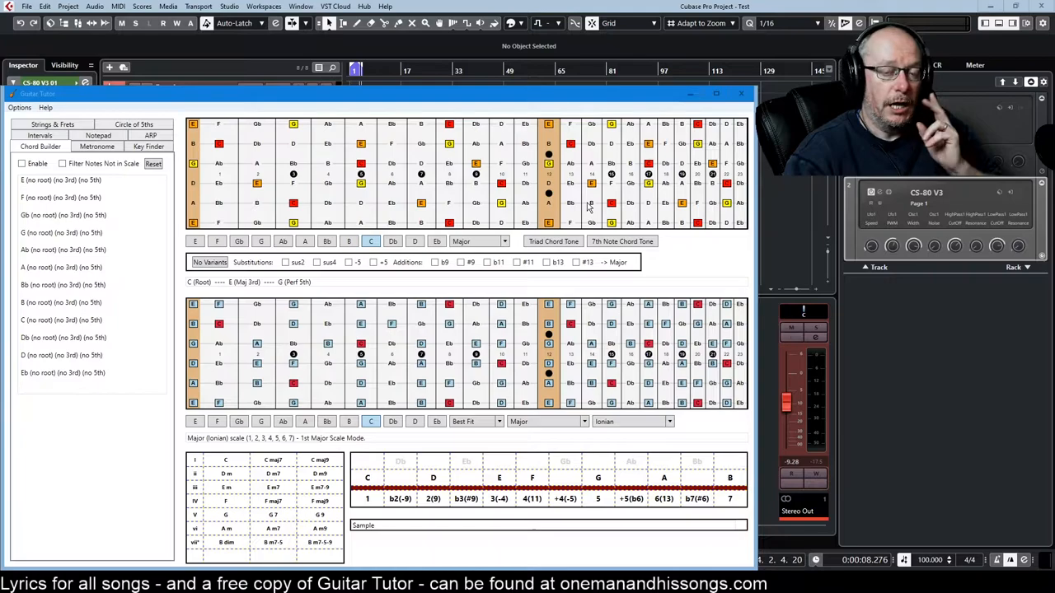
{"action": "mouse_move", "coordinate": [552, 193]}
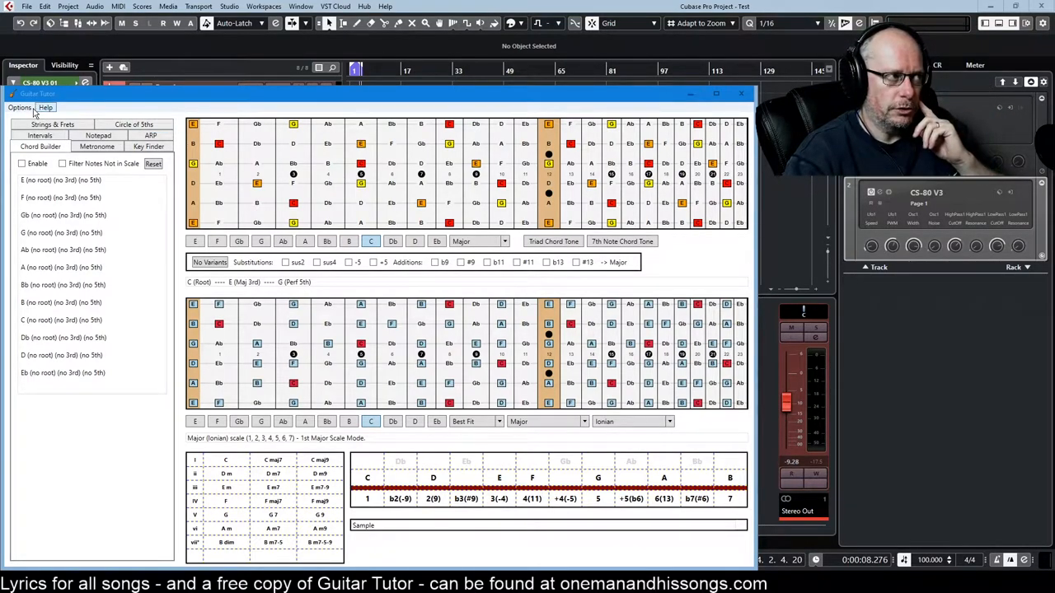
Set the upper-fretboard chord root to Db, after trying A, and scroll the chord-type list.
{"action": "left_click", "coordinate": [52, 124]}
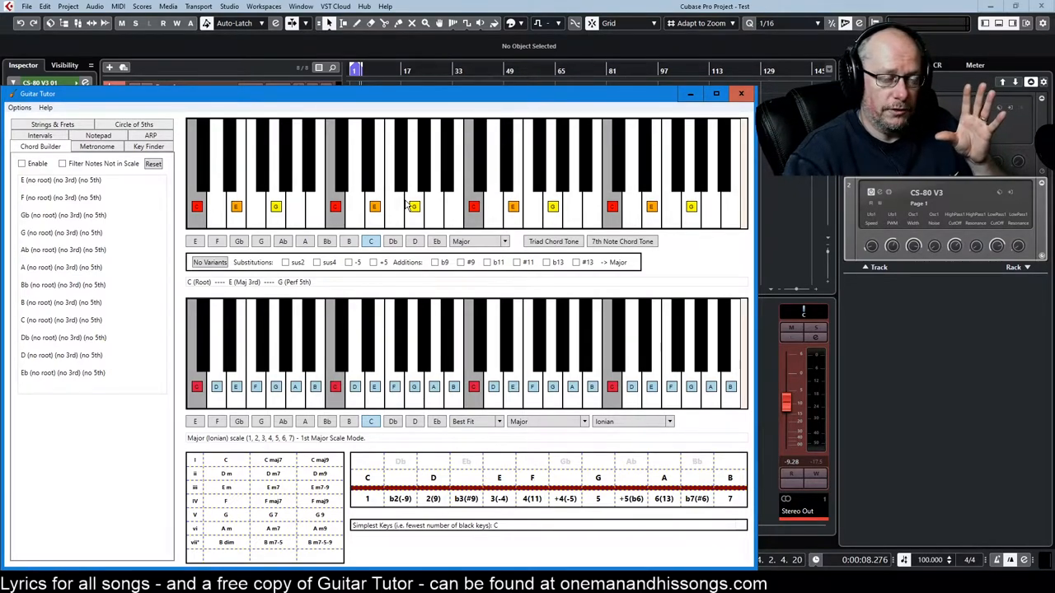
{"action": "mouse_move", "coordinate": [357, 175]}
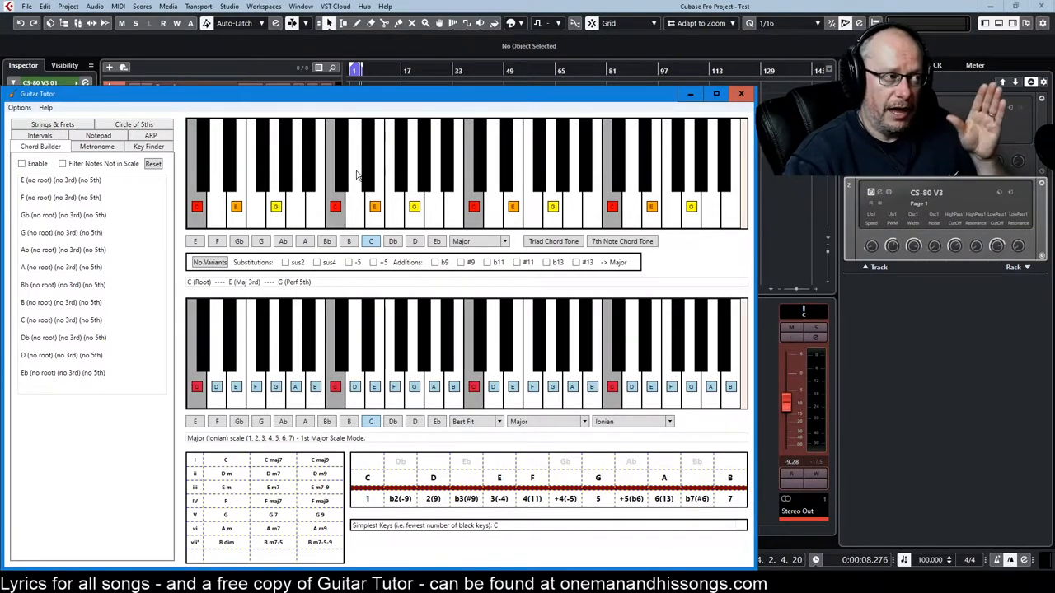
{"action": "mouse_move", "coordinate": [283, 162]}
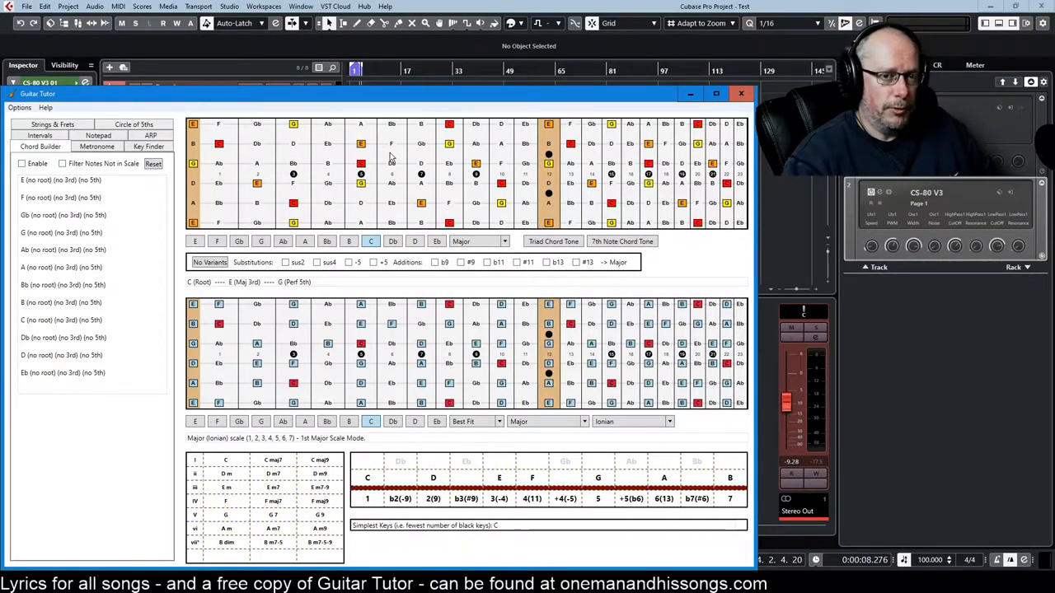
{"action": "mouse_move", "coordinate": [173, 307]}
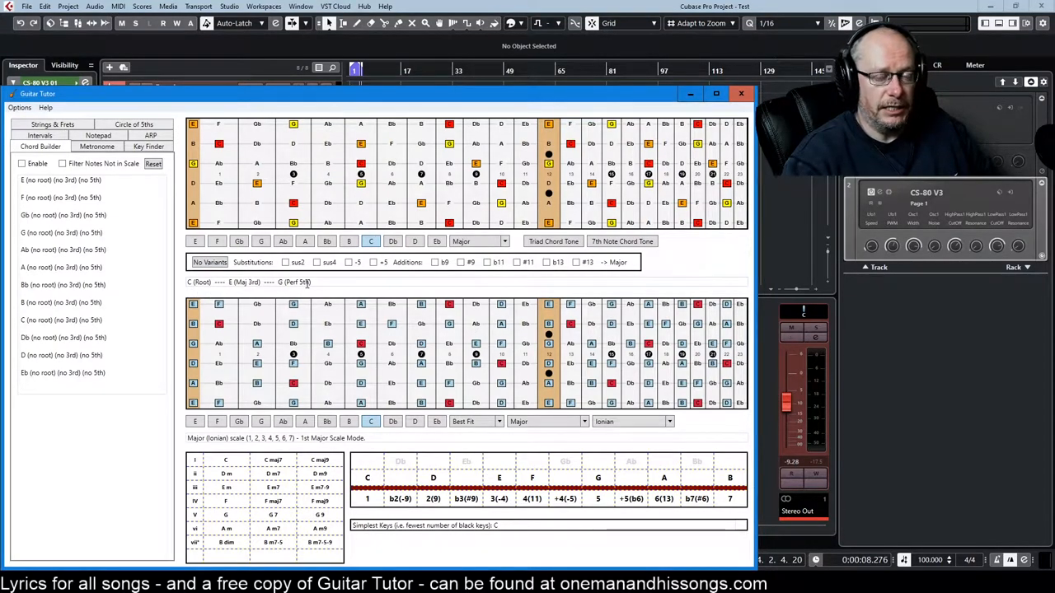
{"action": "mouse_move", "coordinate": [305, 293]}
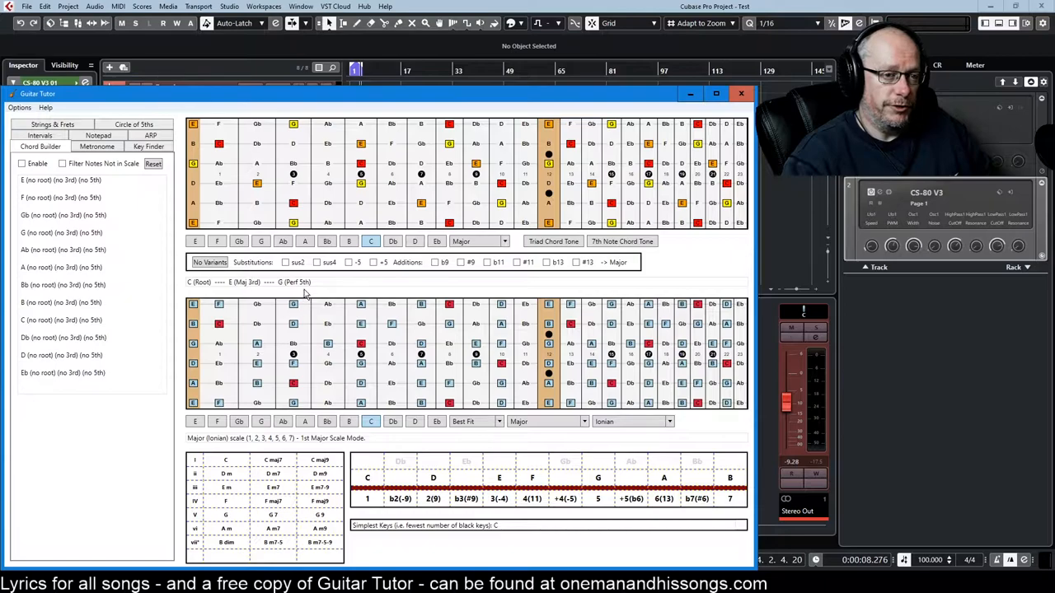
{"action": "mouse_move", "coordinate": [349, 106]}
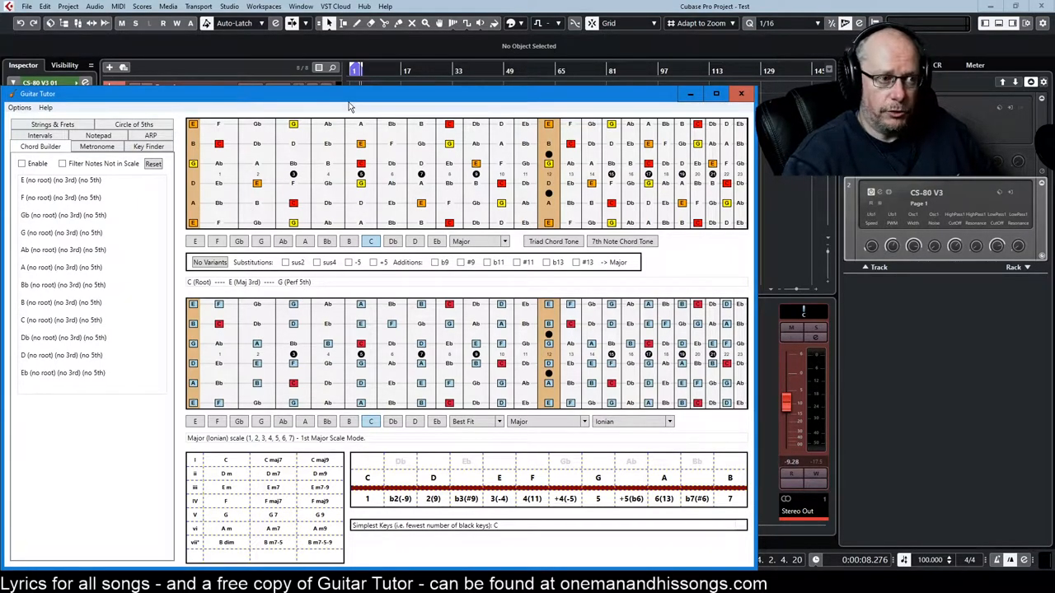
{"action": "left_click", "coordinate": [305, 240]}
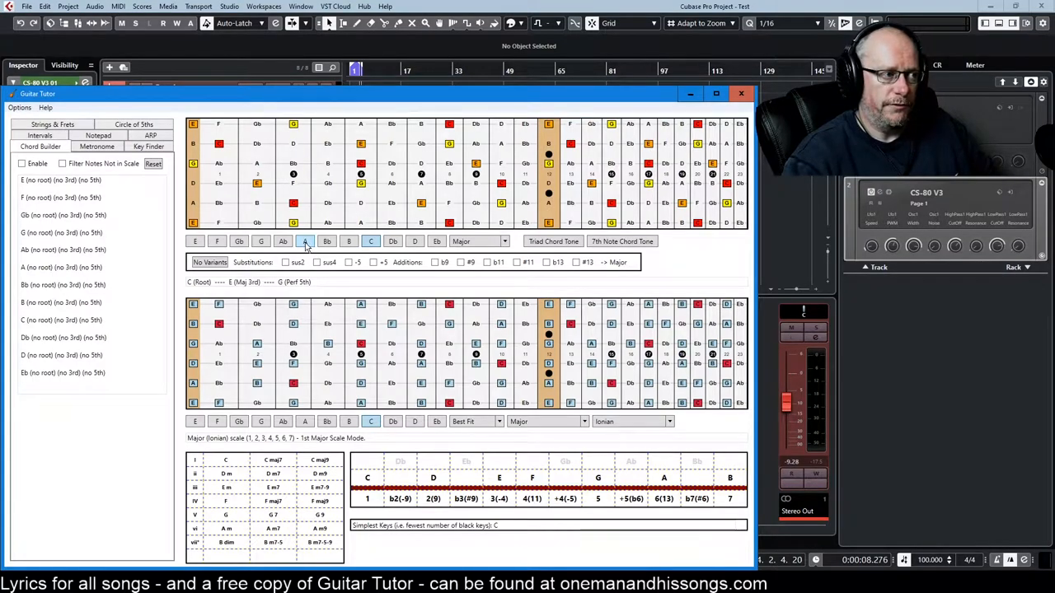
{"action": "left_click", "coordinate": [305, 240]}
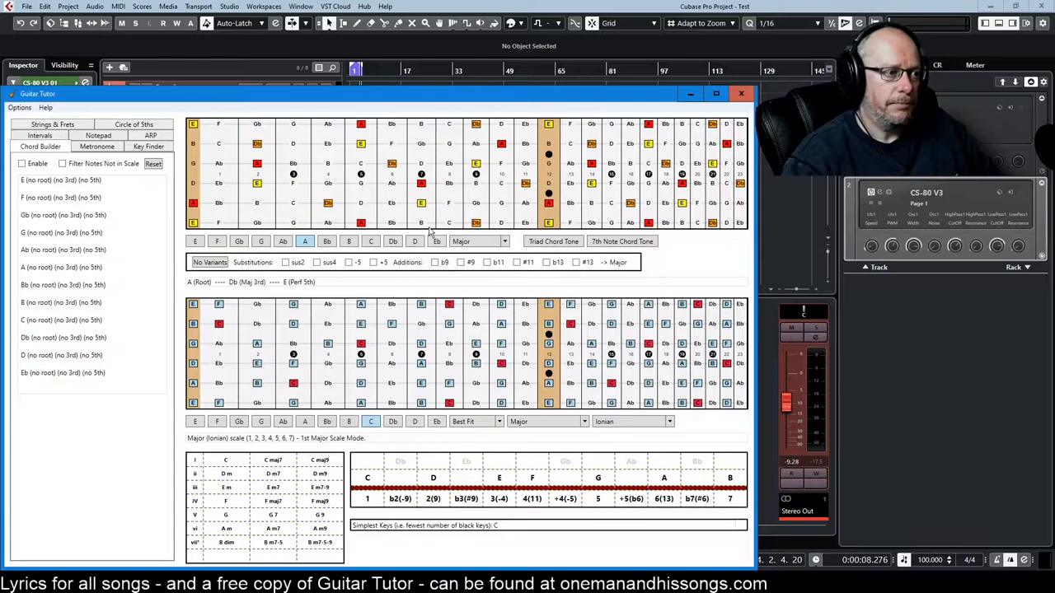
{"action": "left_click", "coordinate": [478, 241]}
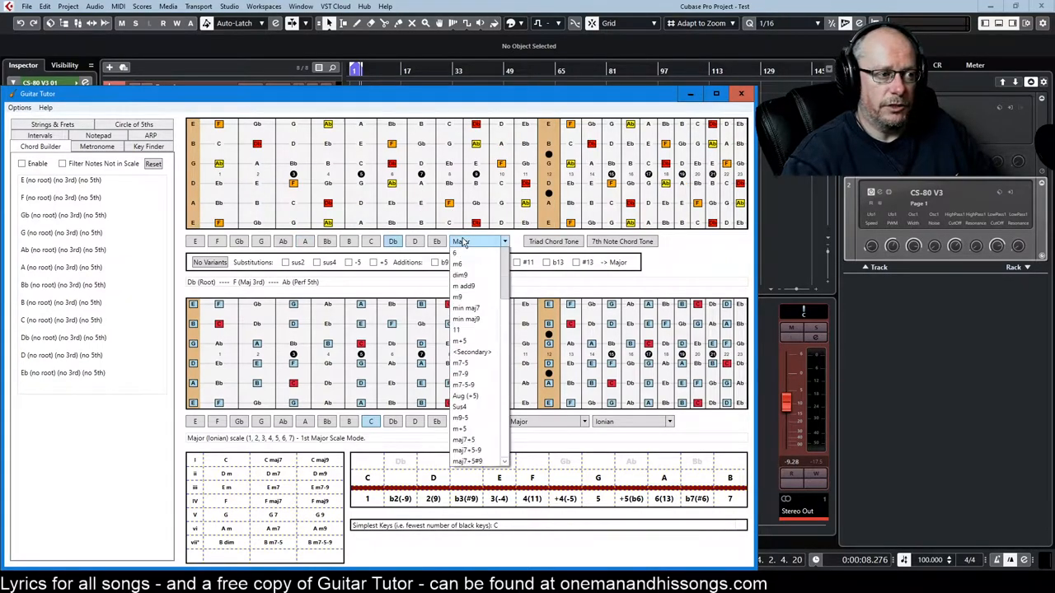
{"action": "scroll", "scroll_direction": "down", "scroll_amount": 3}
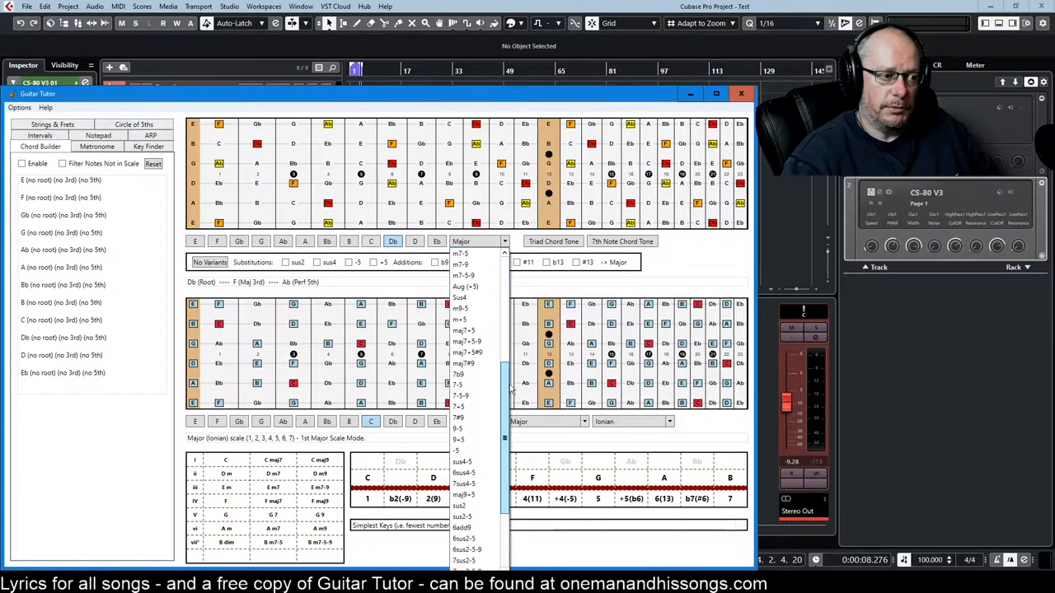
{"action": "scroll", "scroll_direction": "up", "scroll_amount": 3}
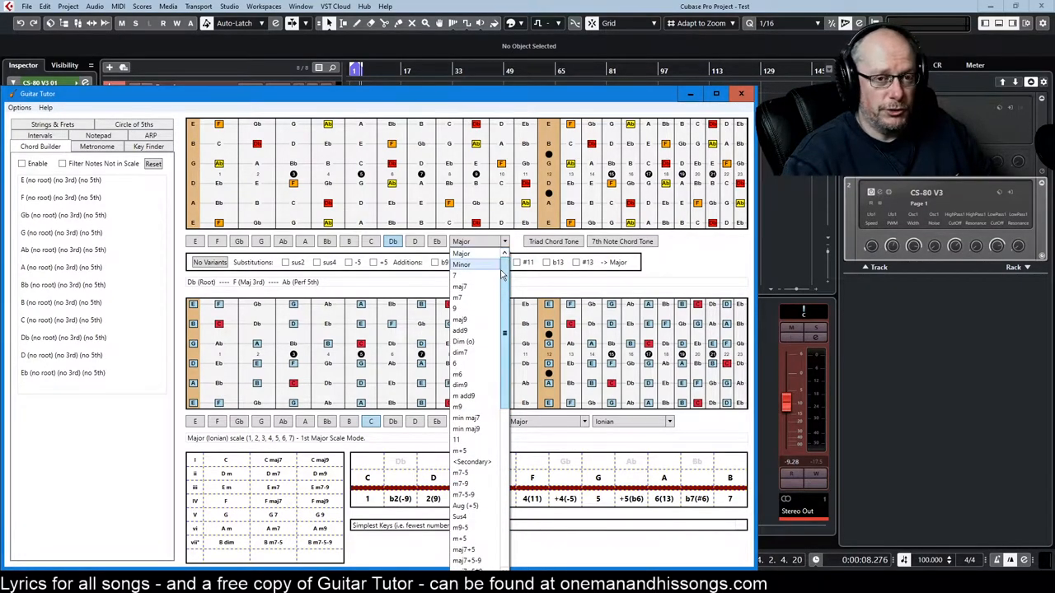
{"action": "mouse_move", "coordinate": [464, 320]}
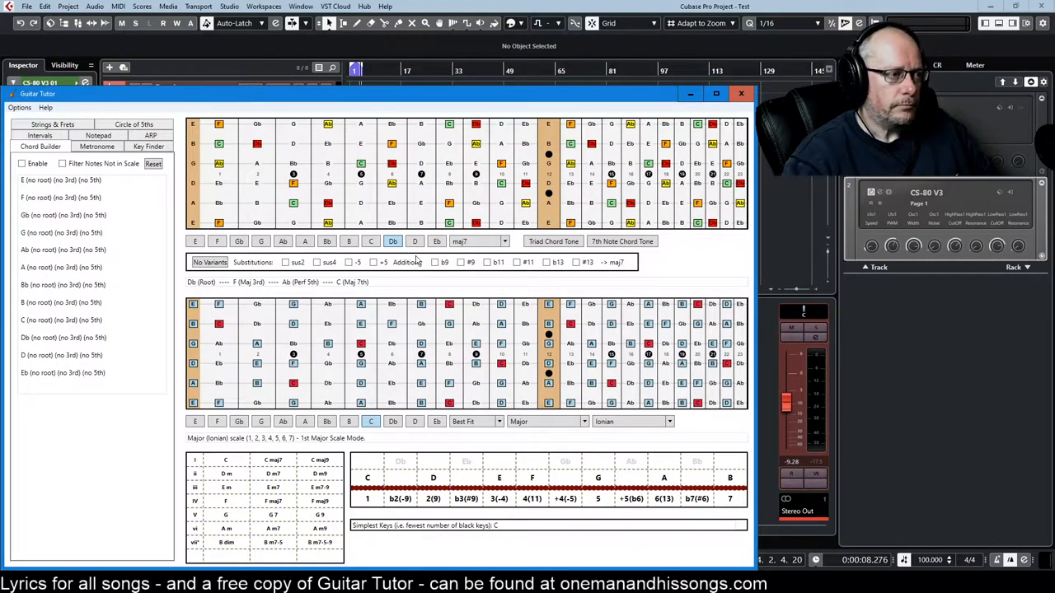
{"action": "mouse_move", "coordinate": [490, 209]}
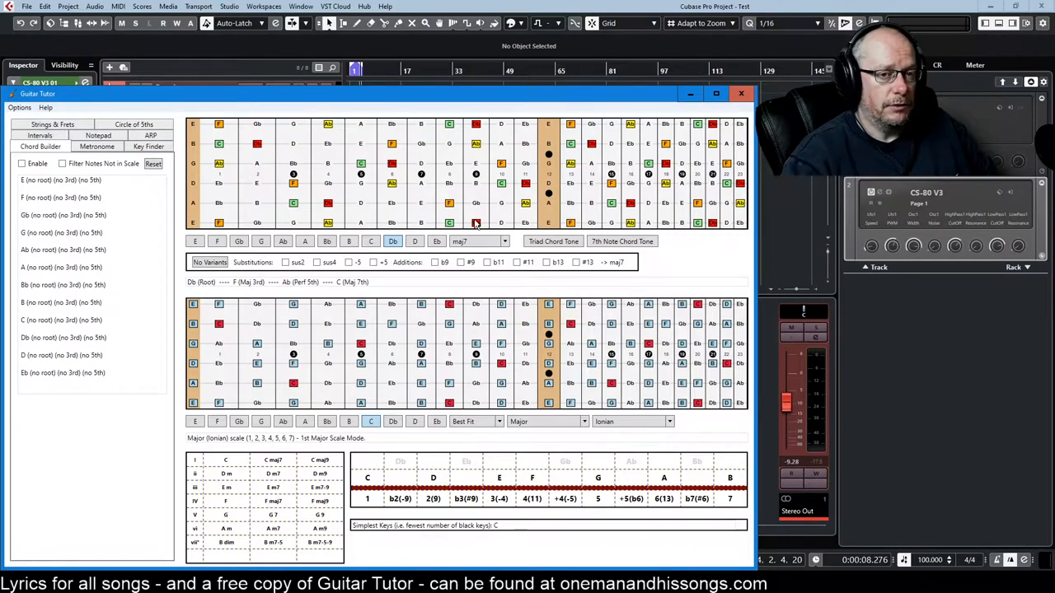
{"action": "mouse_move", "coordinate": [242, 295]}
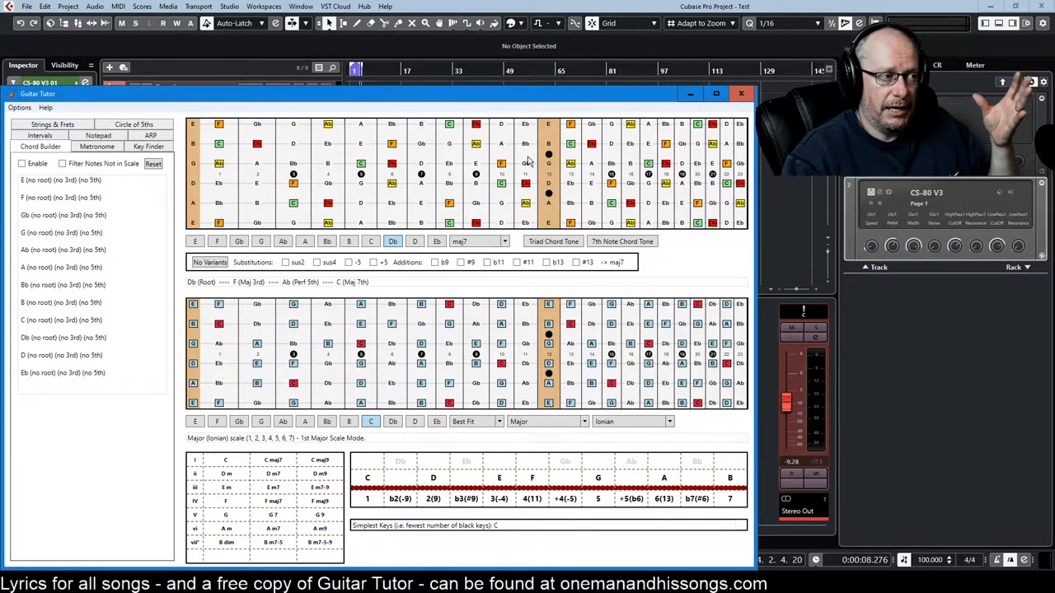
{"action": "left_click", "coordinate": [196, 242]}
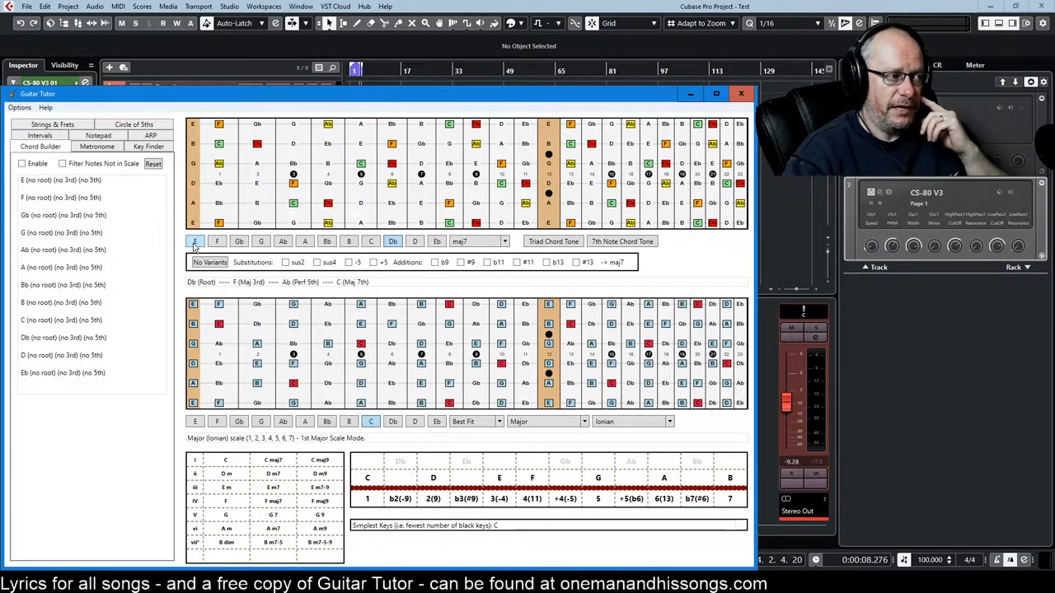
{"action": "left_click", "coordinate": [478, 241]}
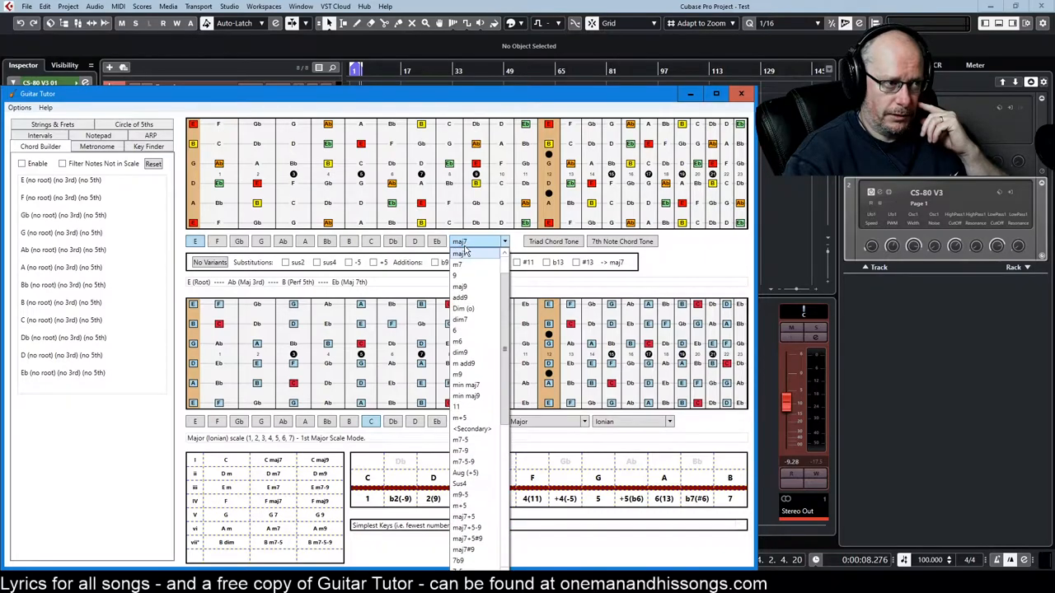
{"action": "left_click", "coordinate": [459, 253]}
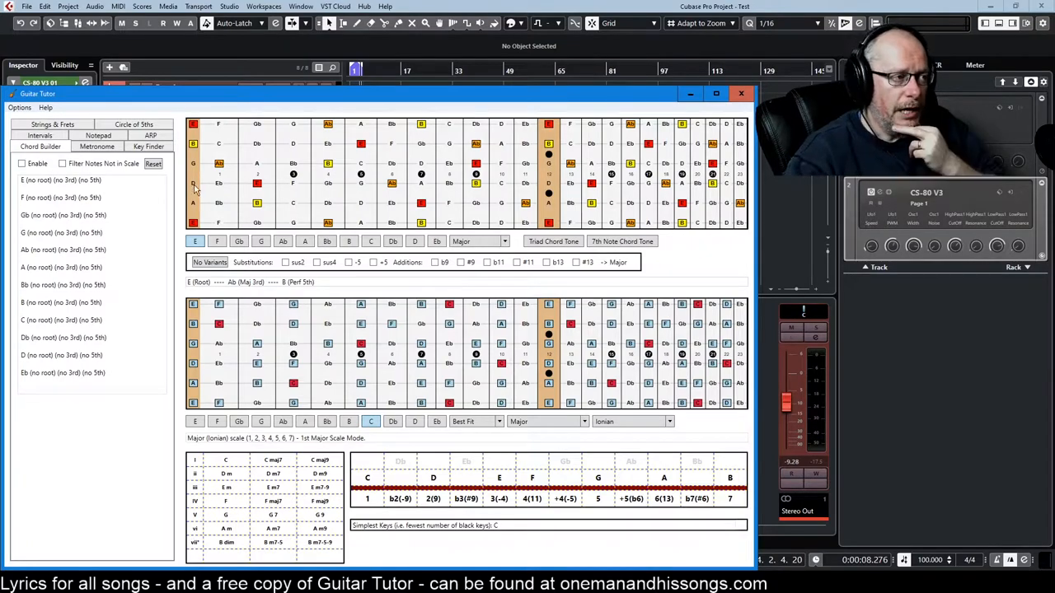
{"action": "mouse_move", "coordinate": [206, 140]}
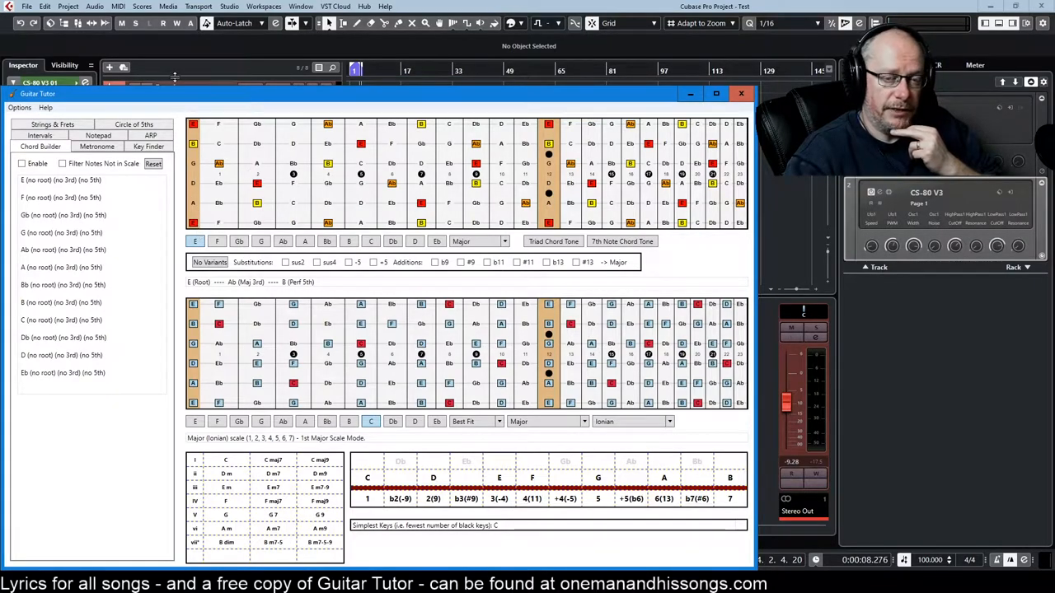
{"action": "mouse_move", "coordinate": [204, 60]}
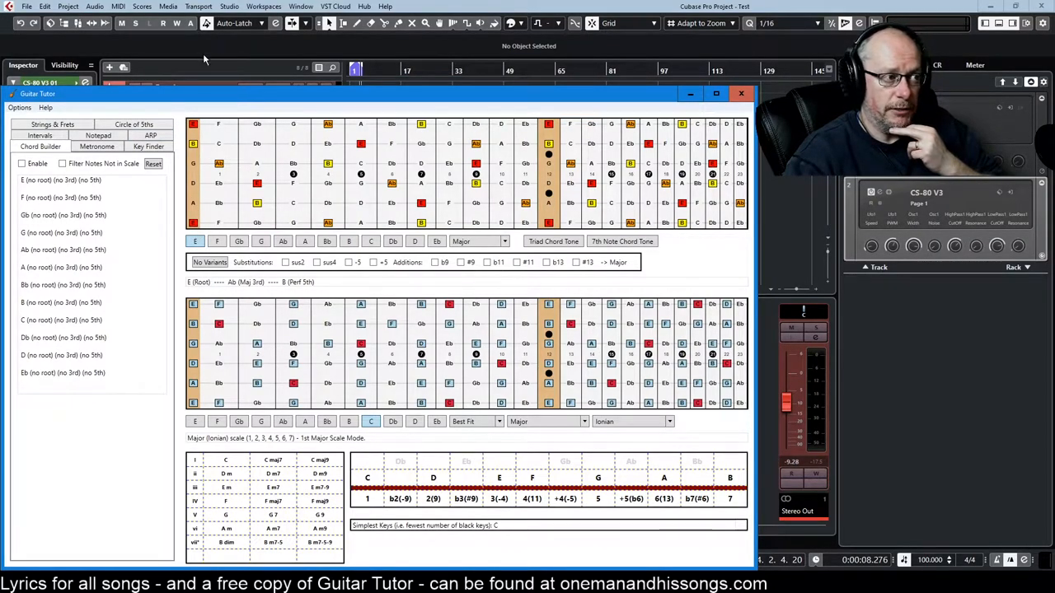
{"action": "mouse_move", "coordinate": [426, 114]}
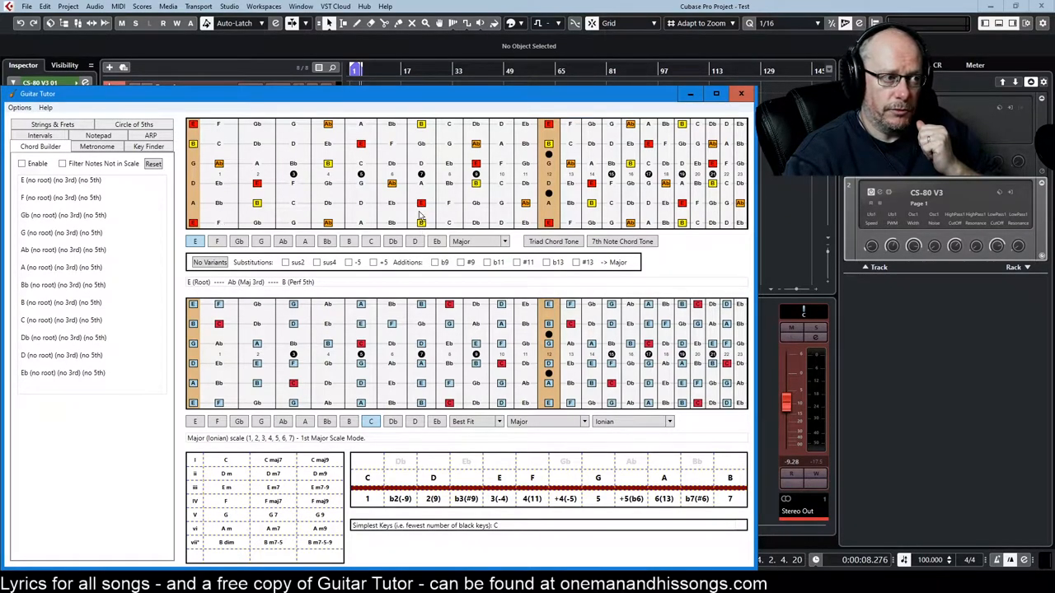
{"action": "mouse_move", "coordinate": [417, 94]}
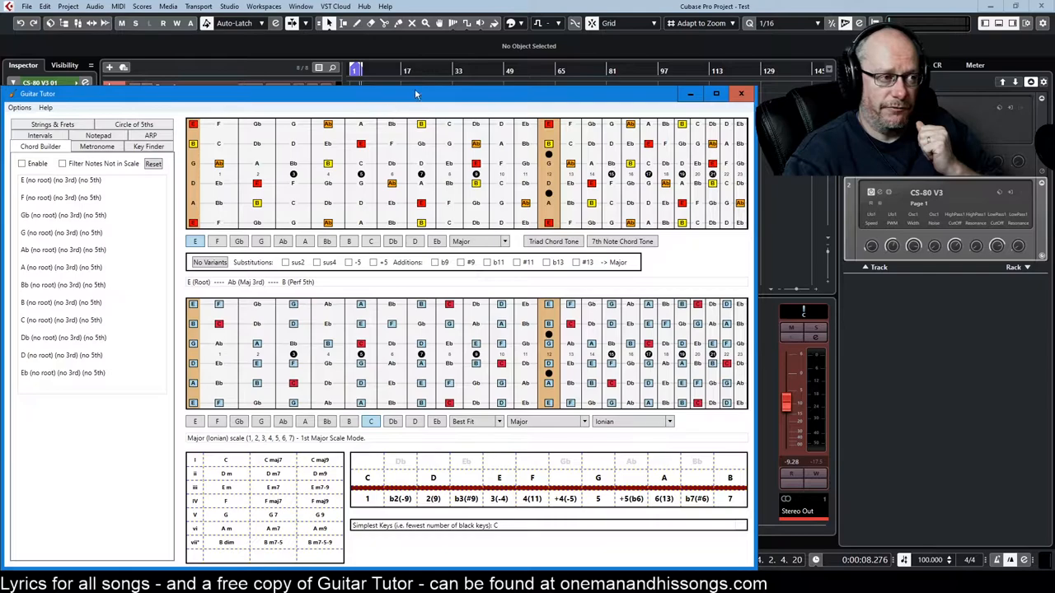
{"action": "mouse_move", "coordinate": [484, 149]}
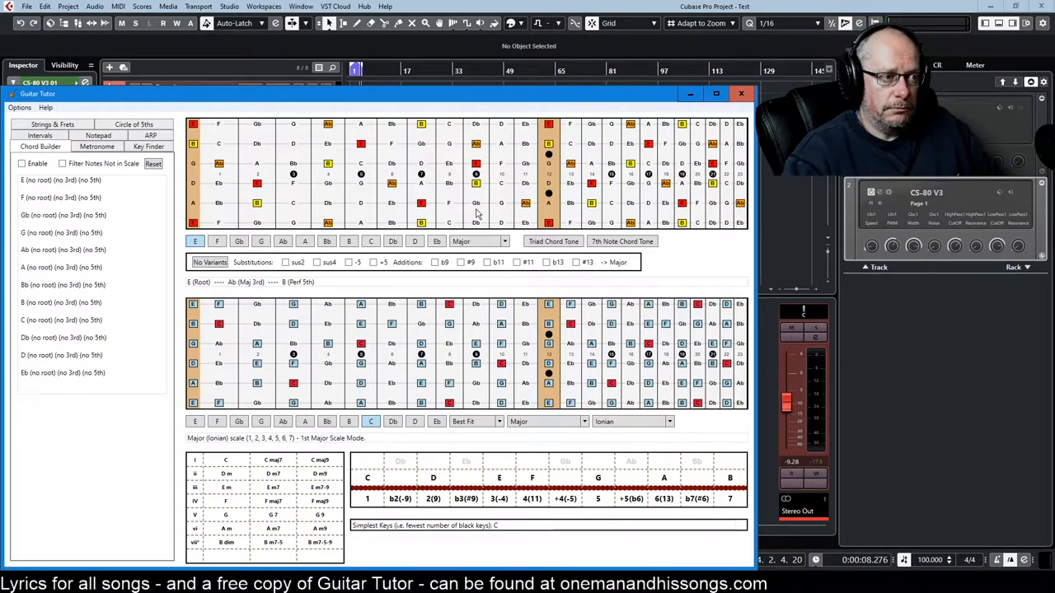
{"action": "mouse_move", "coordinate": [408, 185]}
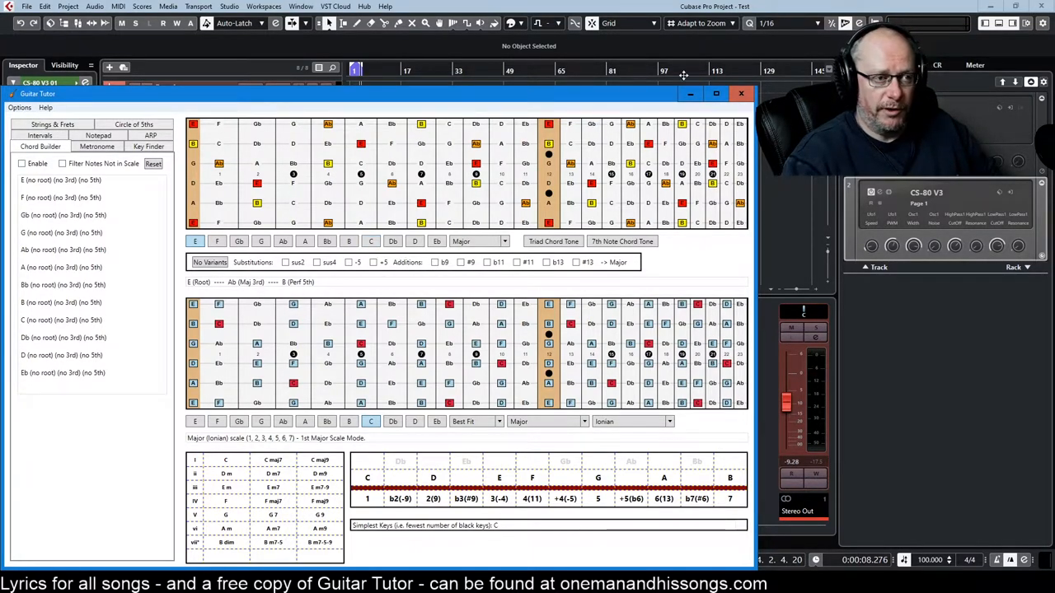
{"action": "mouse_move", "coordinate": [668, 185]}
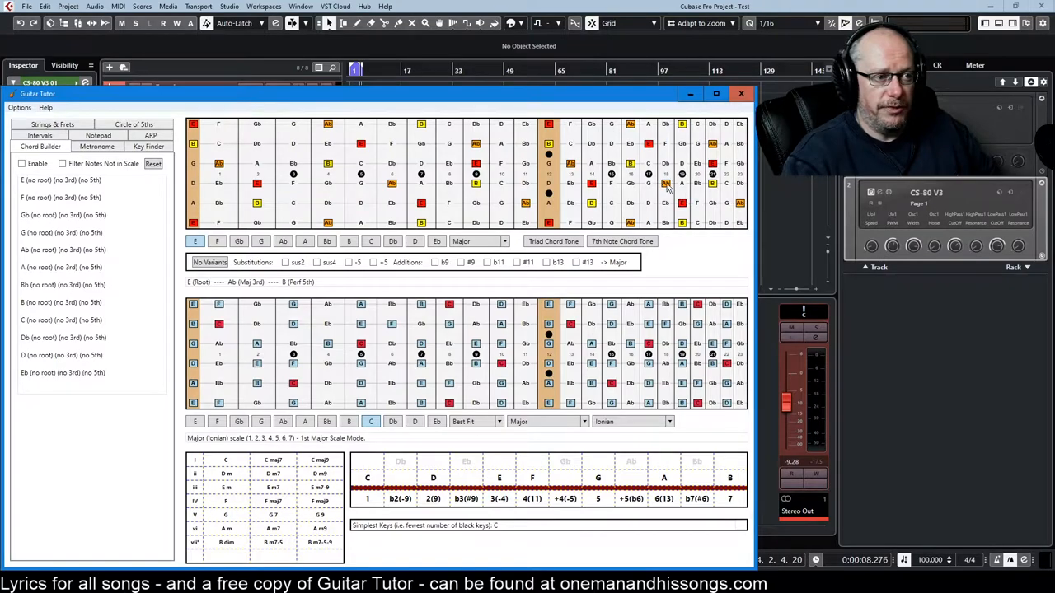
{"action": "mouse_move", "coordinate": [663, 144]}
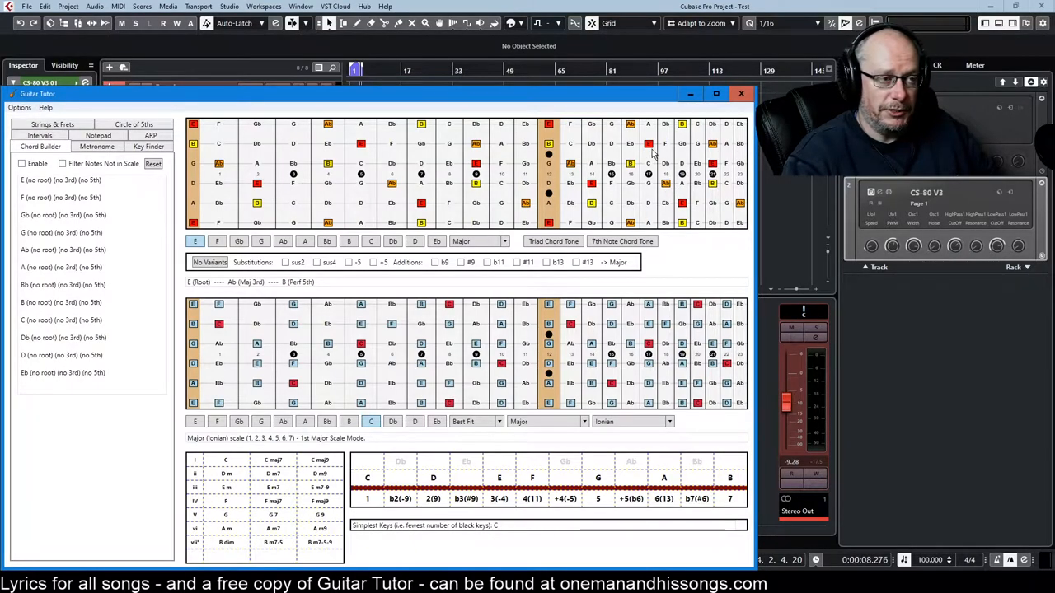
{"action": "mouse_move", "coordinate": [500, 159]}
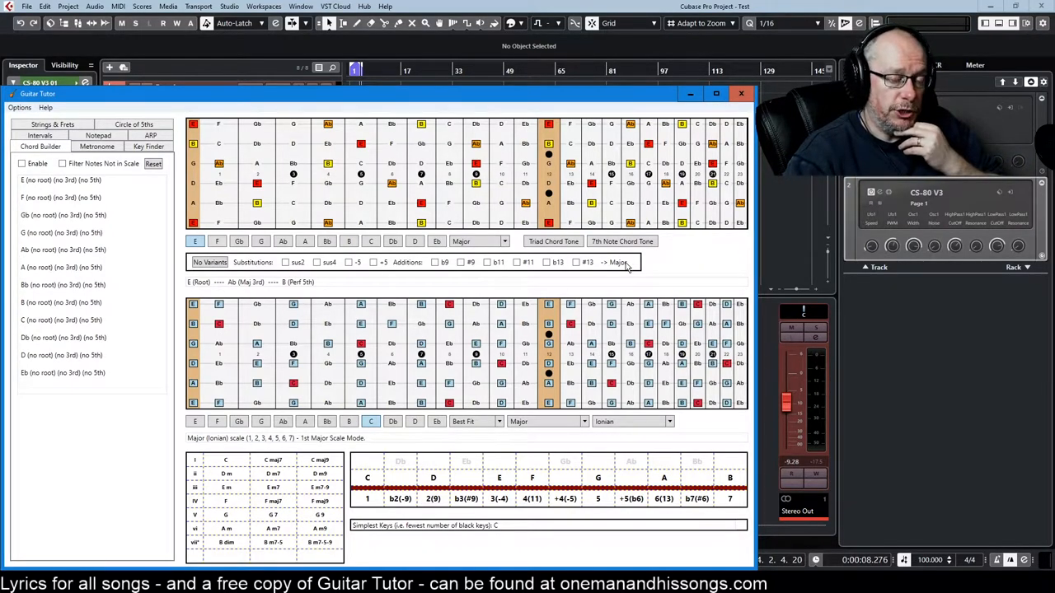
Add sus4 and the b13 addition to make the chord E Major sus4 b13 (E, A, B, C).
{"action": "left_click", "coordinate": [209, 262]}
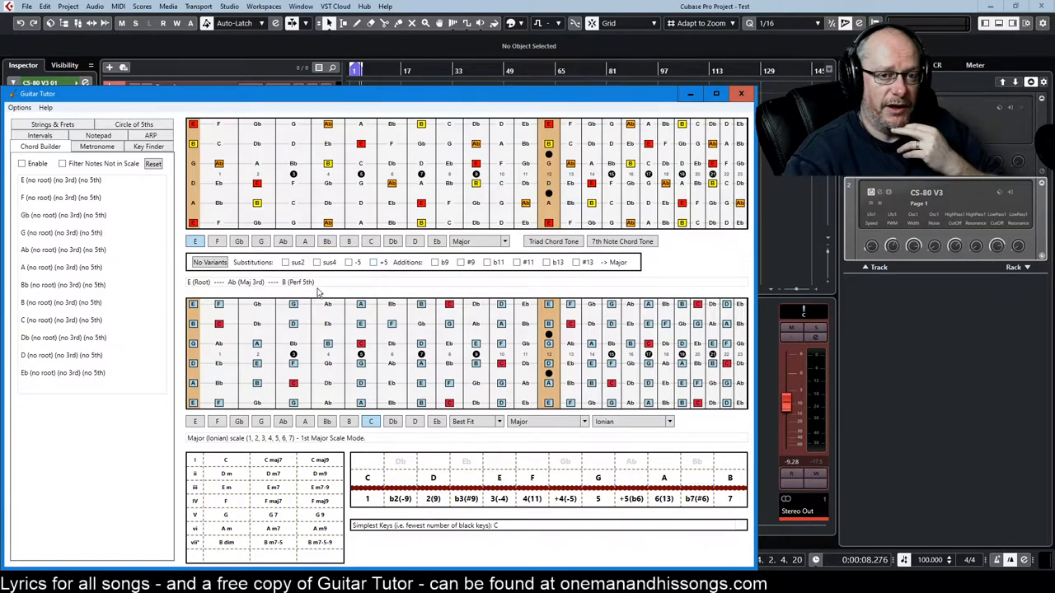
{"action": "left_click", "coordinate": [315, 262]}
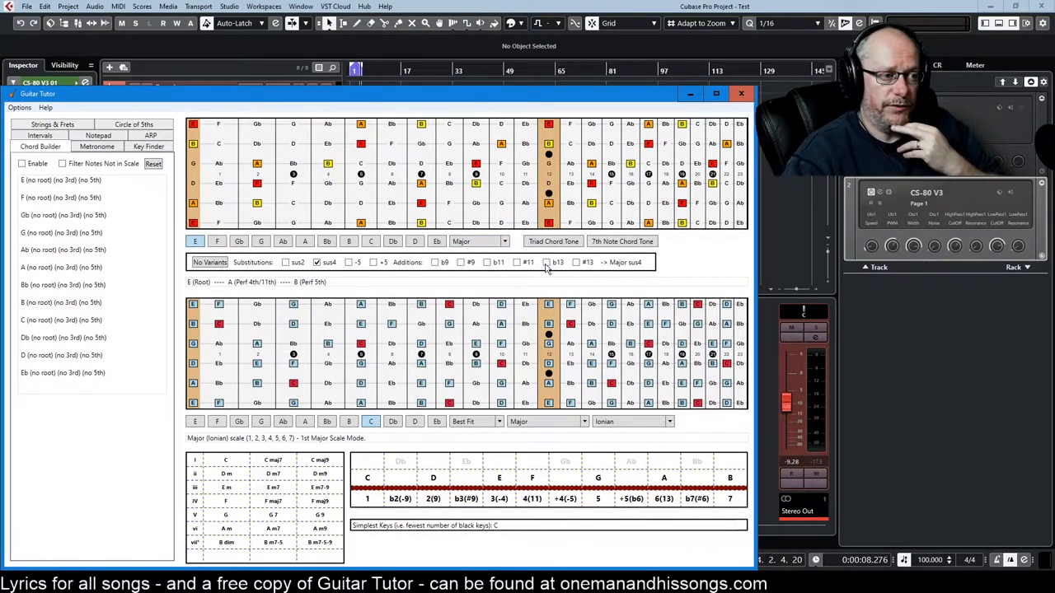
{"action": "left_click", "coordinate": [547, 262]}
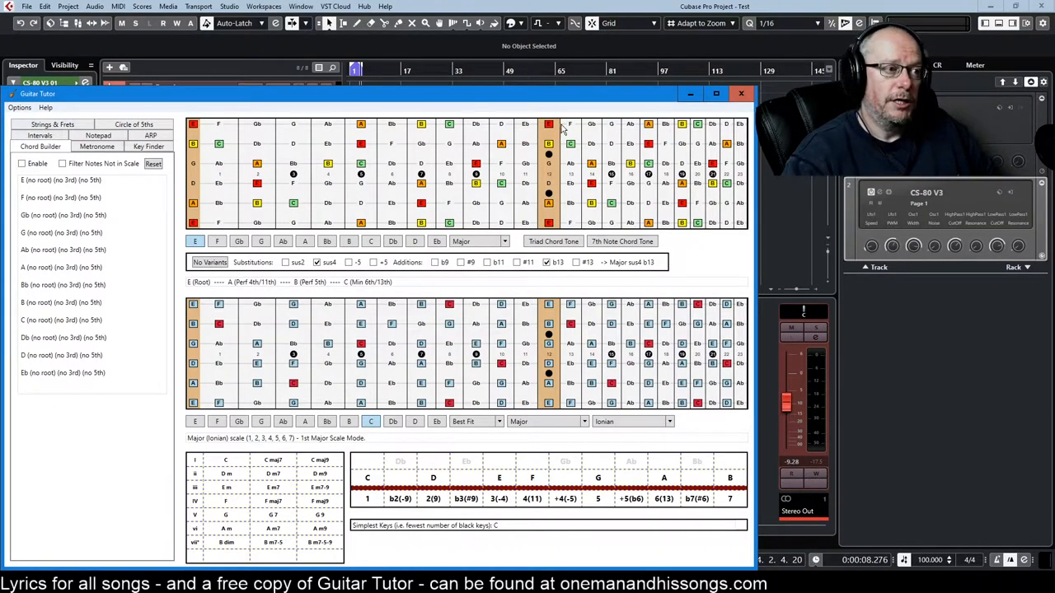
{"action": "mouse_move", "coordinate": [227, 162]}
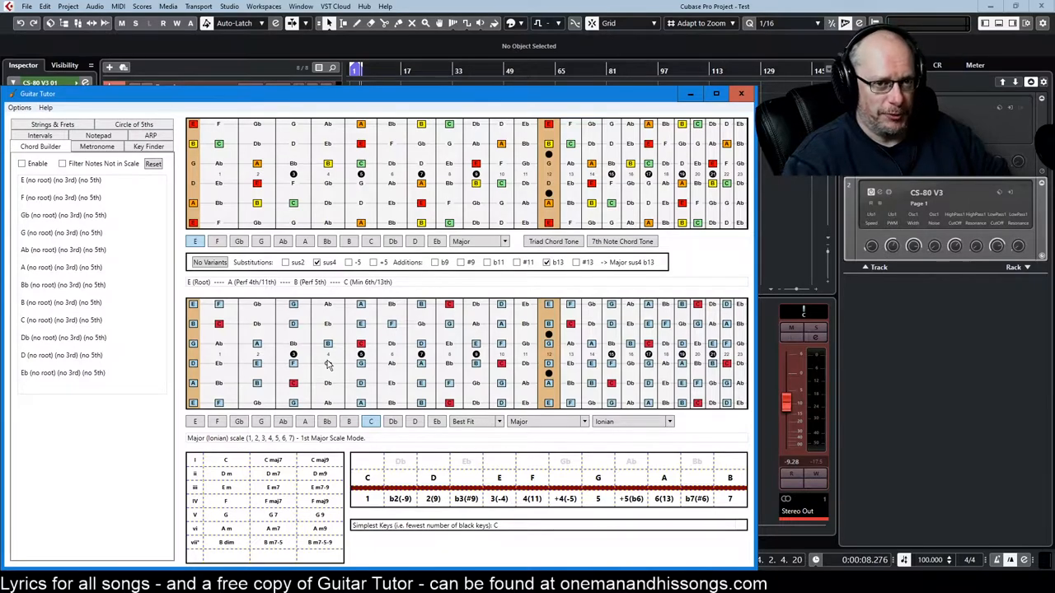
{"action": "mouse_move", "coordinate": [208, 356]}
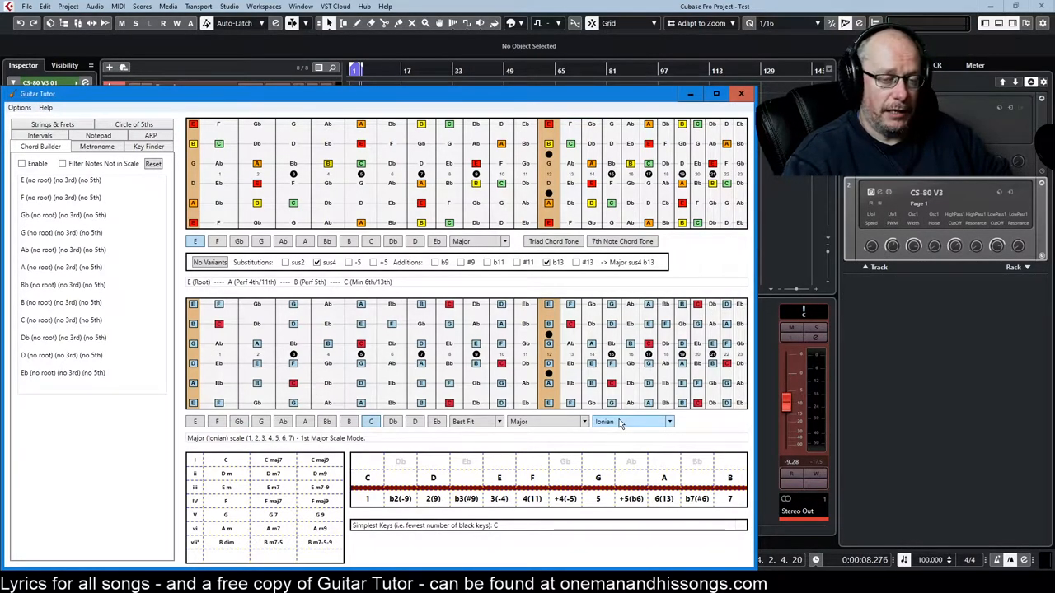
{"action": "left_click", "coordinate": [392, 421]}
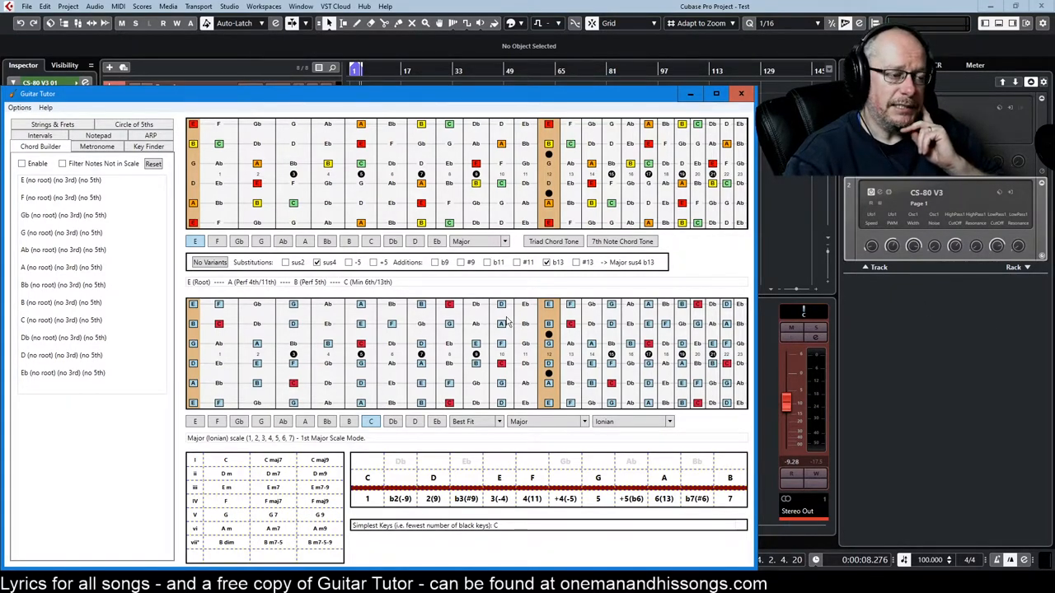
{"action": "mouse_move", "coordinate": [628, 323]}
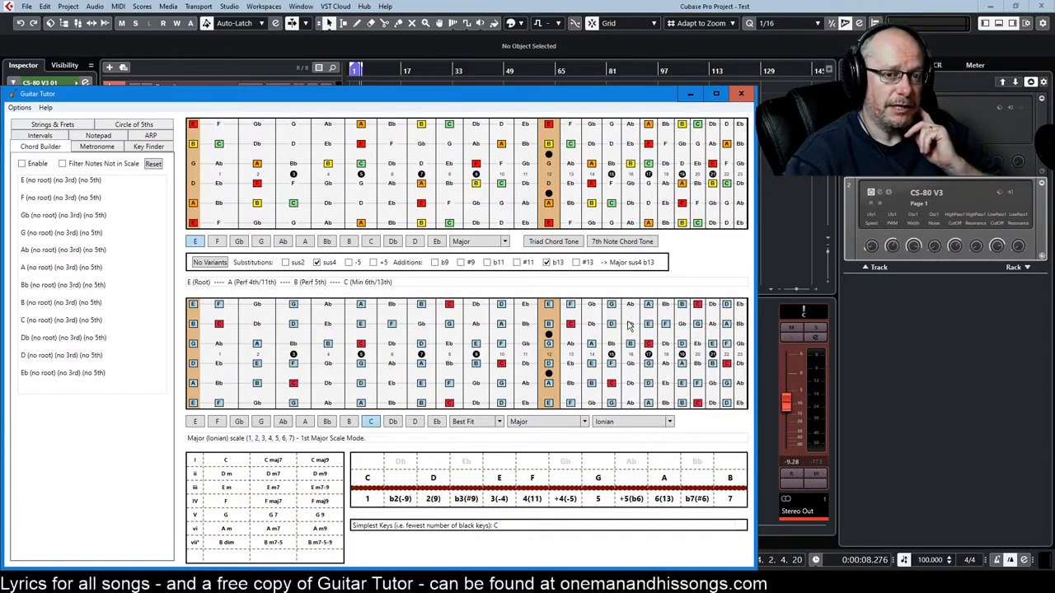
{"action": "mouse_move", "coordinate": [641, 331]}
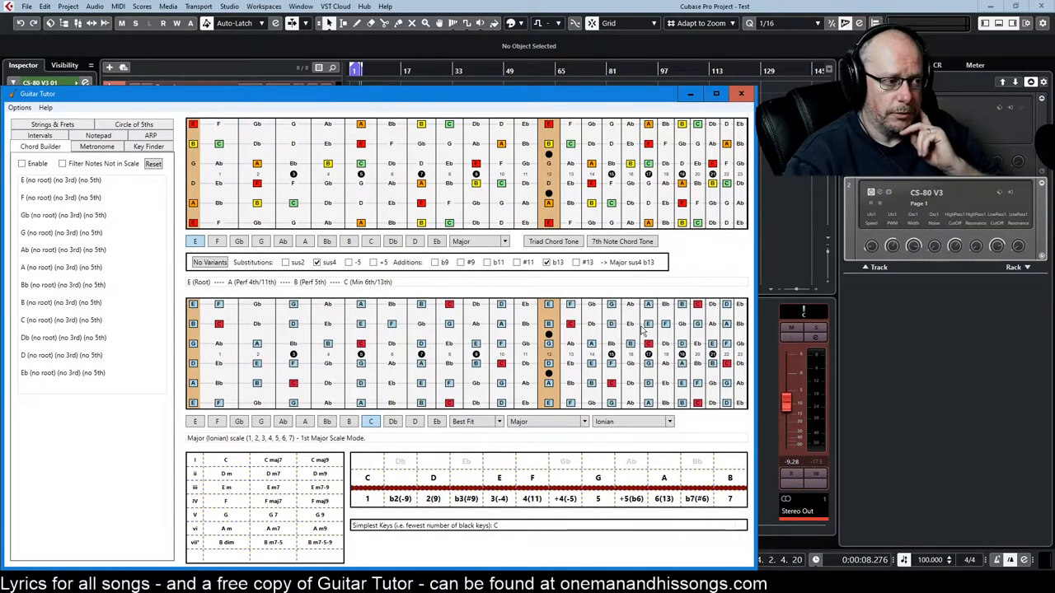
{"action": "mouse_move", "coordinate": [506, 478]}
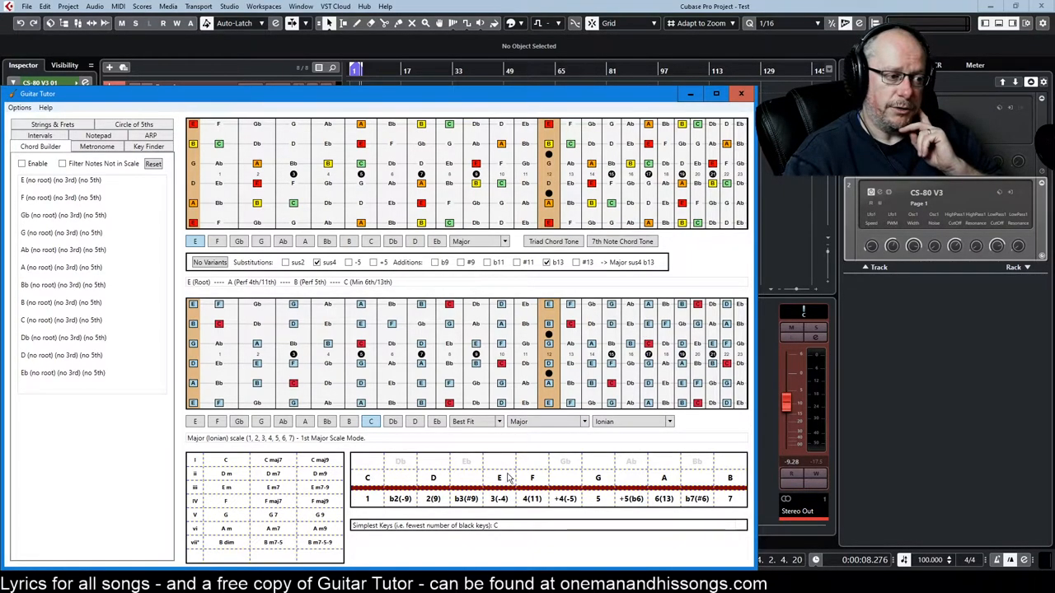
{"action": "mouse_move", "coordinate": [376, 467]}
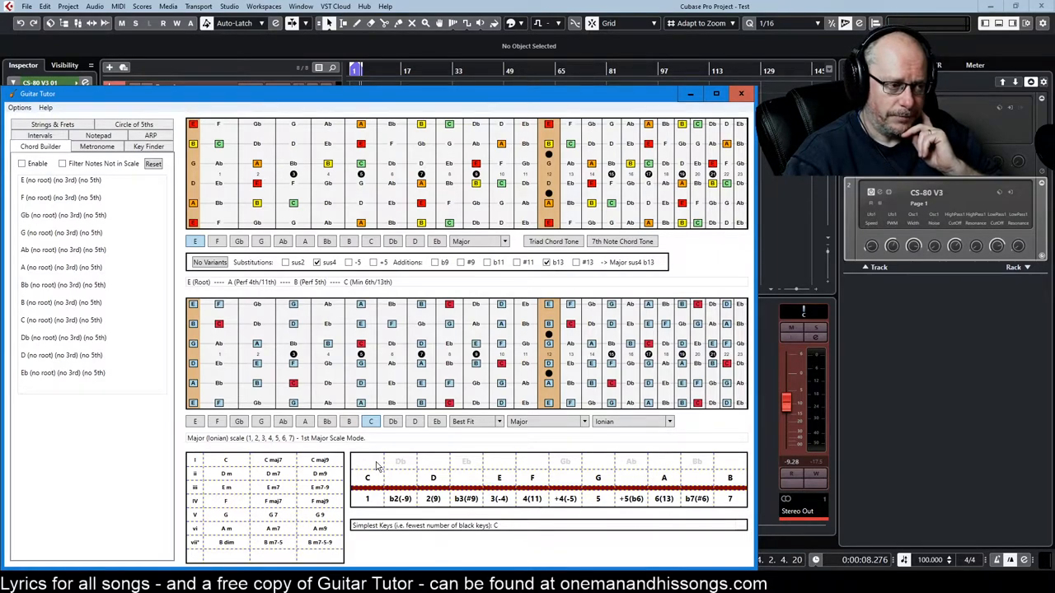
{"action": "mouse_move", "coordinate": [421, 456]}
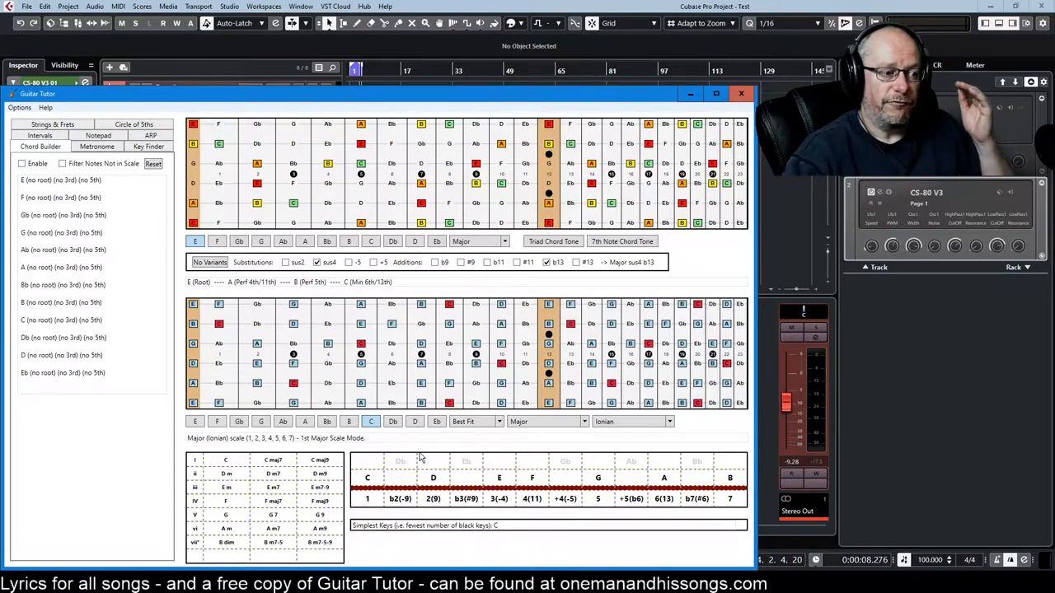
{"action": "mouse_move", "coordinate": [453, 469]}
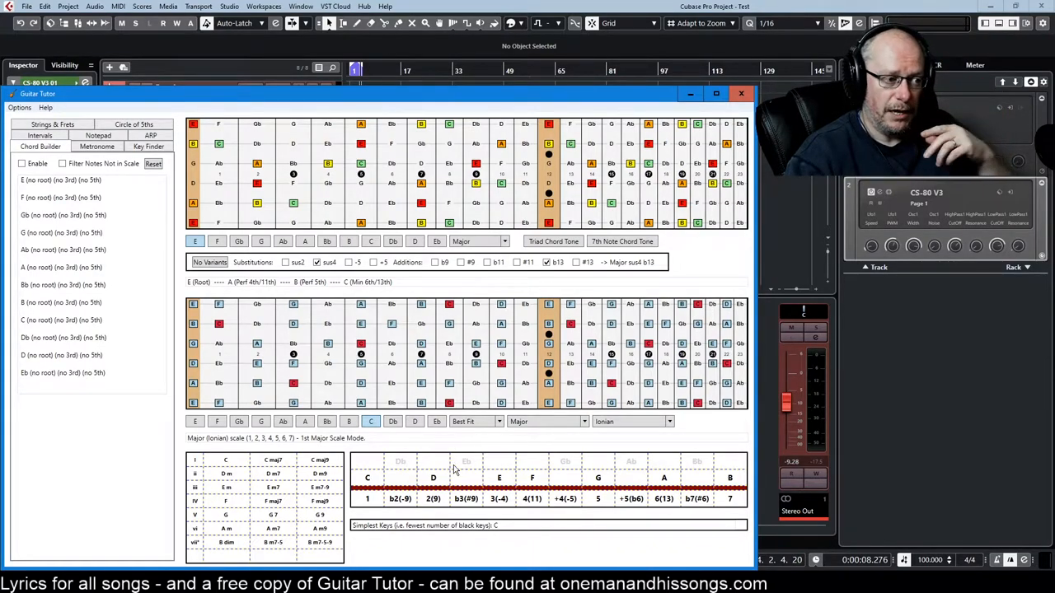
{"action": "mouse_move", "coordinate": [665, 463]}
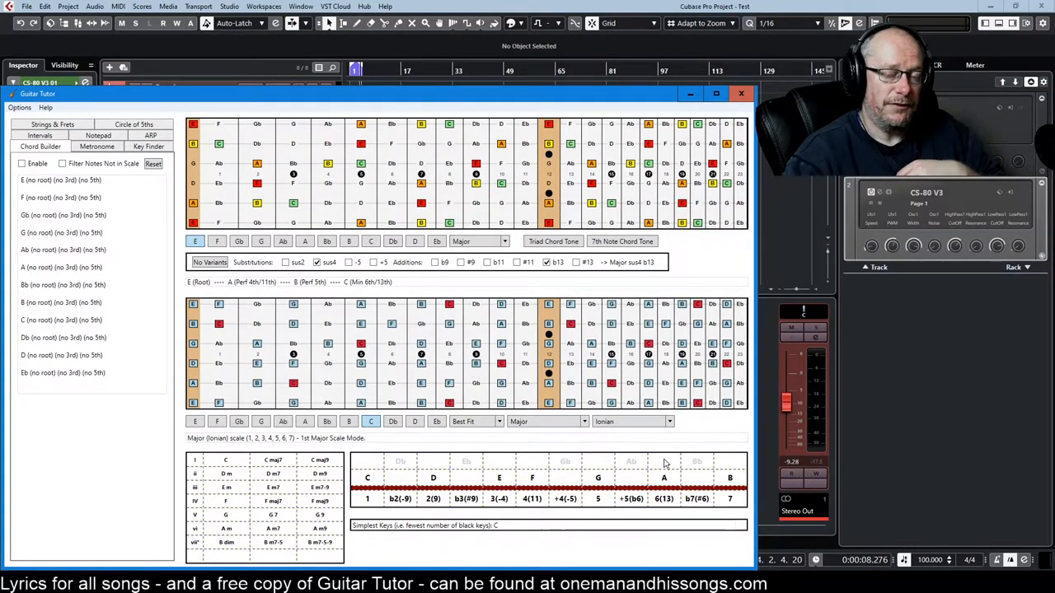
{"action": "mouse_move", "coordinate": [596, 474]}
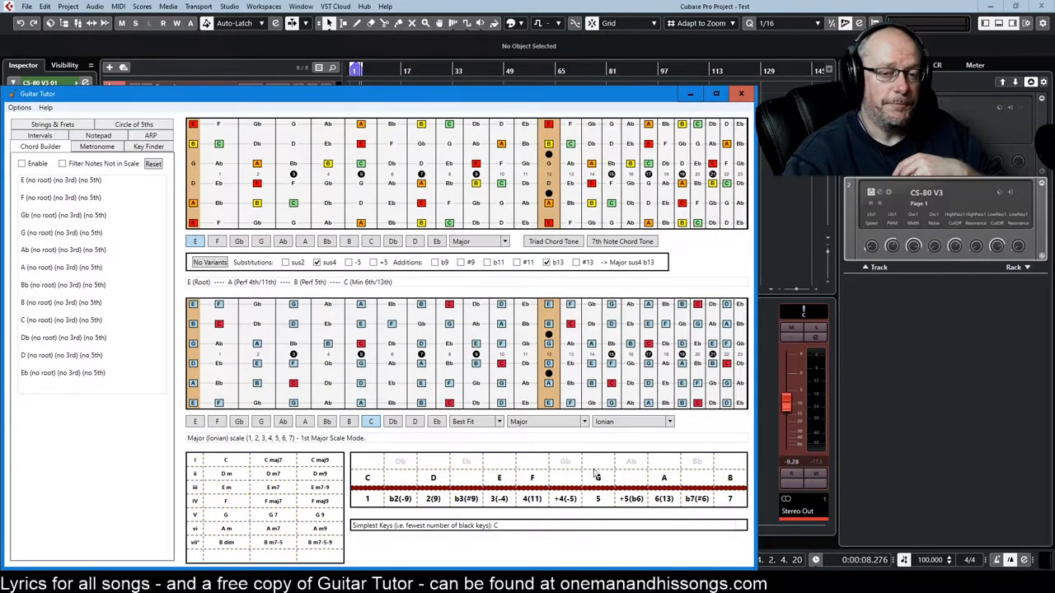
{"action": "mouse_move", "coordinate": [595, 472]}
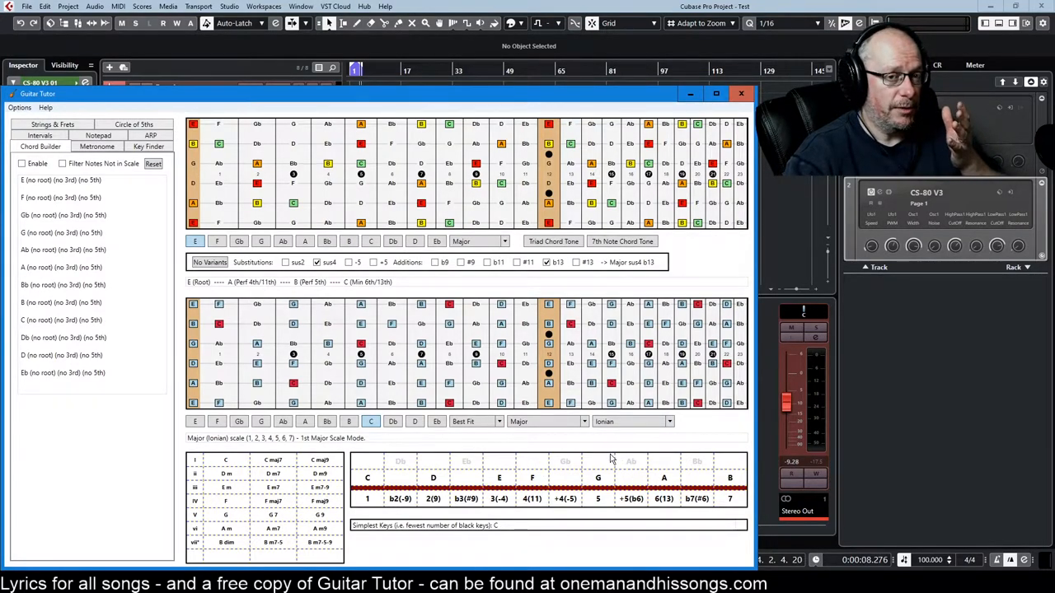
{"action": "mouse_move", "coordinate": [378, 456]}
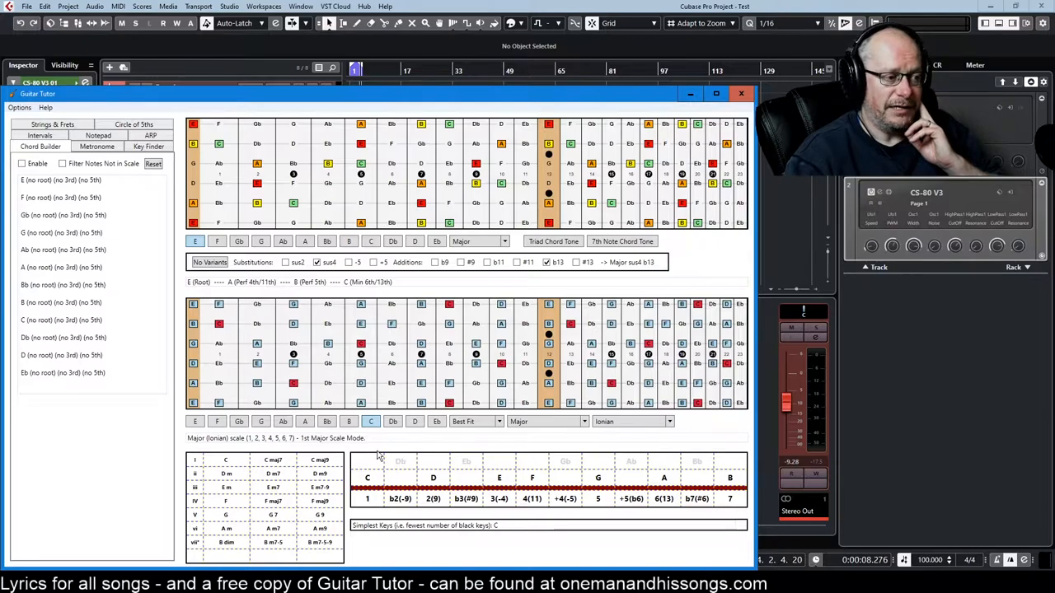
{"action": "mouse_move", "coordinate": [589, 464]}
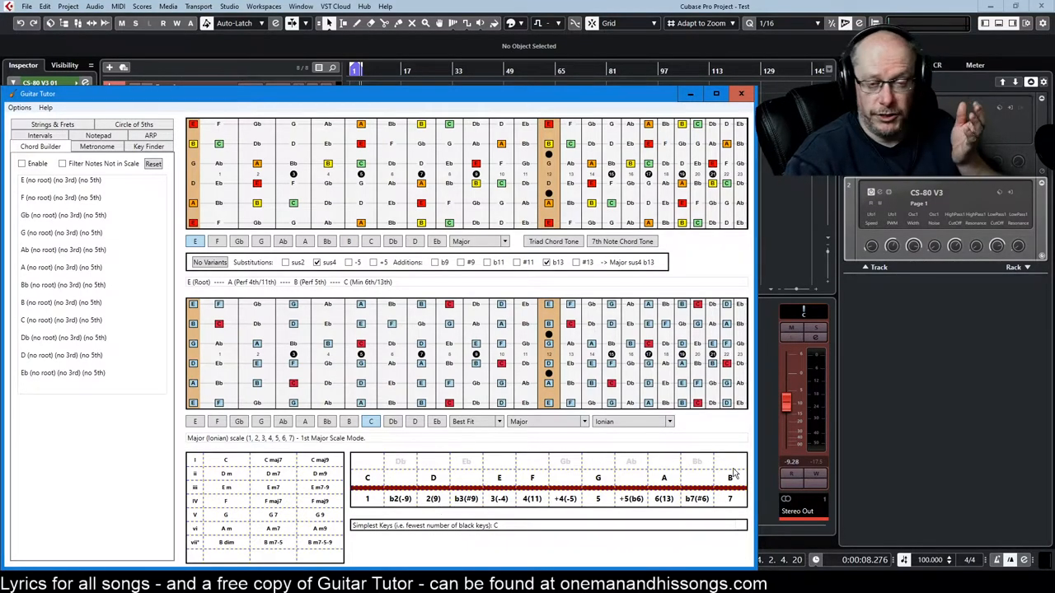
{"action": "mouse_move", "coordinate": [465, 485]}
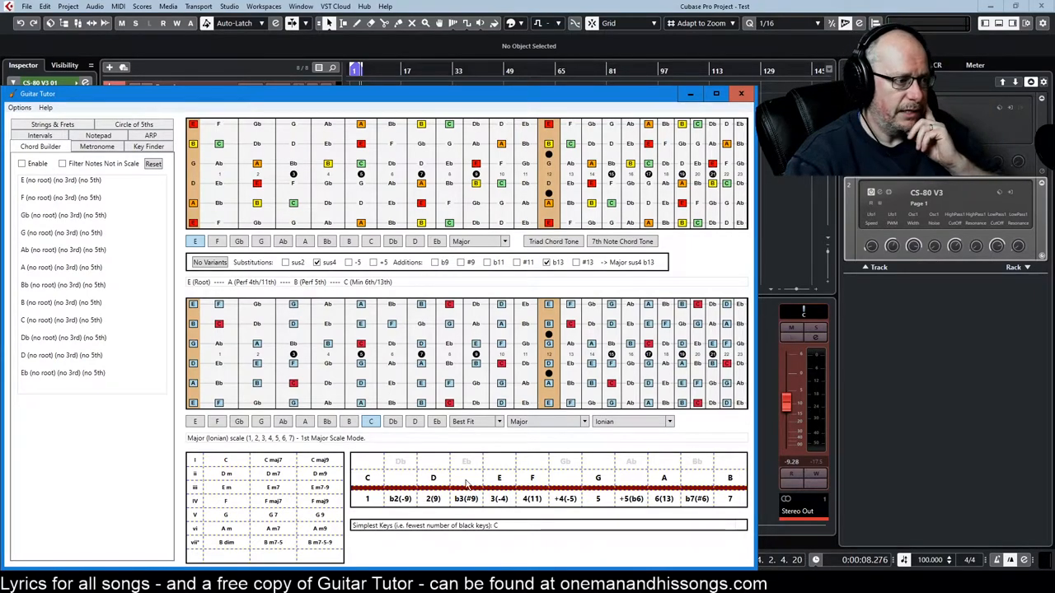
{"action": "mouse_move", "coordinate": [326, 465]}
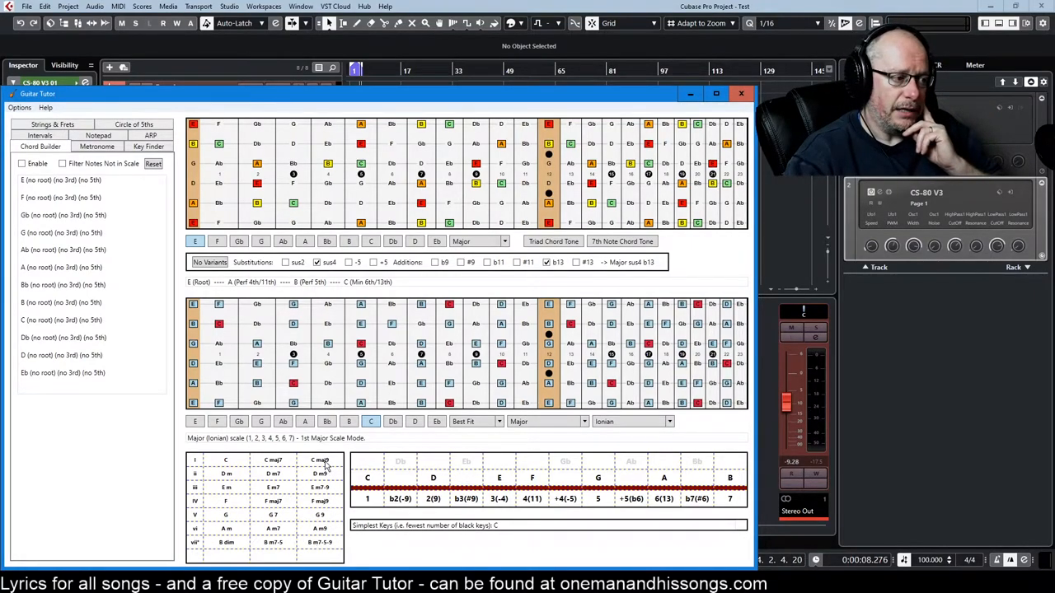
{"action": "mouse_move", "coordinate": [229, 448]}
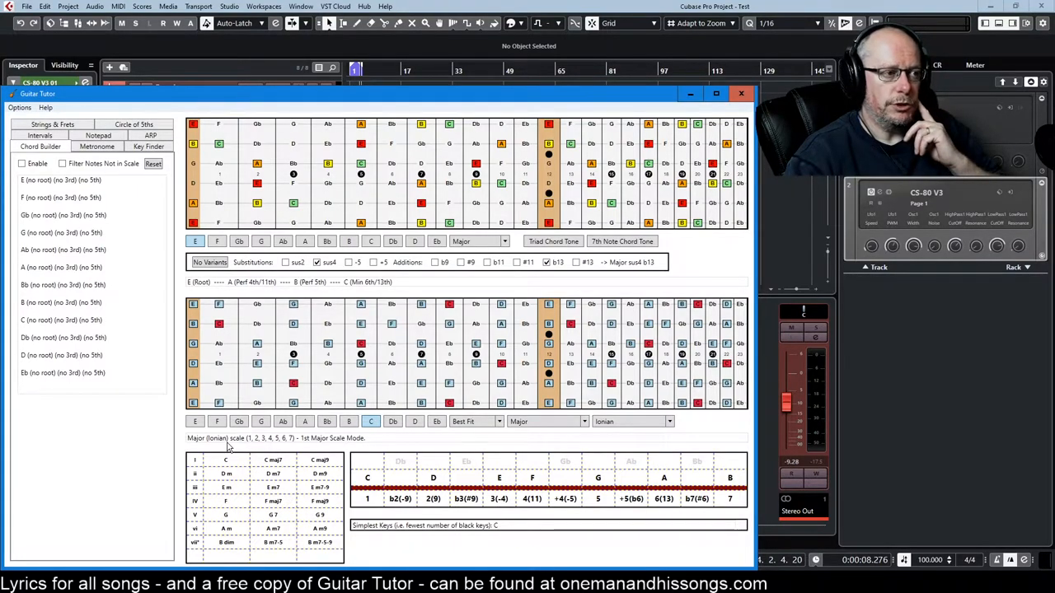
{"action": "mouse_move", "coordinate": [468, 160]}
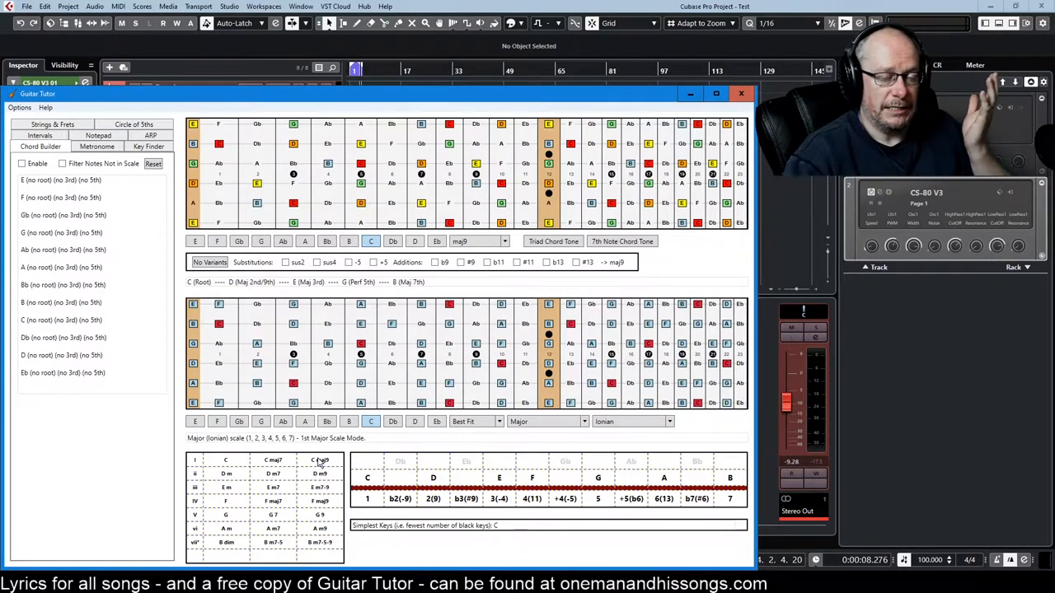
{"action": "mouse_move", "coordinate": [290, 451]}
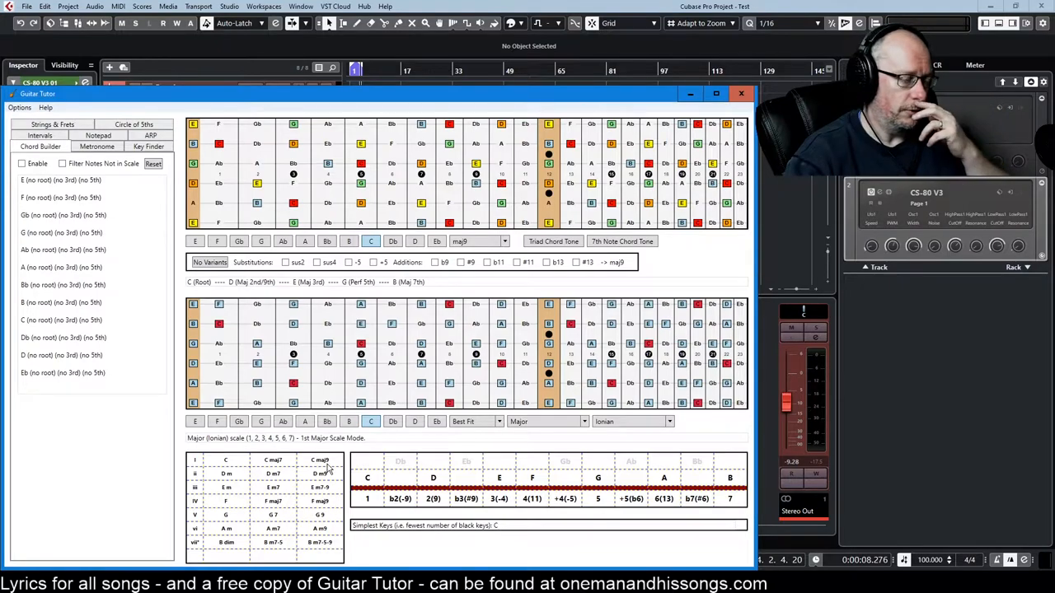
{"action": "mouse_move", "coordinate": [193, 496]}
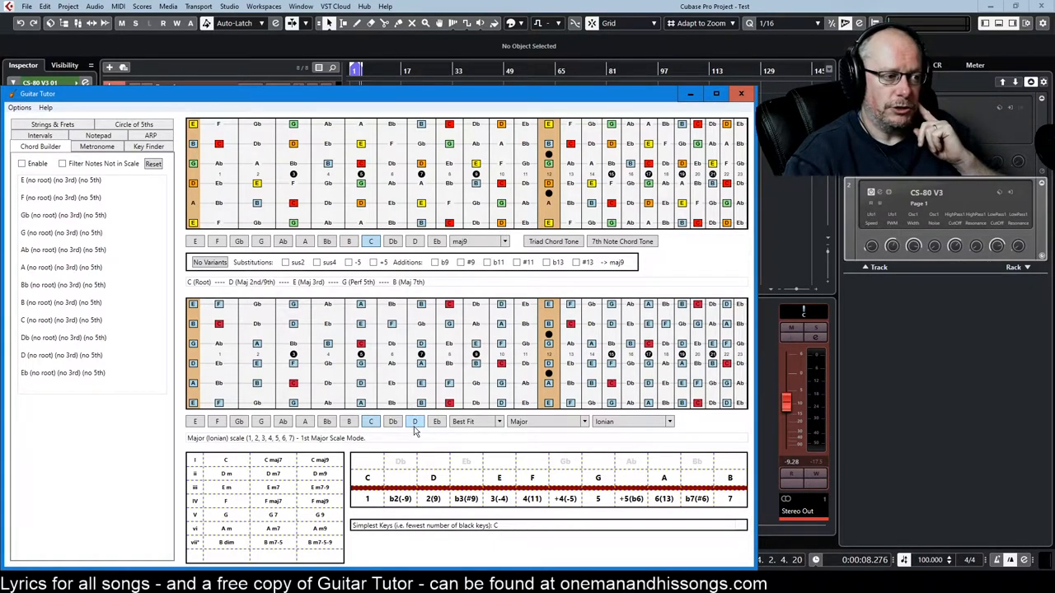
Set scale key D, try minor major seventh, then build F# m7-9 with added #11.
{"action": "left_click", "coordinate": [415, 421]}
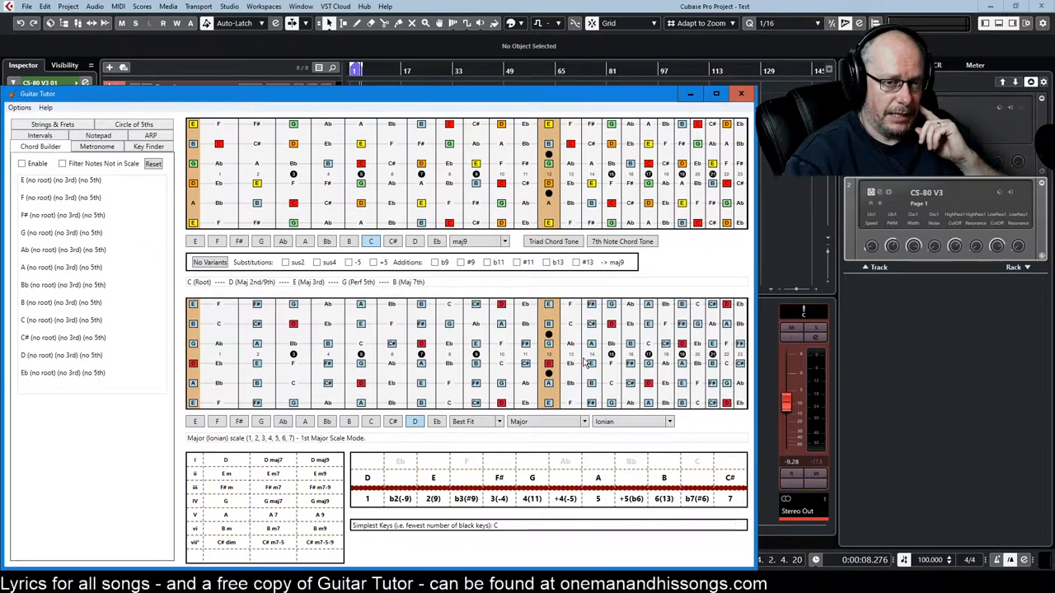
{"action": "mouse_move", "coordinate": [551, 191]}
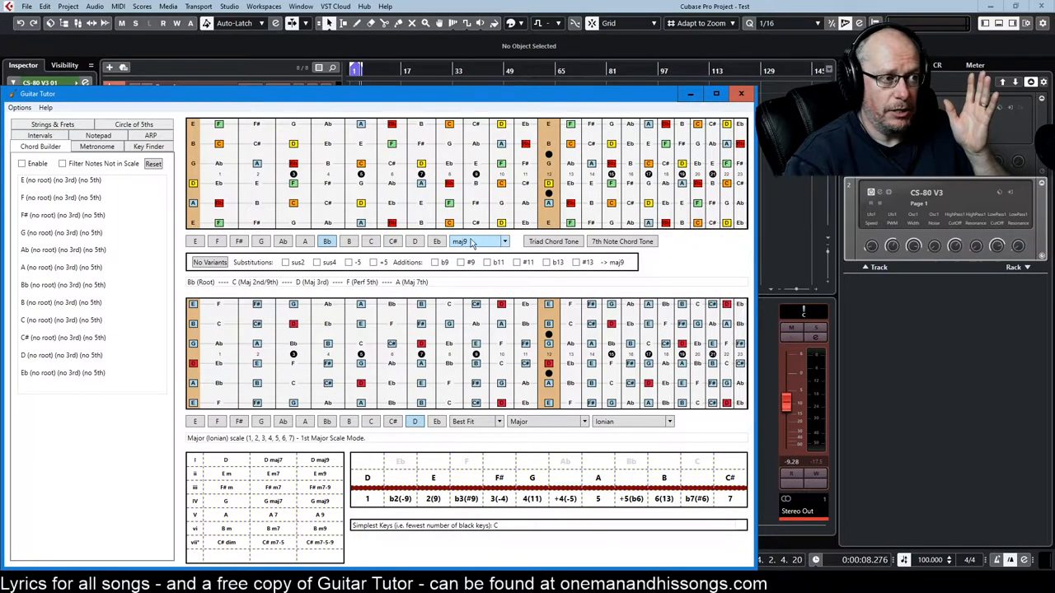
{"action": "left_click", "coordinate": [478, 240]}
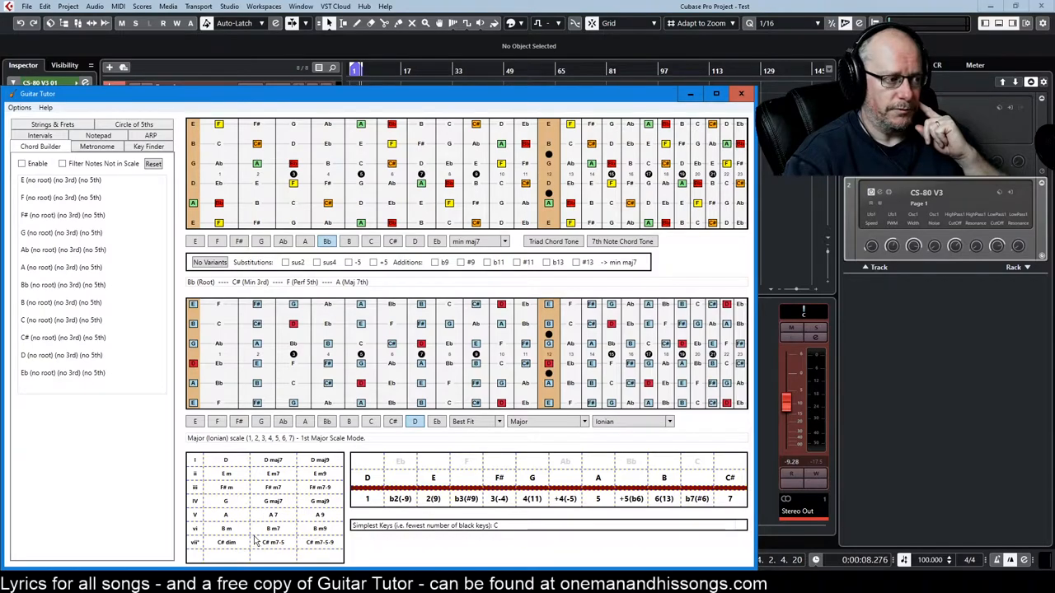
{"action": "left_click", "coordinate": [348, 241]}
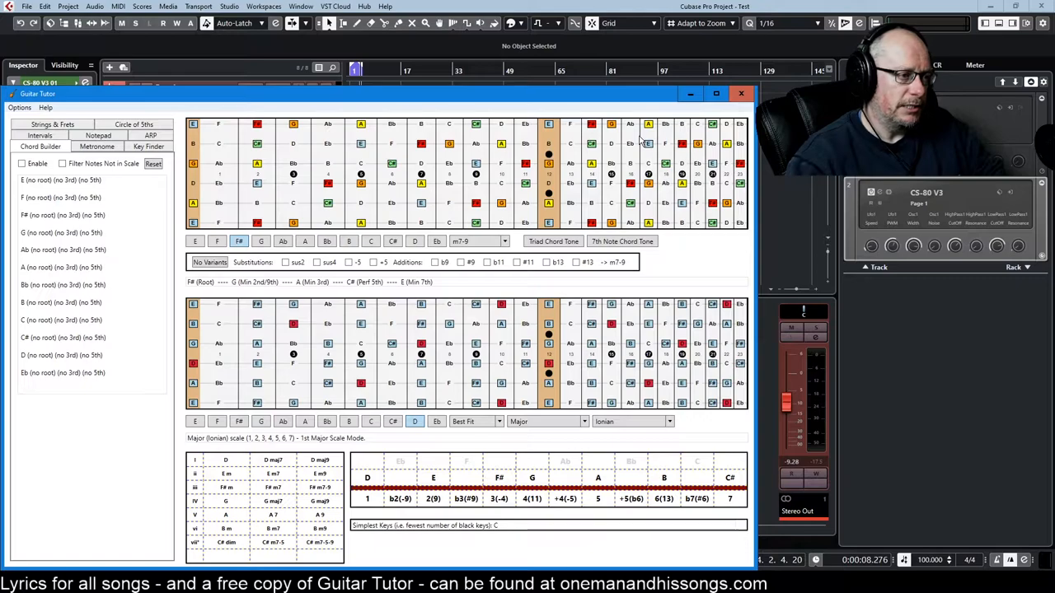
{"action": "mouse_move", "coordinate": [519, 276]}
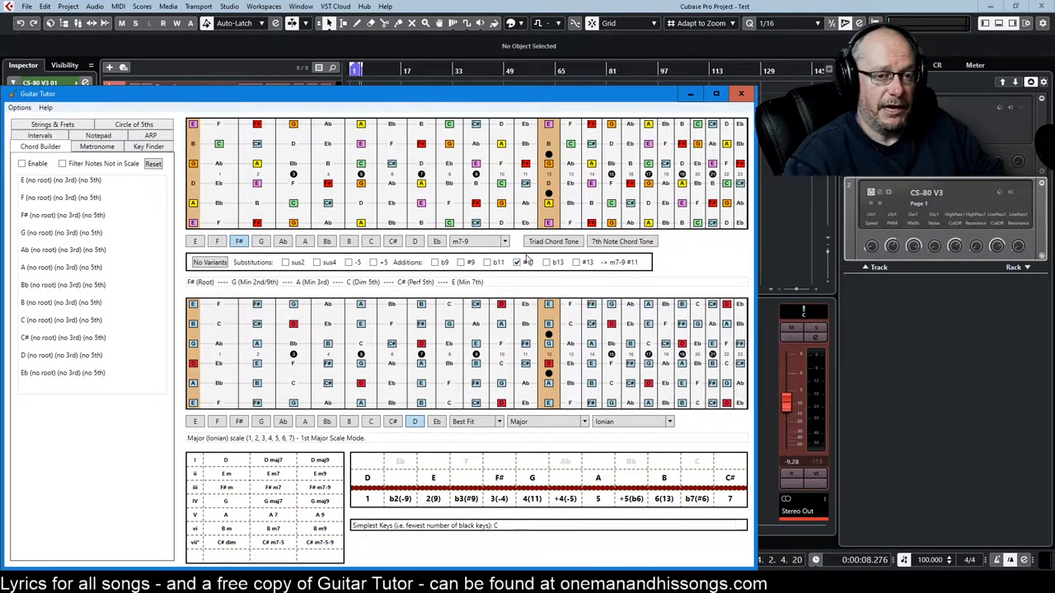
{"action": "left_click", "coordinate": [517, 262]}
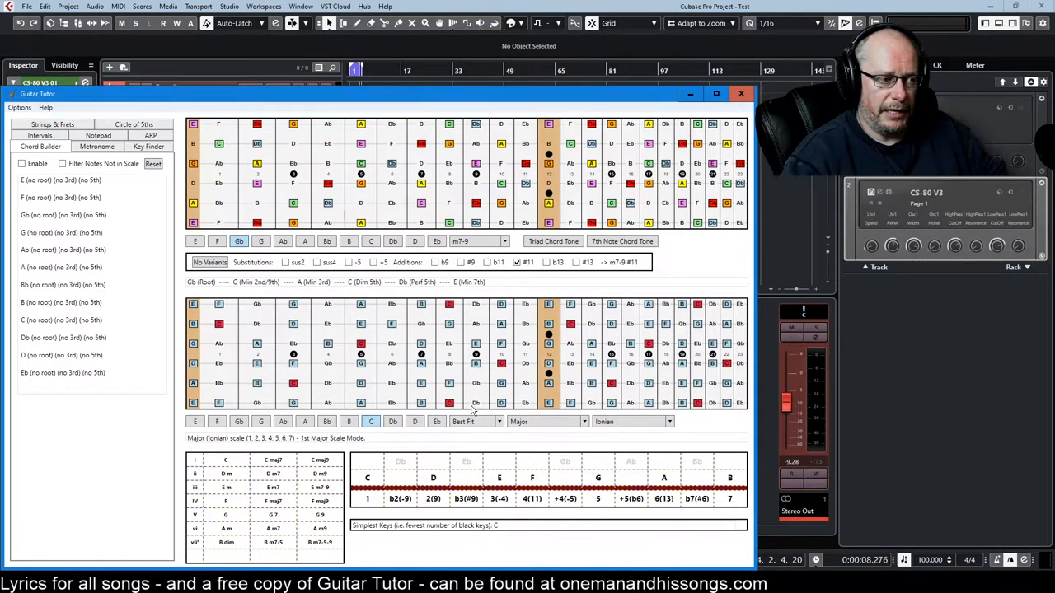
{"action": "mouse_move", "coordinate": [724, 275]}
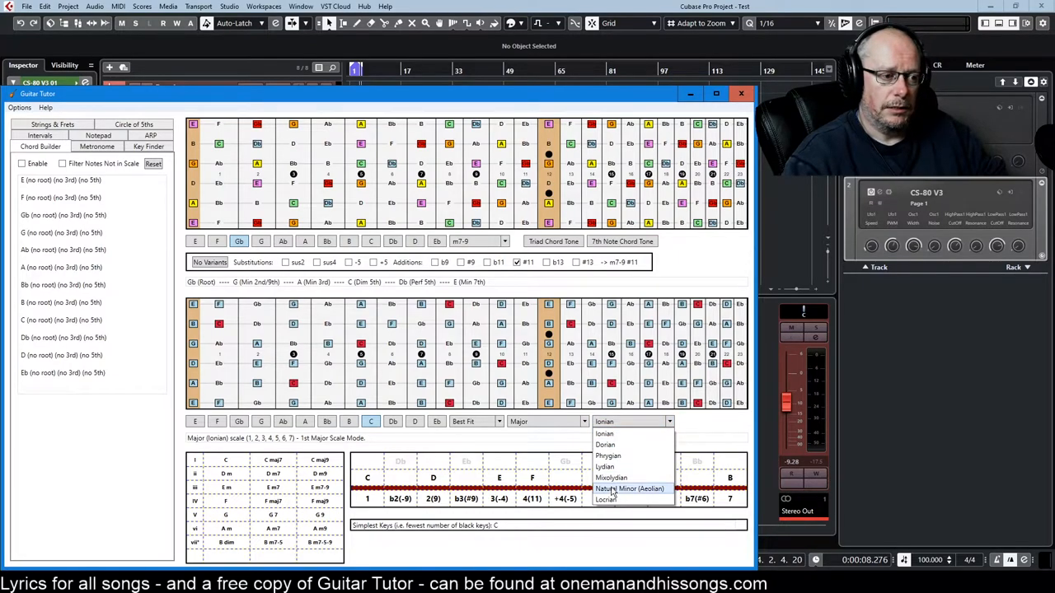
Set the scale mode to Phrygian, recheck the modes, and open the scale-type list.
{"action": "left_click", "coordinate": [607, 456]}
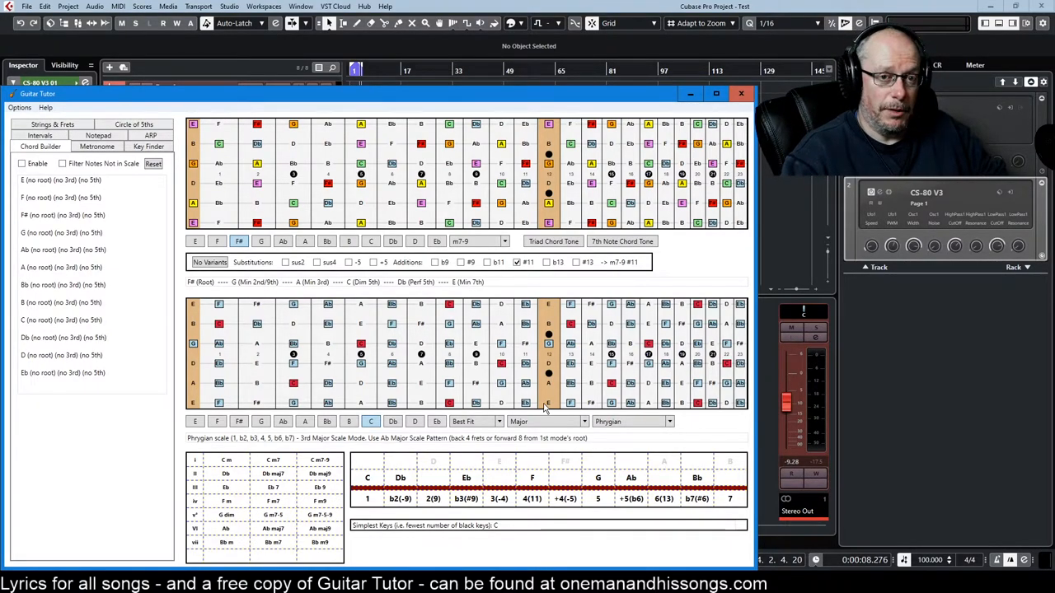
{"action": "left_click", "coordinate": [630, 421]}
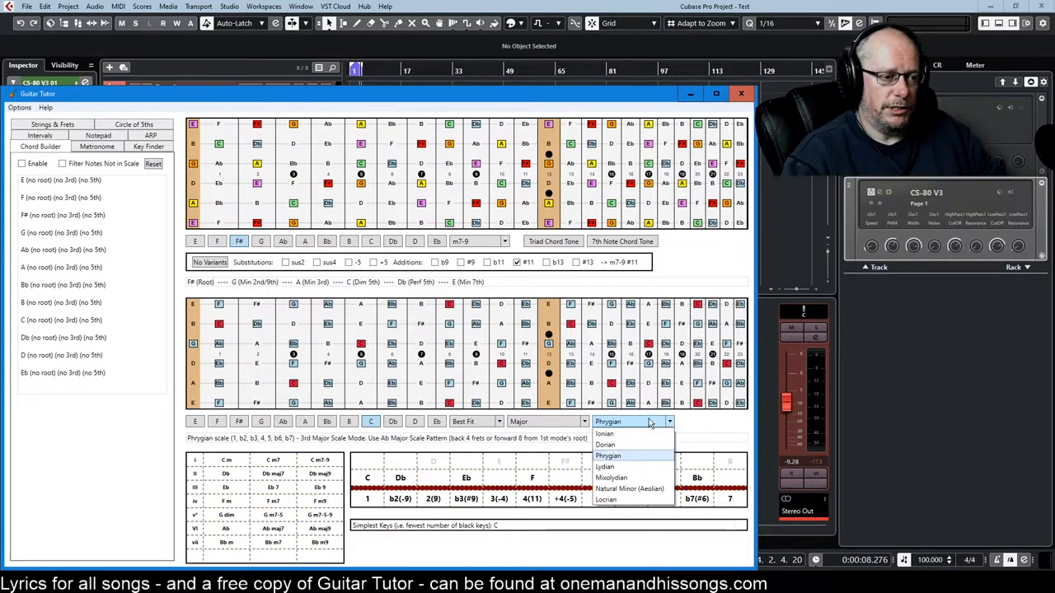
{"action": "mouse_move", "coordinate": [543, 426]}
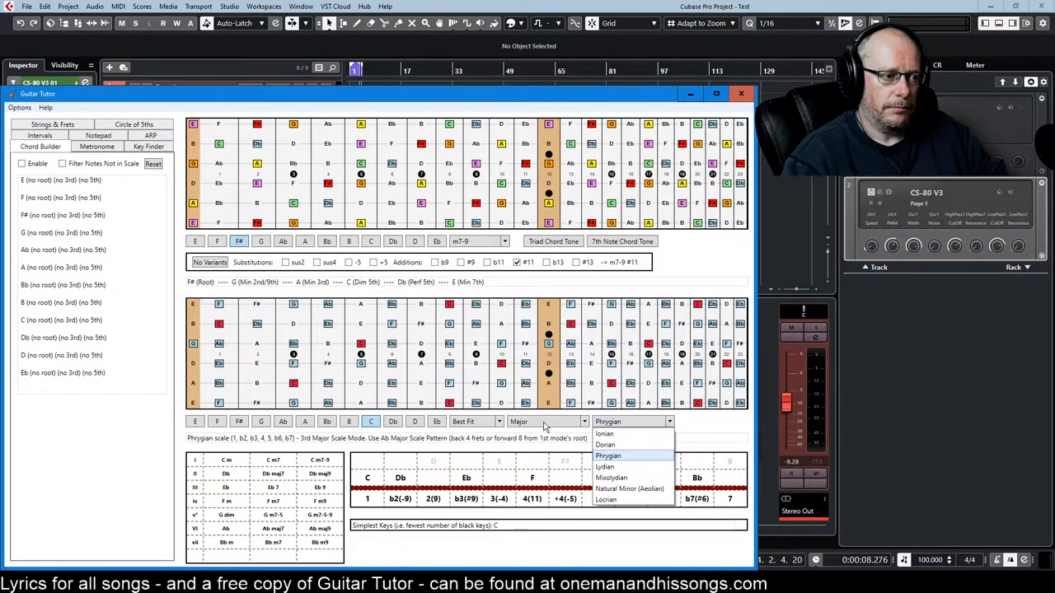
{"action": "left_click", "coordinate": [546, 421]}
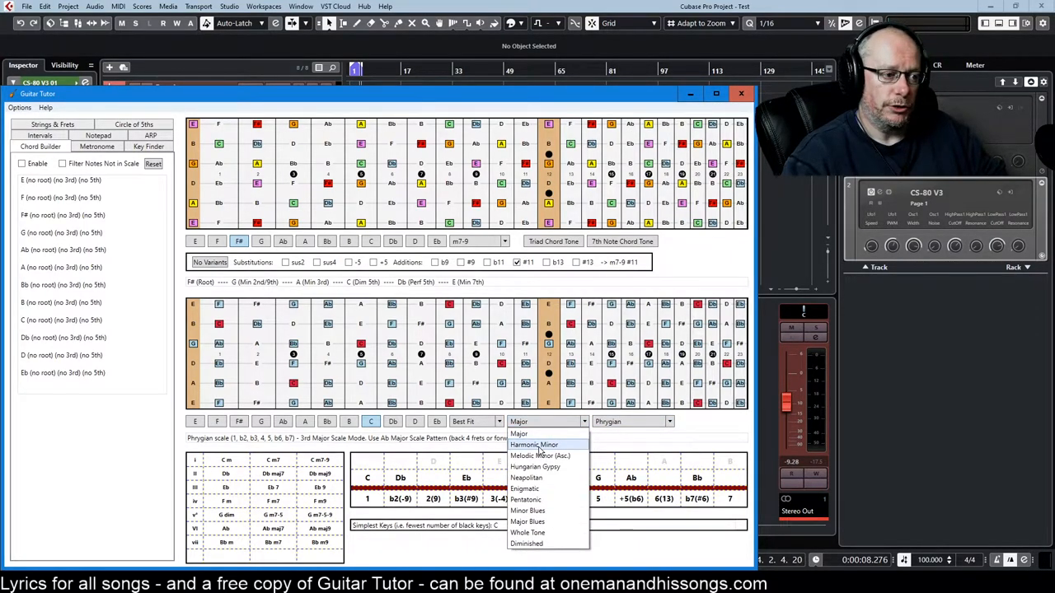
Cycle the scale through Harmonic Minor, Neapolitan and Minor Blues, then back to Major / Ionian.
{"action": "left_click", "coordinate": [534, 445]}
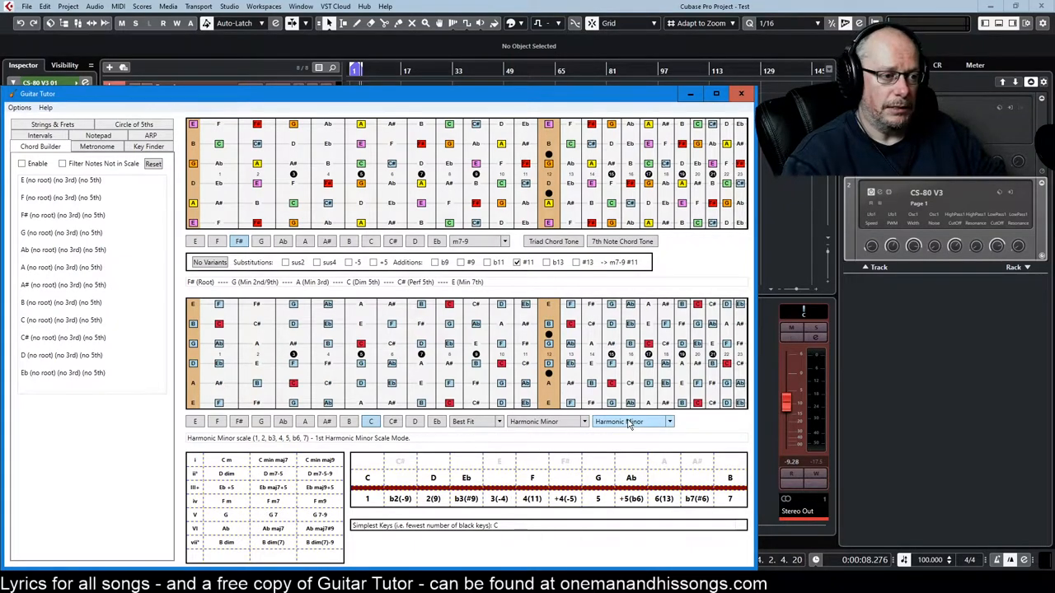
{"action": "left_click", "coordinate": [630, 421]}
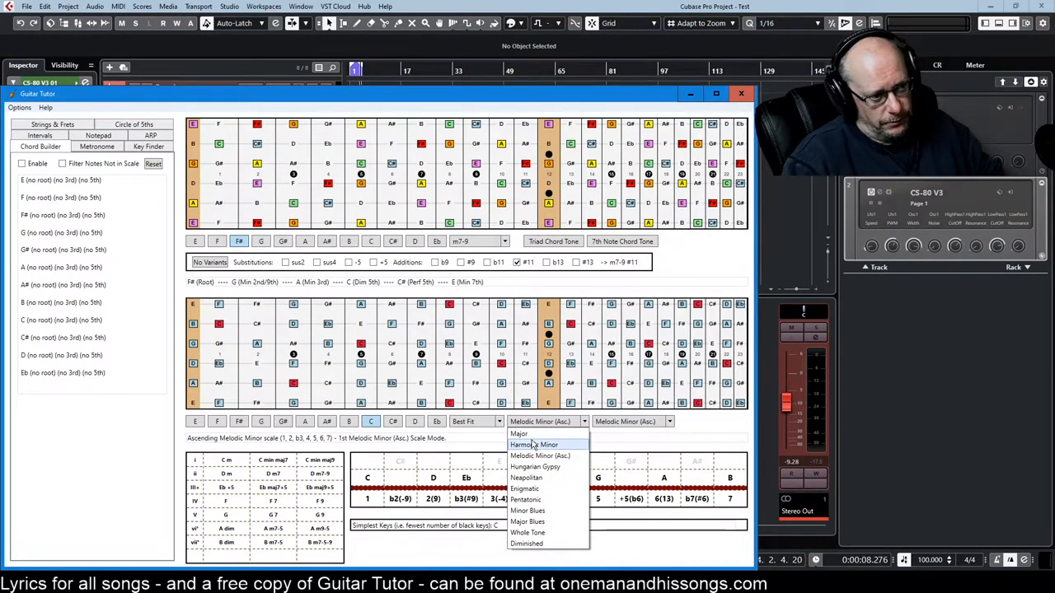
{"action": "mouse_move", "coordinate": [544, 478]}
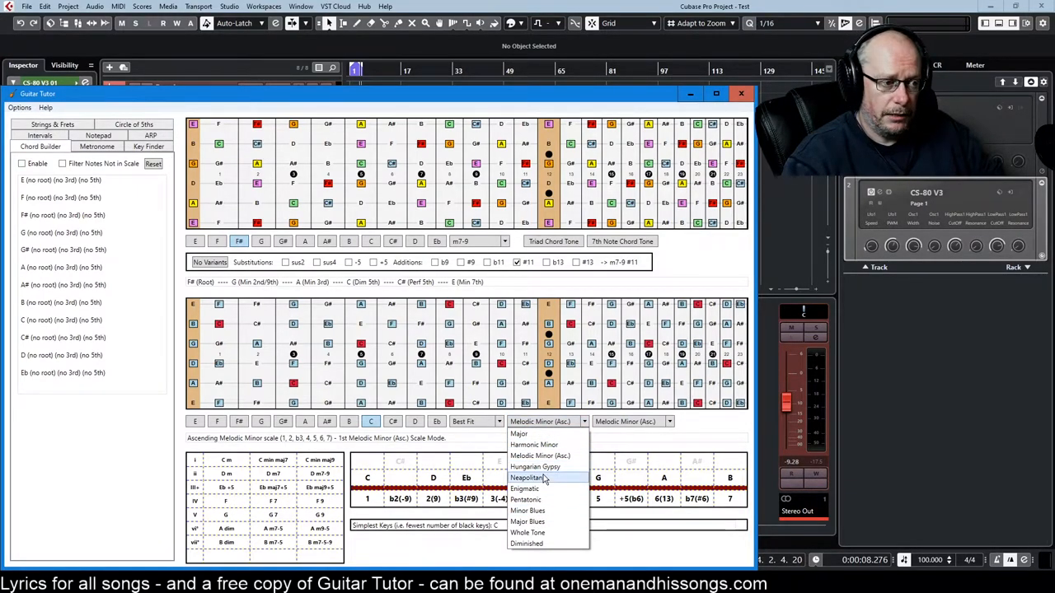
{"action": "left_click", "coordinate": [527, 478]}
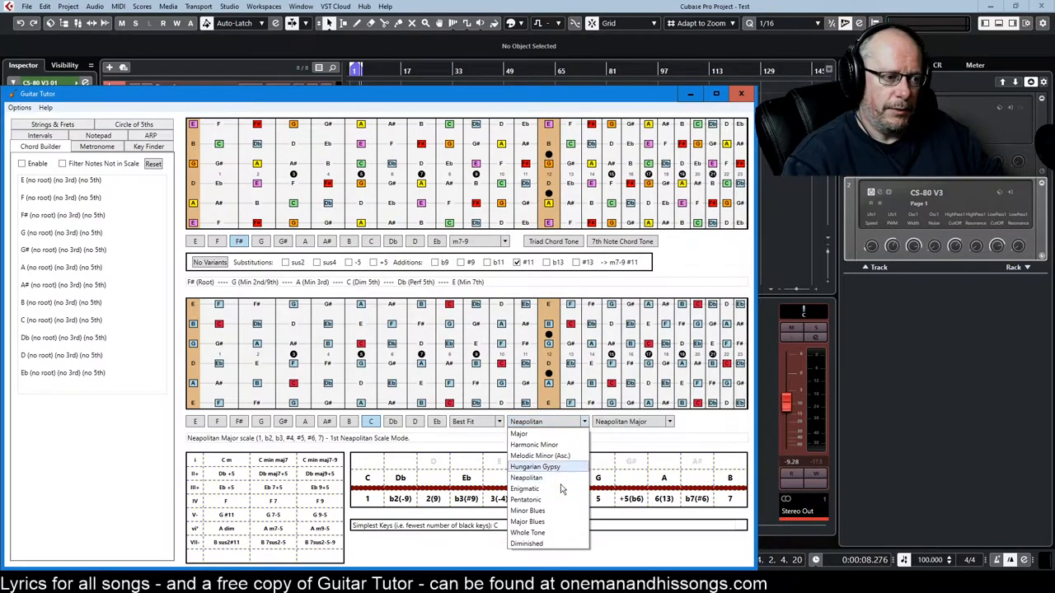
{"action": "mouse_move", "coordinate": [527, 511]}
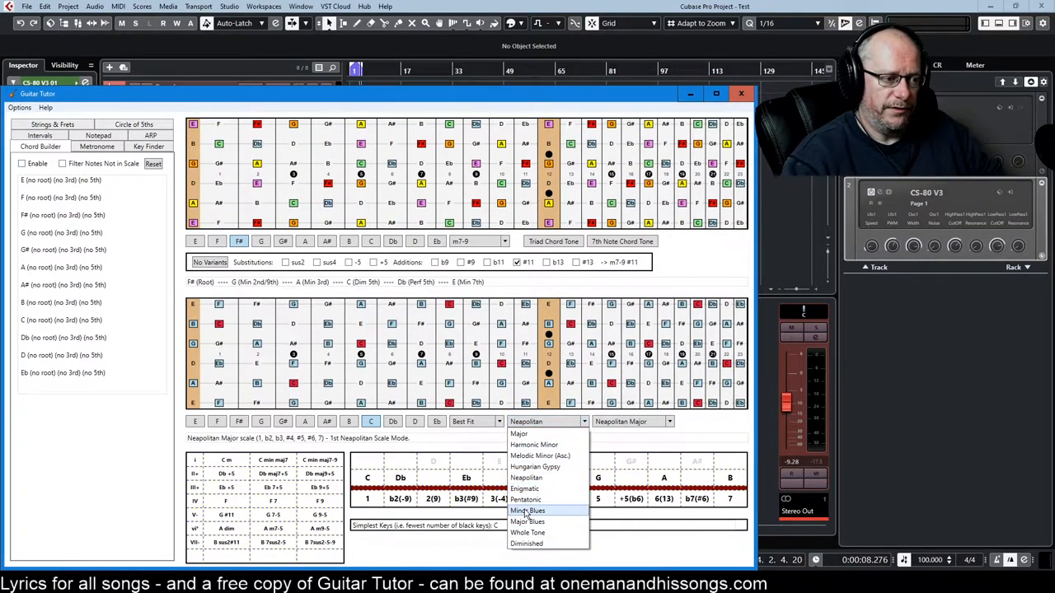
{"action": "left_click", "coordinate": [527, 511]}
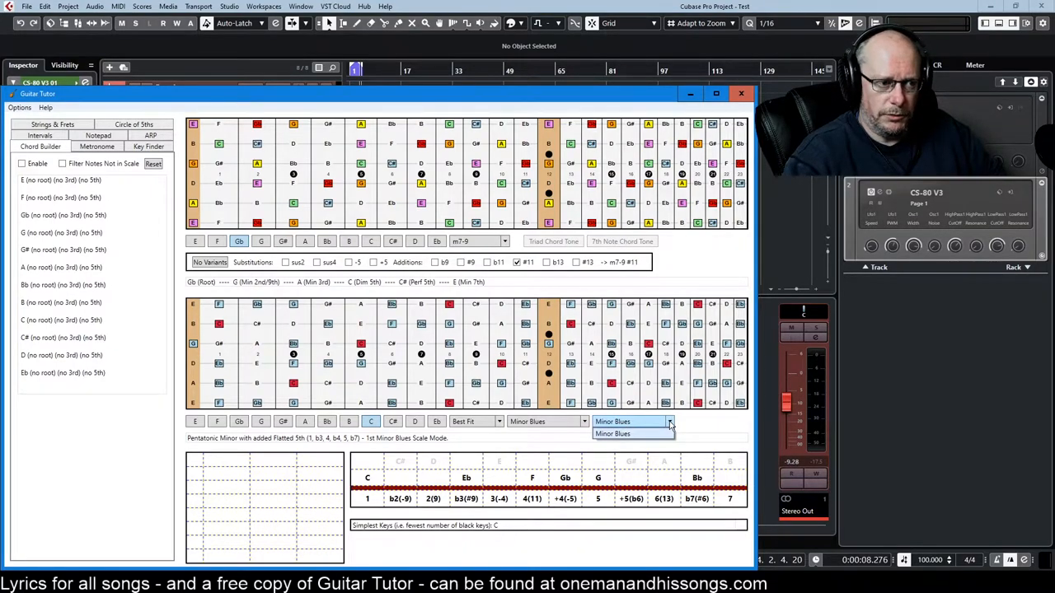
{"action": "left_click", "coordinate": [613, 433]}
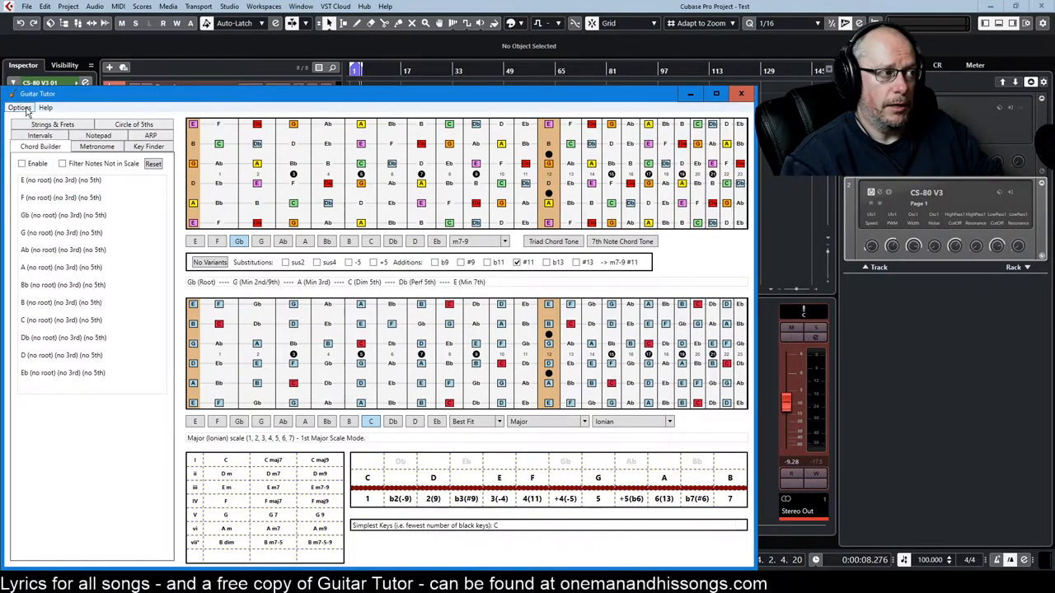
Open the Options settings panel.
{"action": "left_click", "coordinate": [39, 135]}
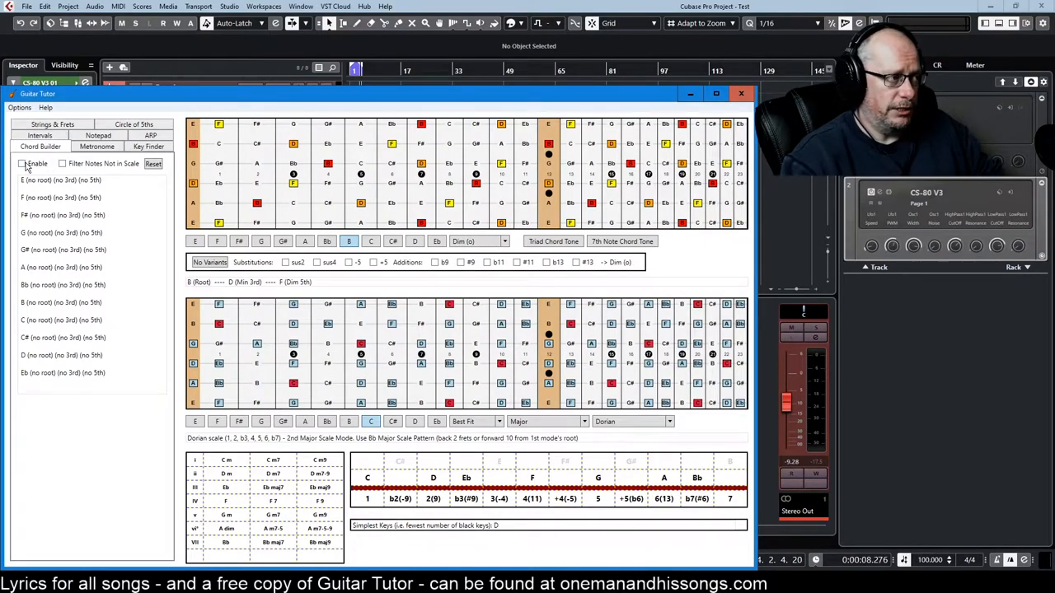
Enable Chord Builder identification and mark a first note on the upper fretboard.
{"action": "left_click", "coordinate": [23, 163]}
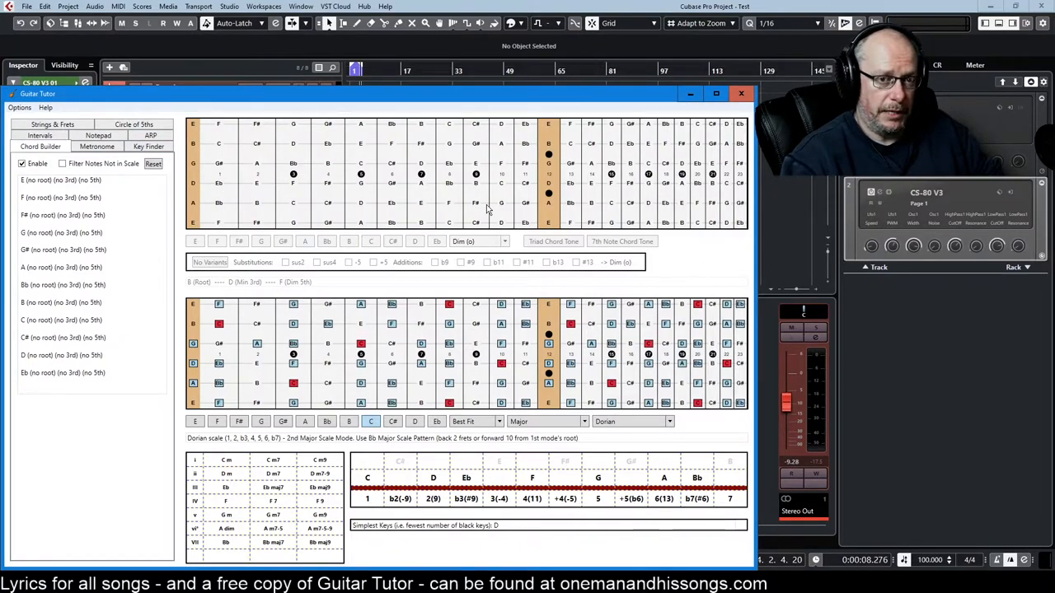
{"action": "mouse_move", "coordinate": [429, 206]}
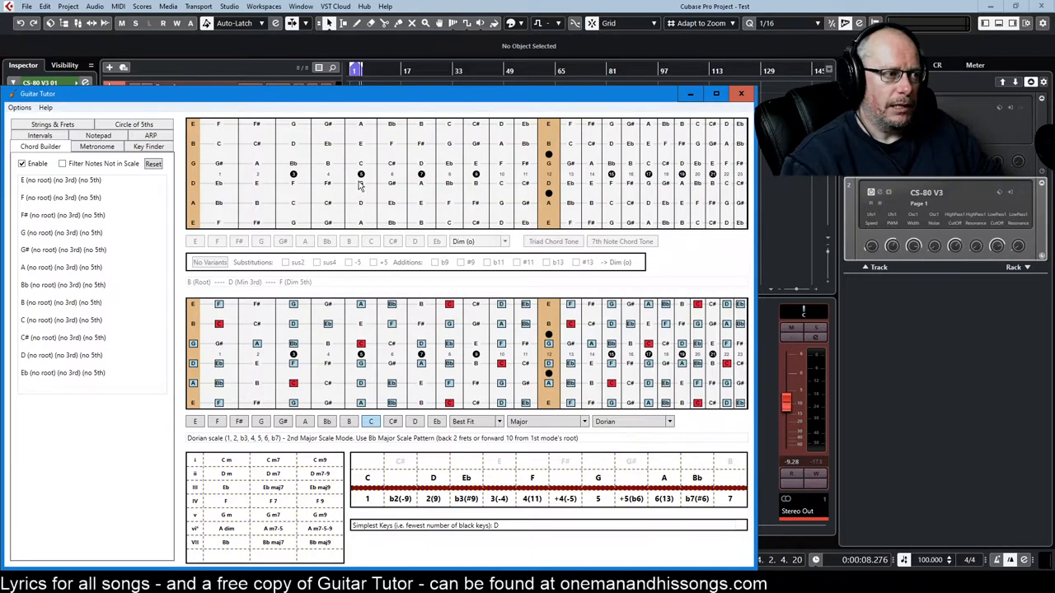
{"action": "left_click", "coordinate": [360, 144]}
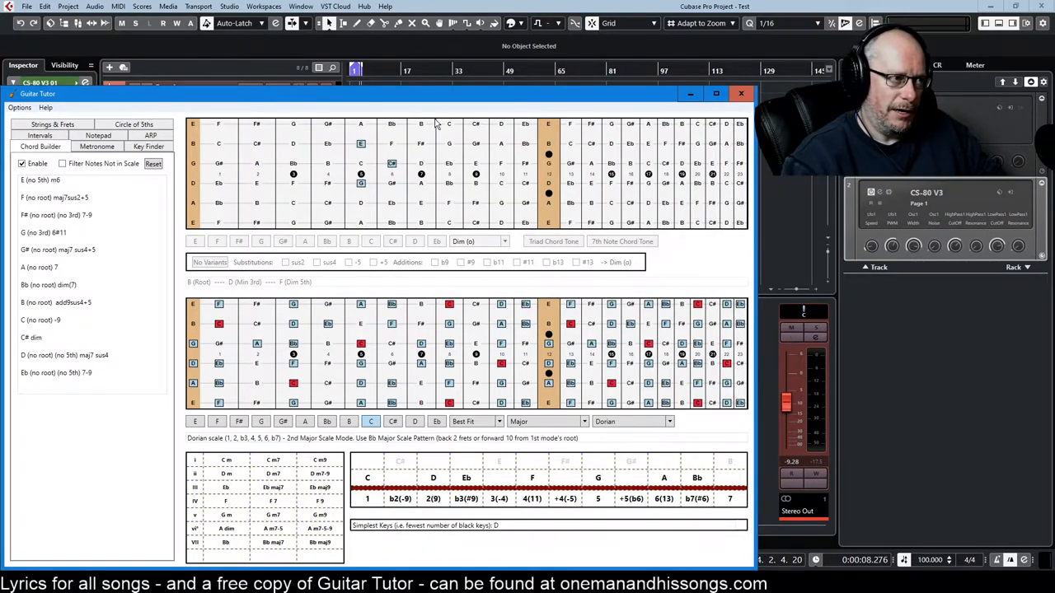
Mark two more notes on the upper fretboard so the candidate chord list updates.
{"action": "left_click", "coordinate": [420, 123]}
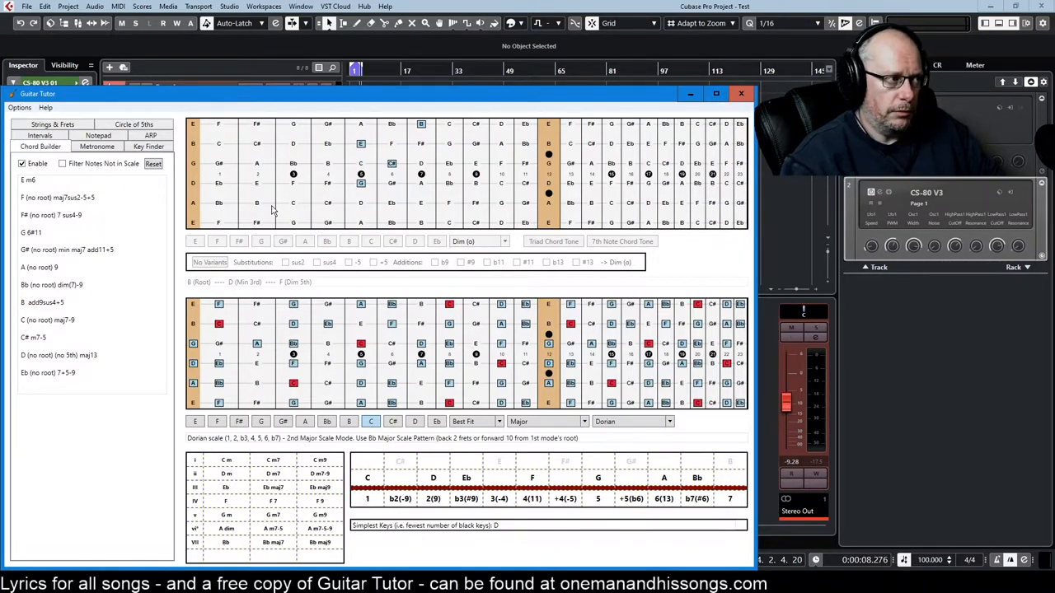
{"action": "mouse_move", "coordinate": [235, 198]}
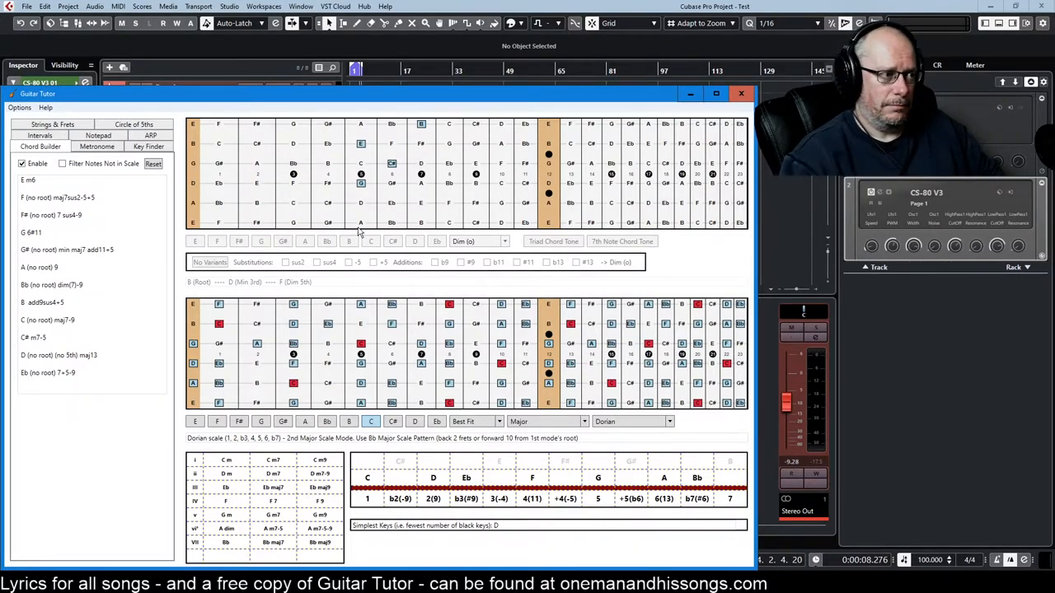
{"action": "left_click", "coordinate": [360, 222]}
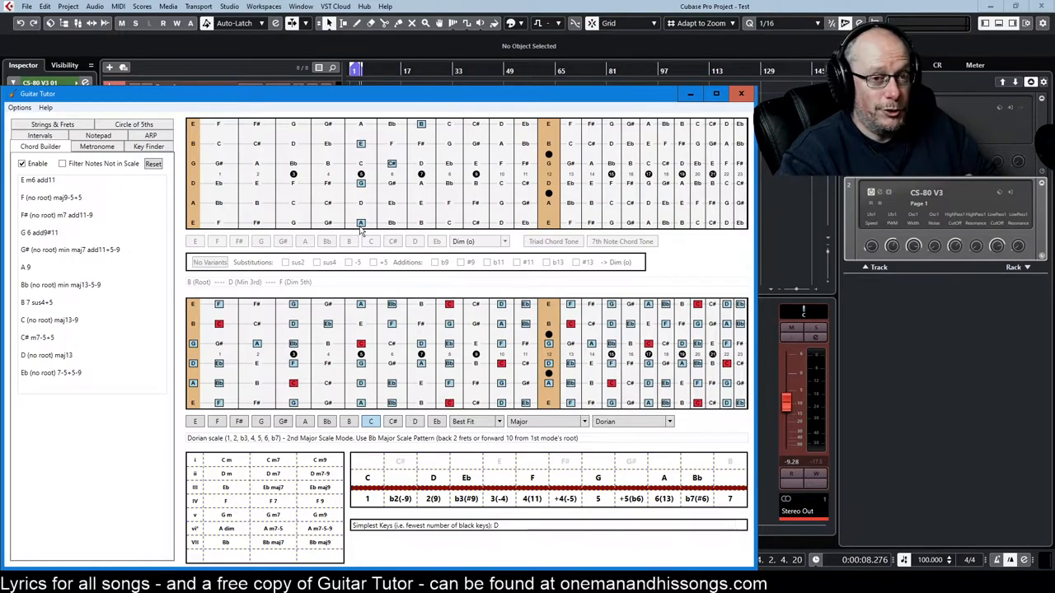
{"action": "mouse_move", "coordinate": [13, 120]}
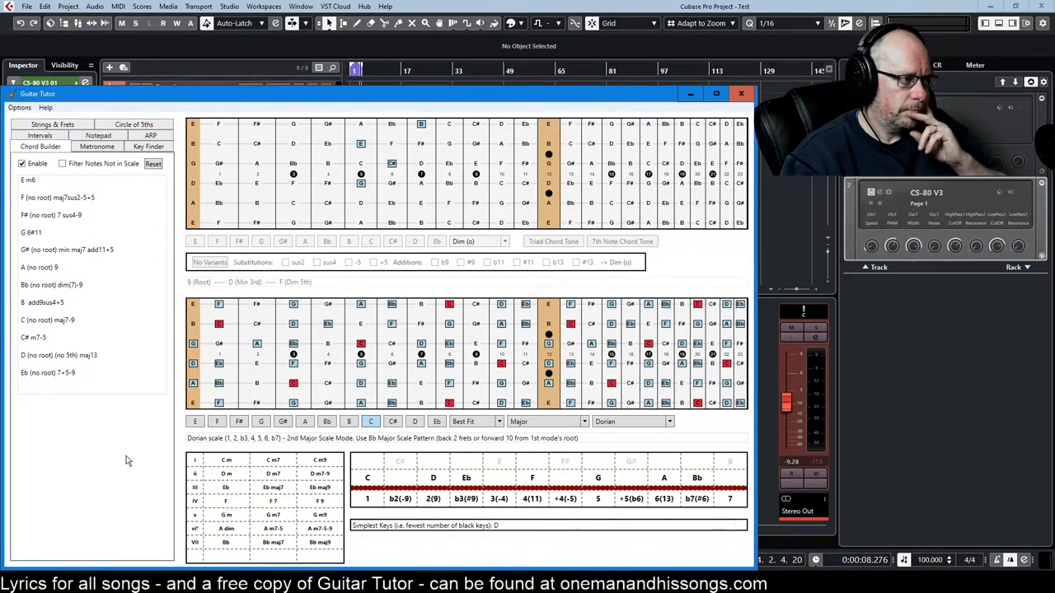
{"action": "mouse_move", "coordinate": [94, 421]}
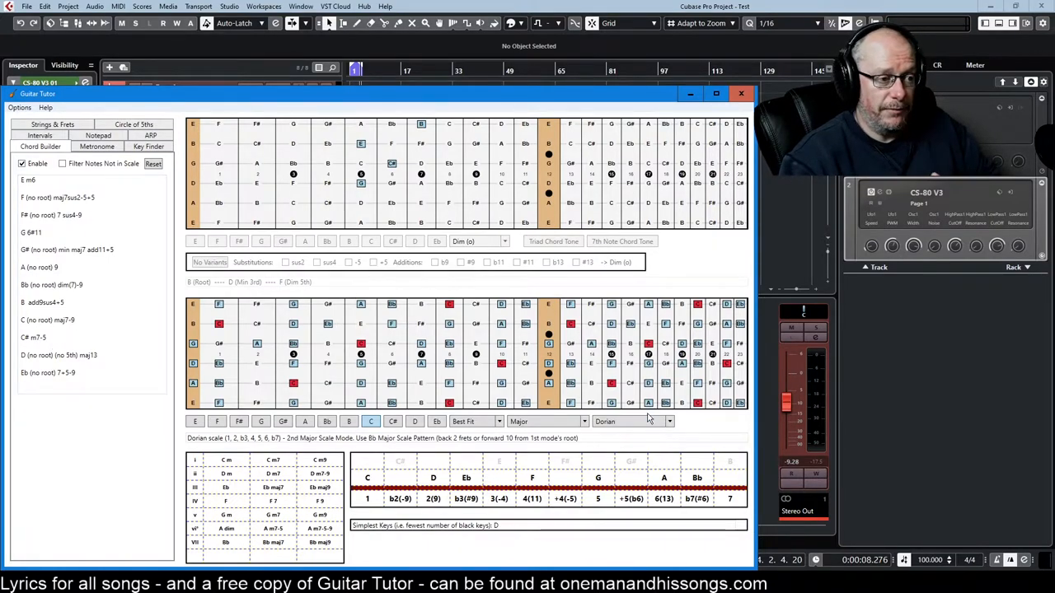
Open the scale mode dropdown.
{"action": "left_click", "coordinate": [630, 421]}
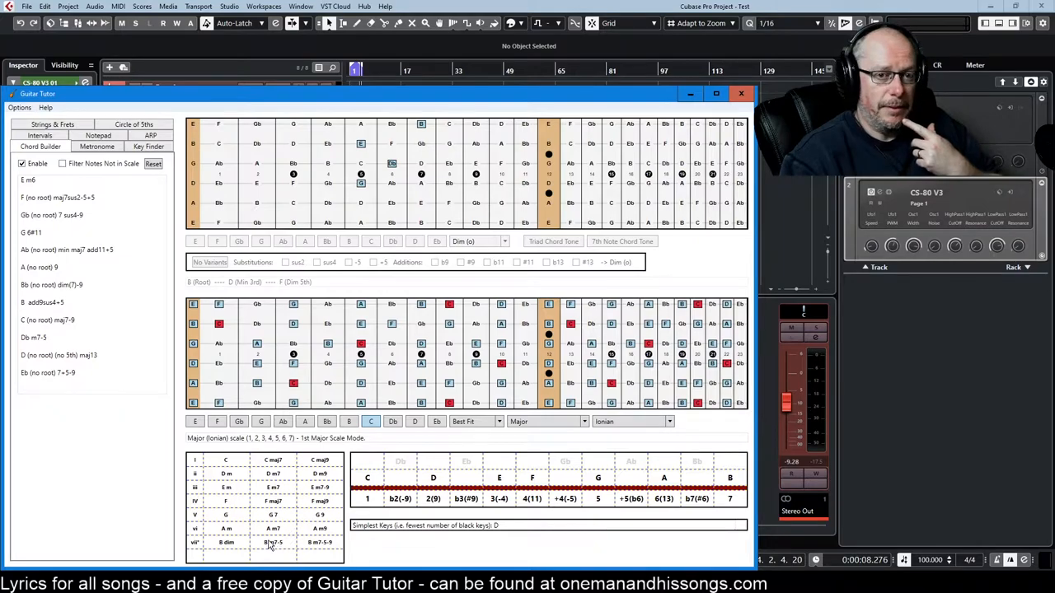
{"action": "mouse_move", "coordinate": [276, 457]}
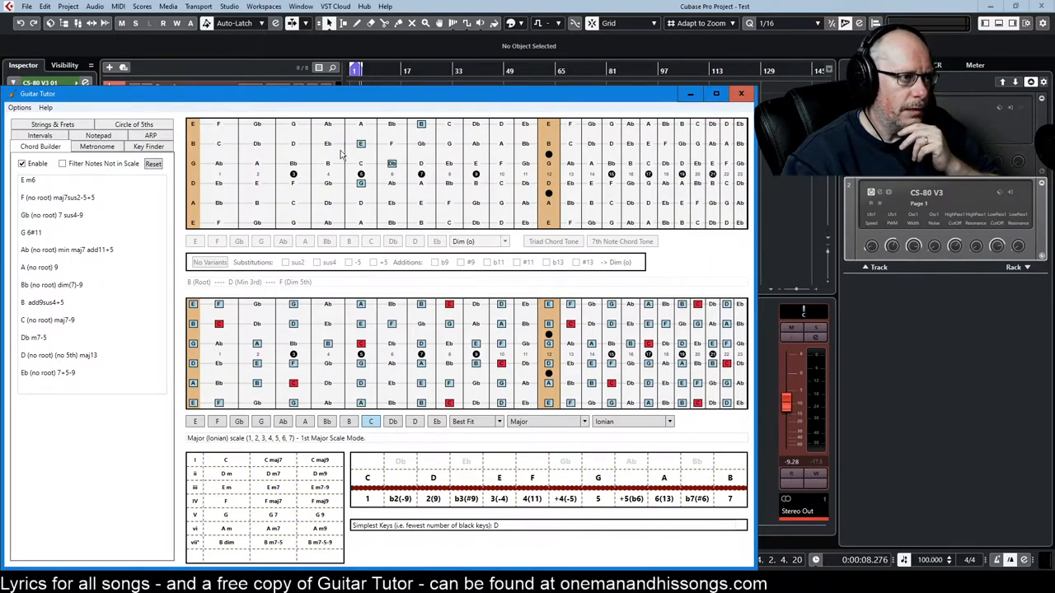
Mark another upper-fretboard note, updating readings to E min maj13 and Db m9-5.
{"action": "left_click", "coordinate": [391, 202]}
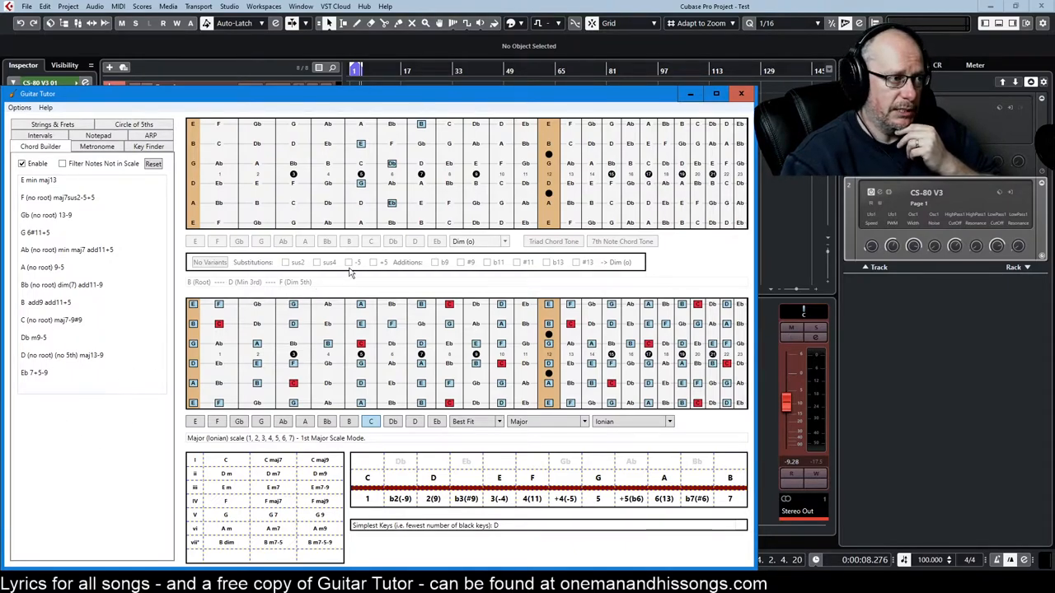
Add more notes, including C, to the chord, then tick G in Key Finder.
{"action": "left_click", "coordinate": [360, 183]}
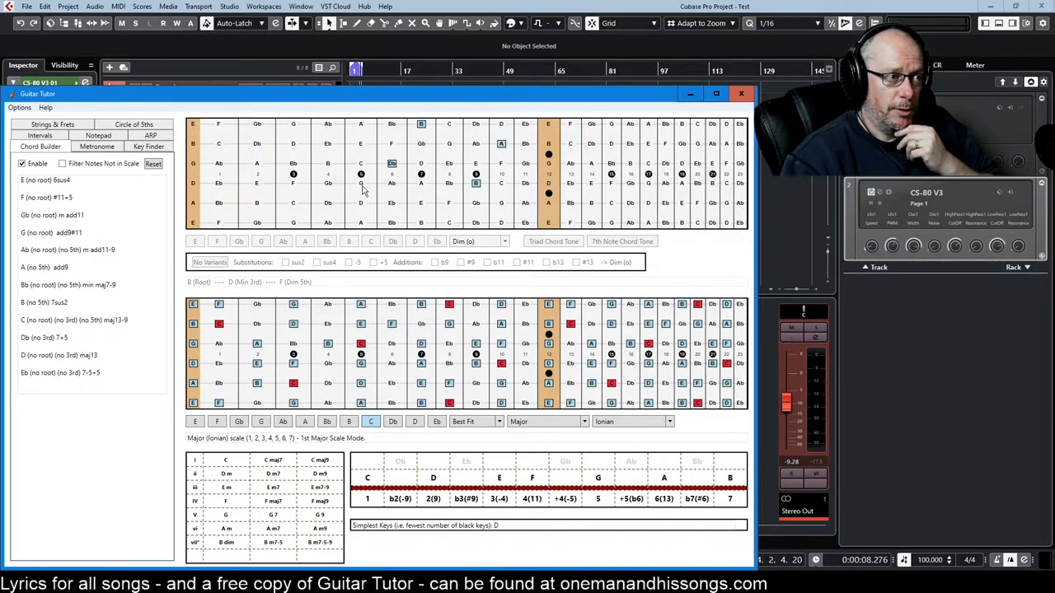
{"action": "mouse_move", "coordinate": [432, 169]}
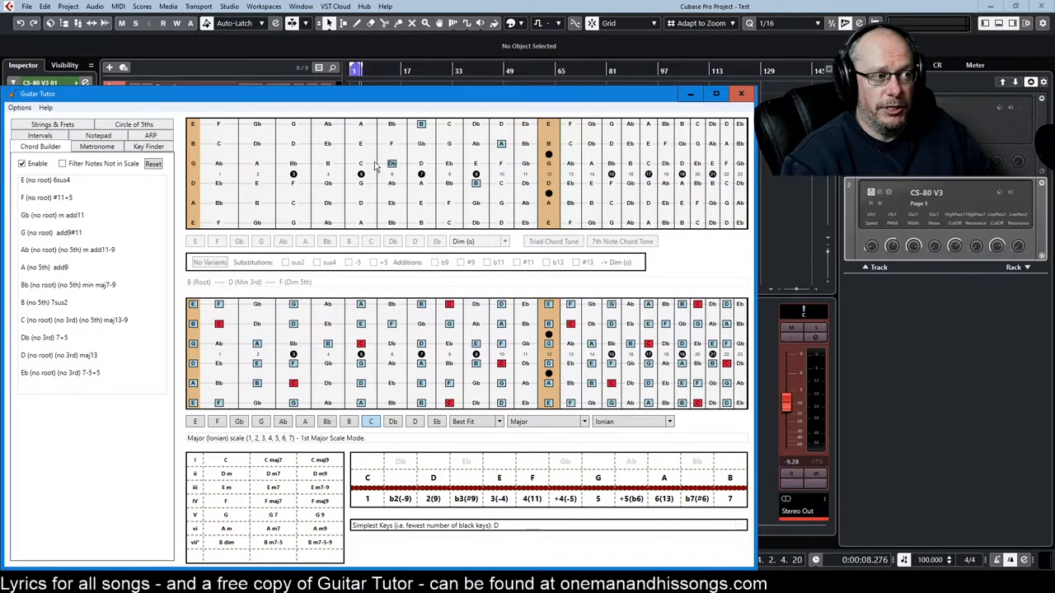
{"action": "left_click", "coordinate": [361, 162]}
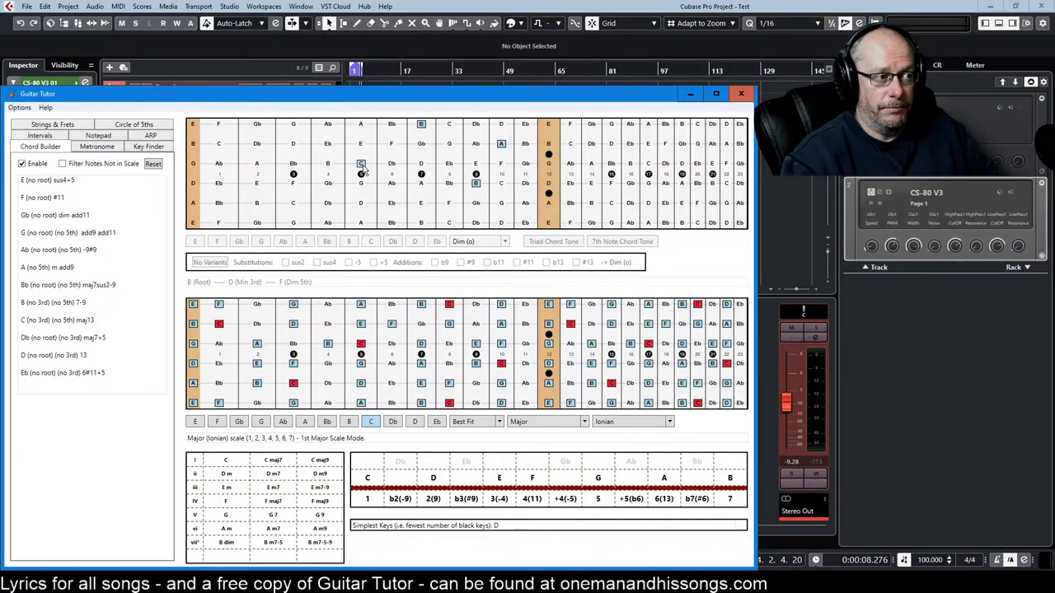
{"action": "mouse_move", "coordinate": [354, 149]}
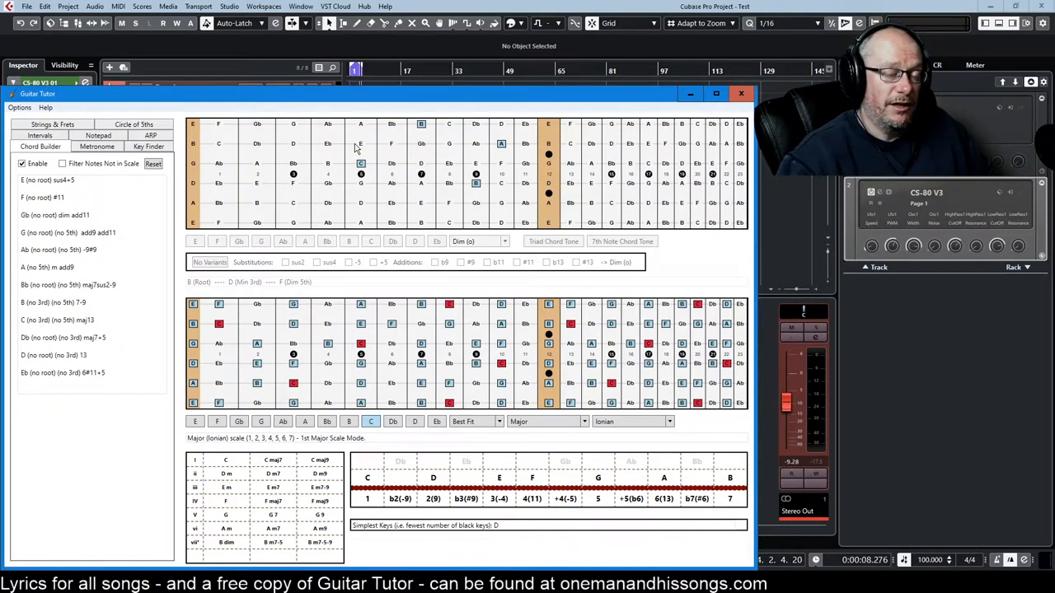
{"action": "mouse_move", "coordinate": [308, 180]}
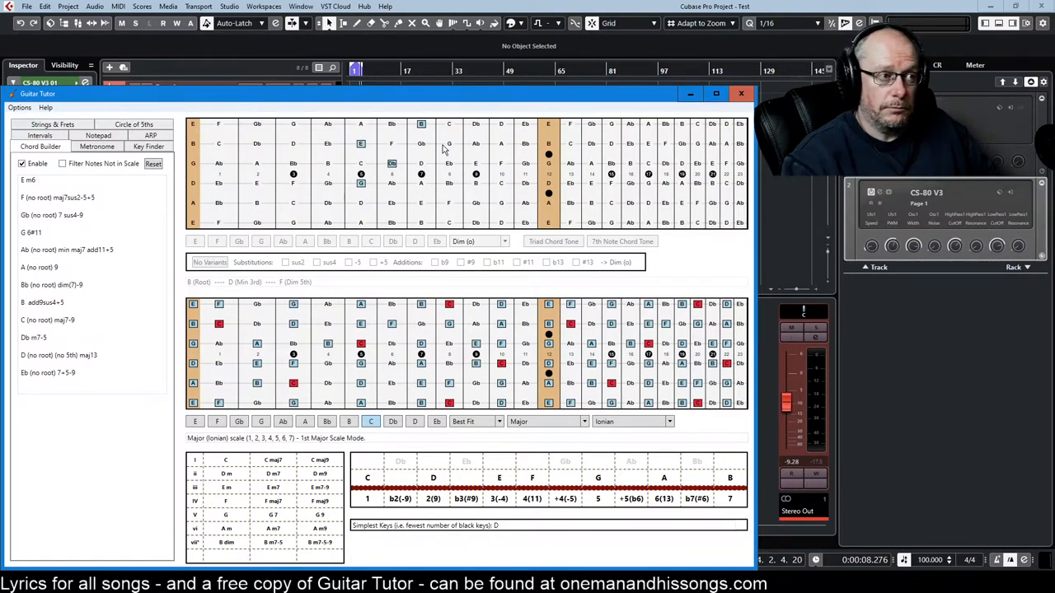
{"action": "left_click", "coordinate": [449, 144]}
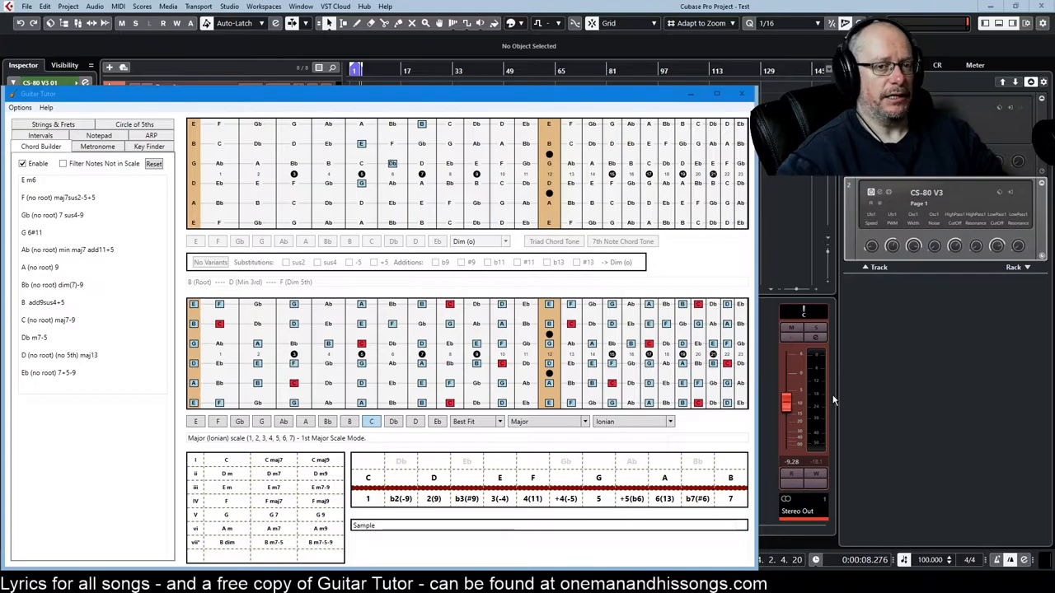
{"action": "left_click", "coordinate": [149, 147]}
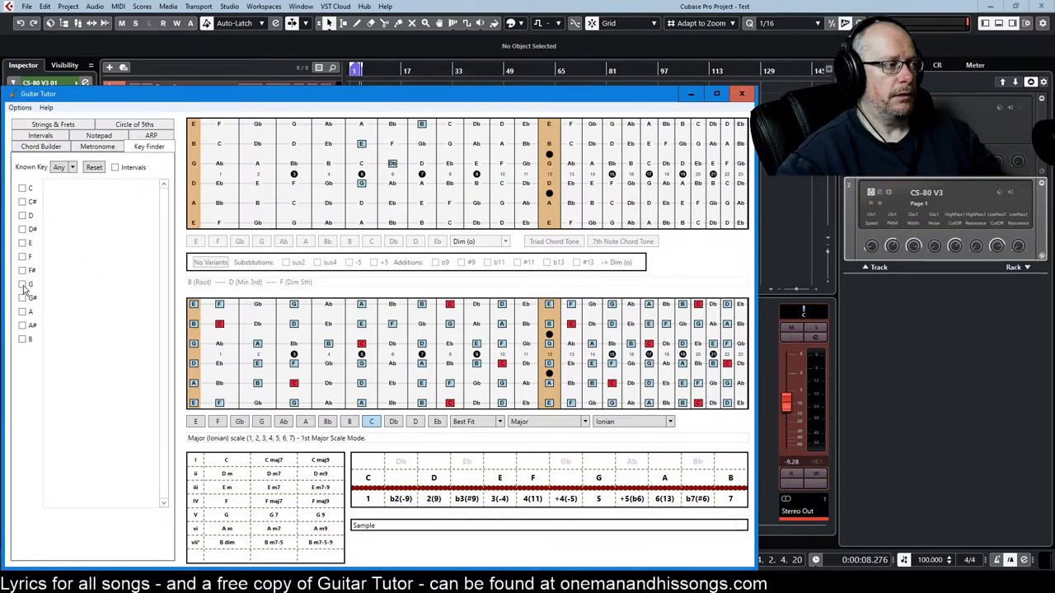
{"action": "left_click", "coordinate": [23, 283]}
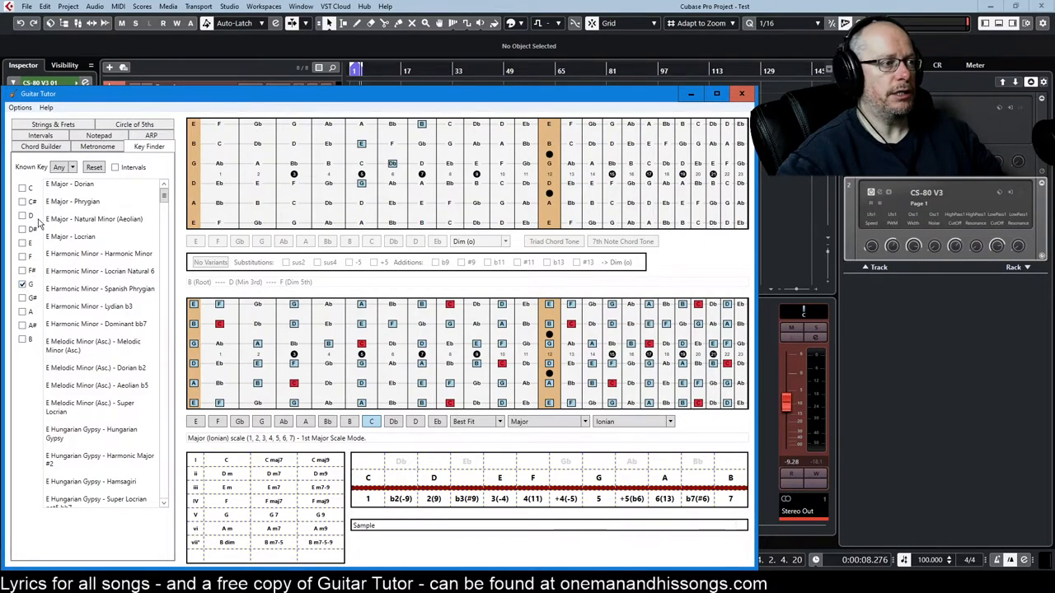
Scroll through the matching scales and set the scale root to E, showing E Ionian.
{"action": "scroll", "scroll_direction": "down", "scroll_amount": 3}
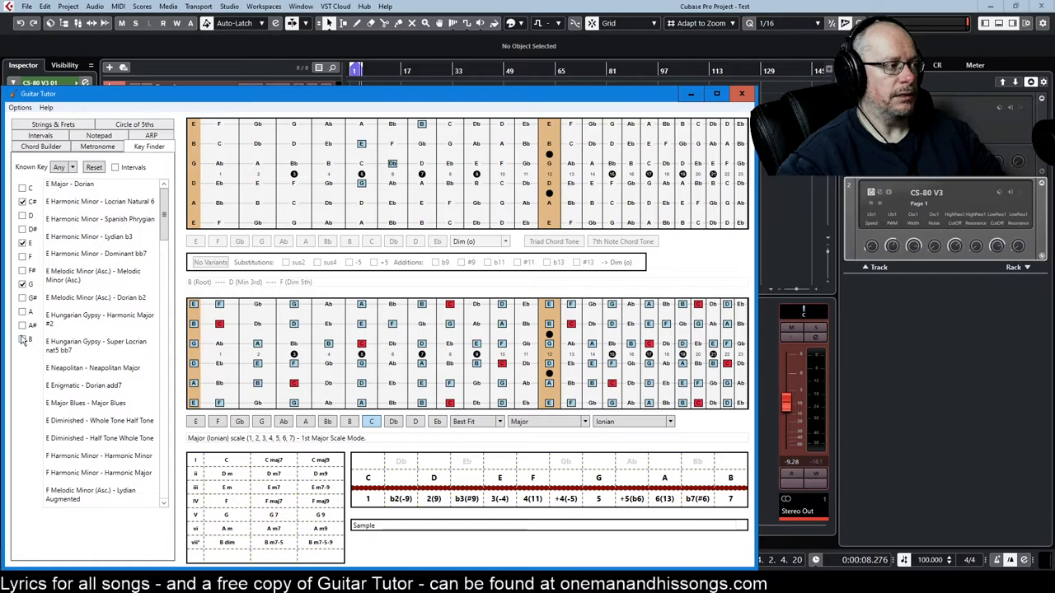
{"action": "scroll", "scroll_direction": "down", "scroll_amount": 3}
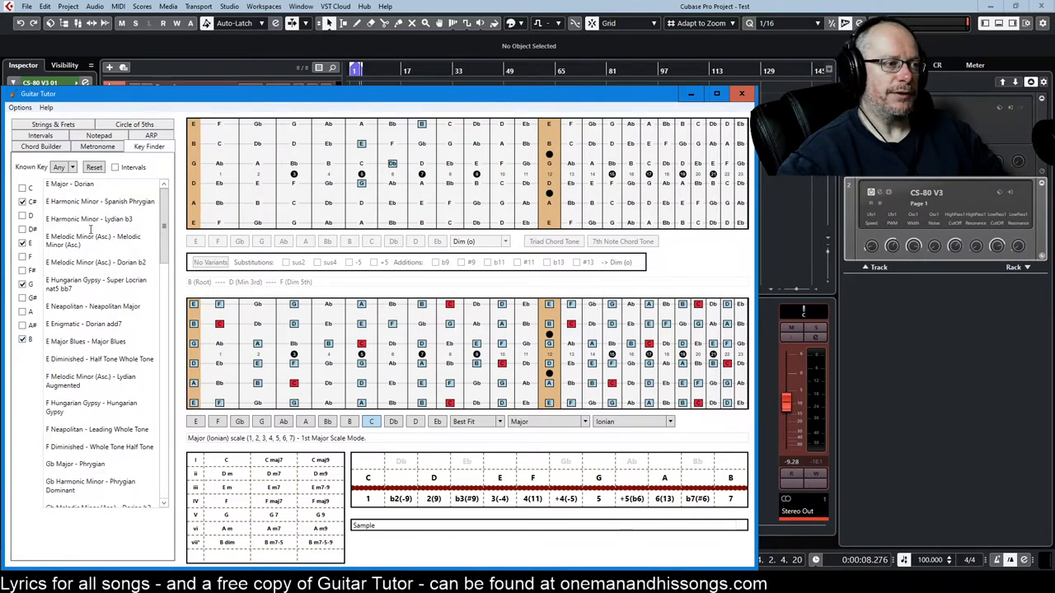
{"action": "scroll", "scroll_direction": "down", "scroll_amount": 3}
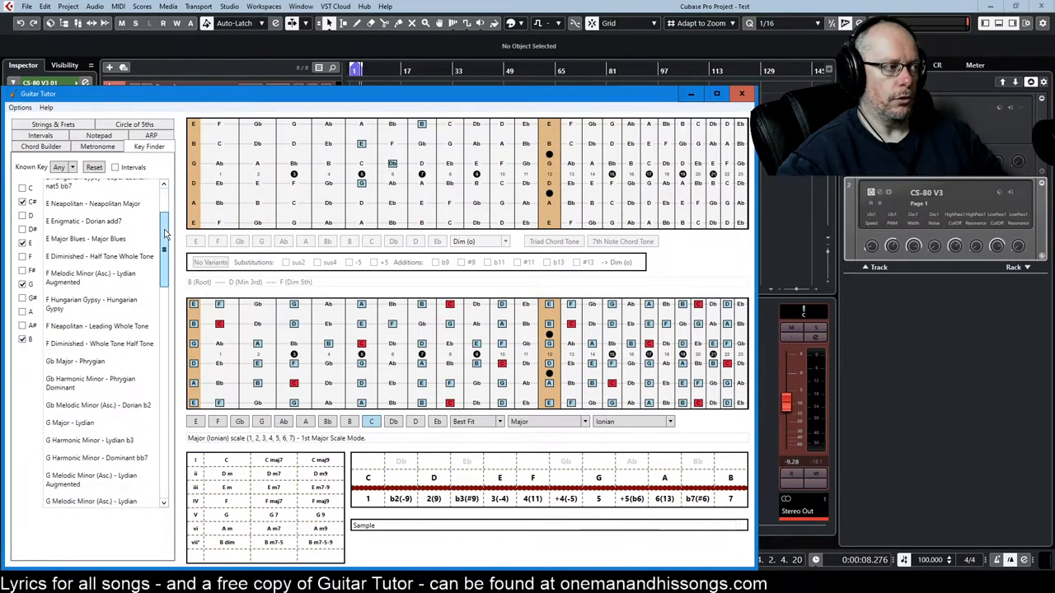
{"action": "scroll", "scroll_direction": "down", "scroll_amount": 3}
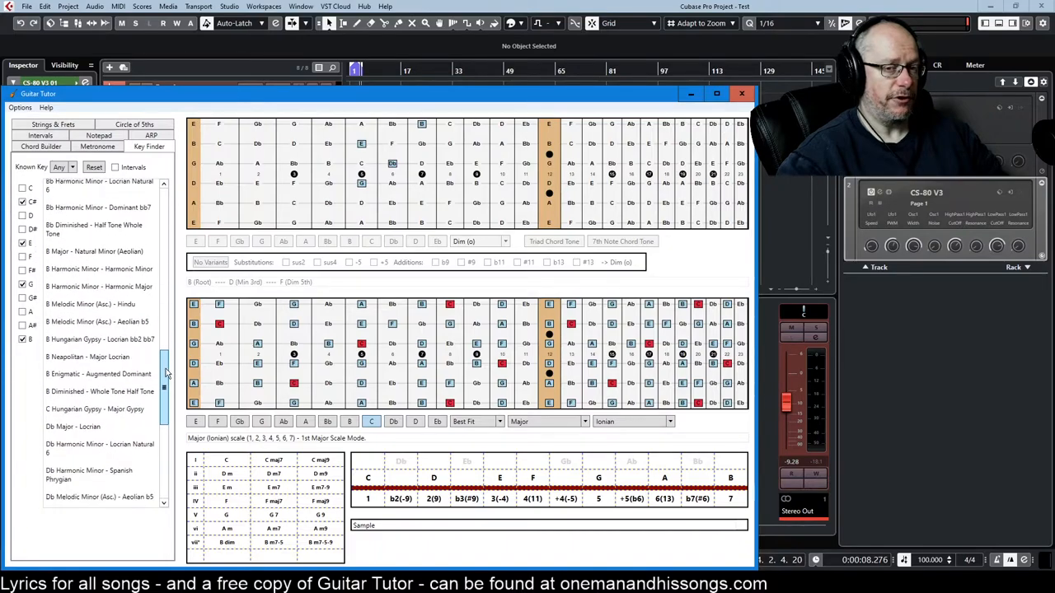
{"action": "scroll", "scroll_direction": "down", "scroll_amount": 3}
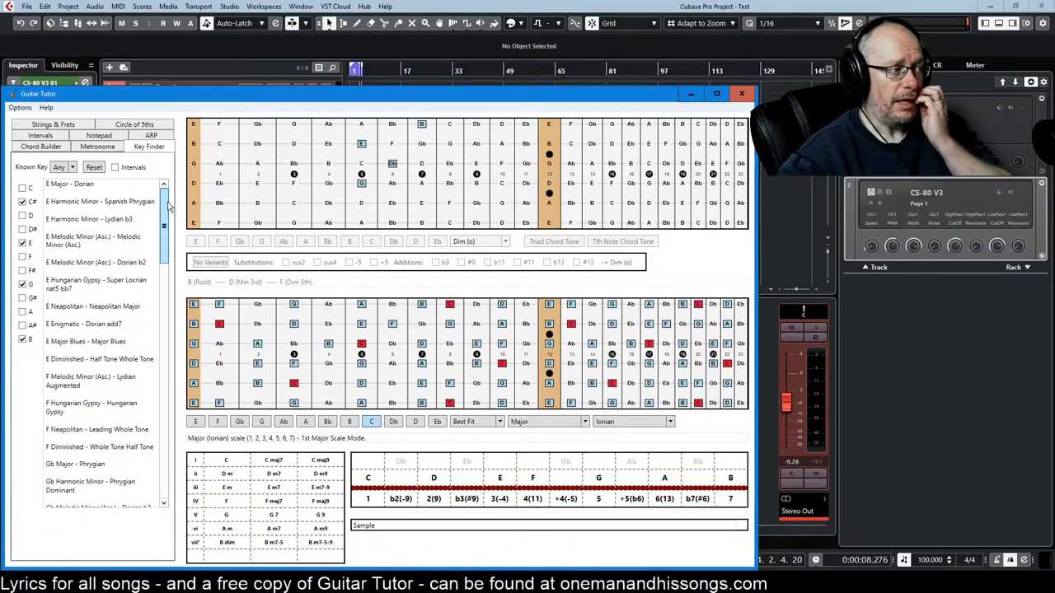
{"action": "scroll", "scroll_direction": "down", "scroll_amount": 3}
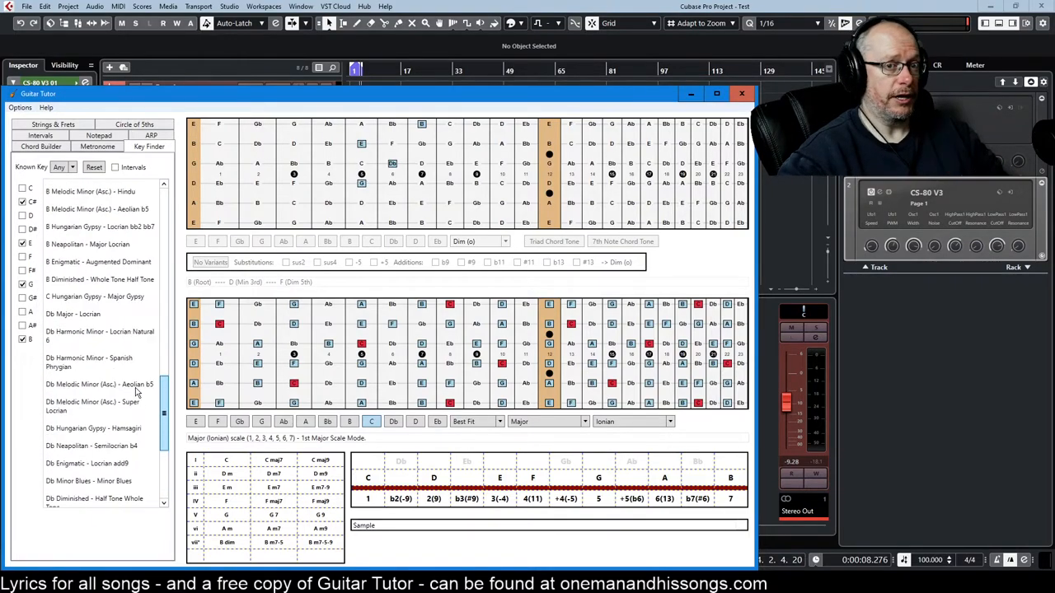
{"action": "scroll", "scroll_direction": "down", "scroll_amount": 3}
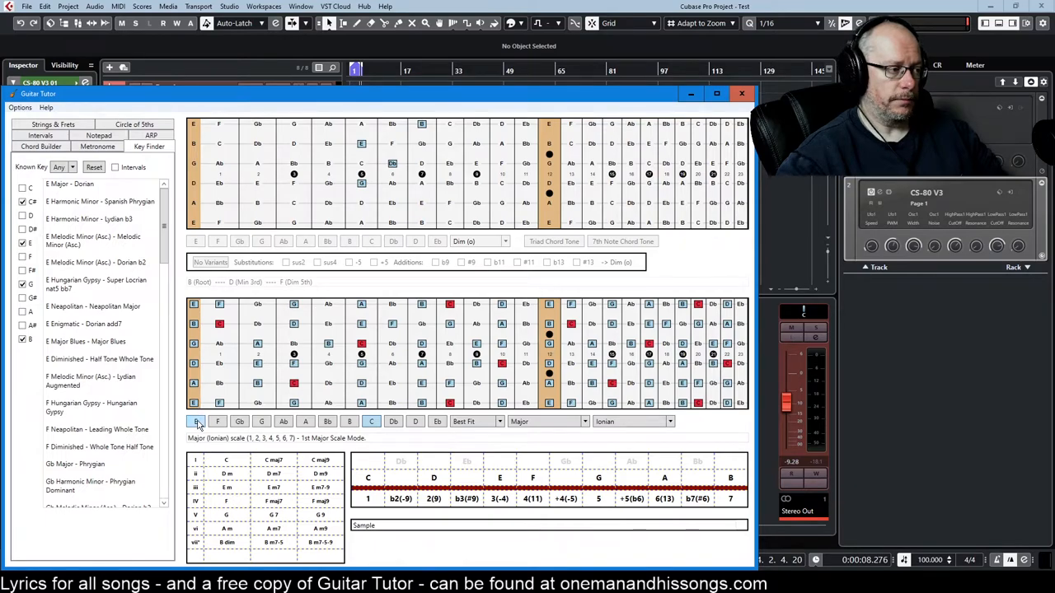
{"action": "left_click", "coordinate": [195, 421]}
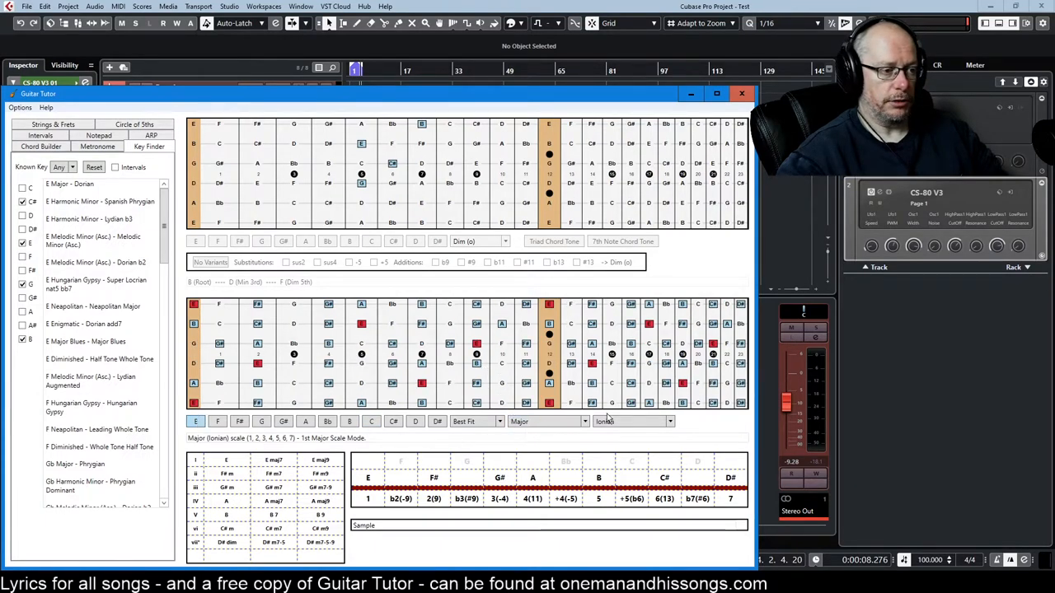
Pick Dorian from the mode list so the lower fretboard shows E Dorian, then return to Chord Builder.
{"action": "left_click", "coordinate": [631, 421]}
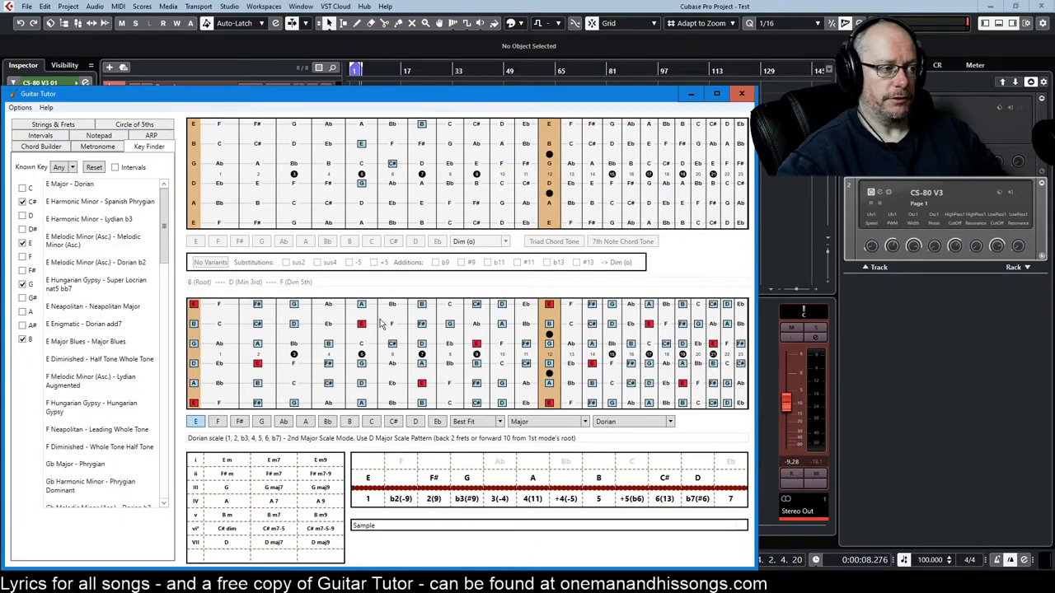
{"action": "mouse_move", "coordinate": [396, 346]}
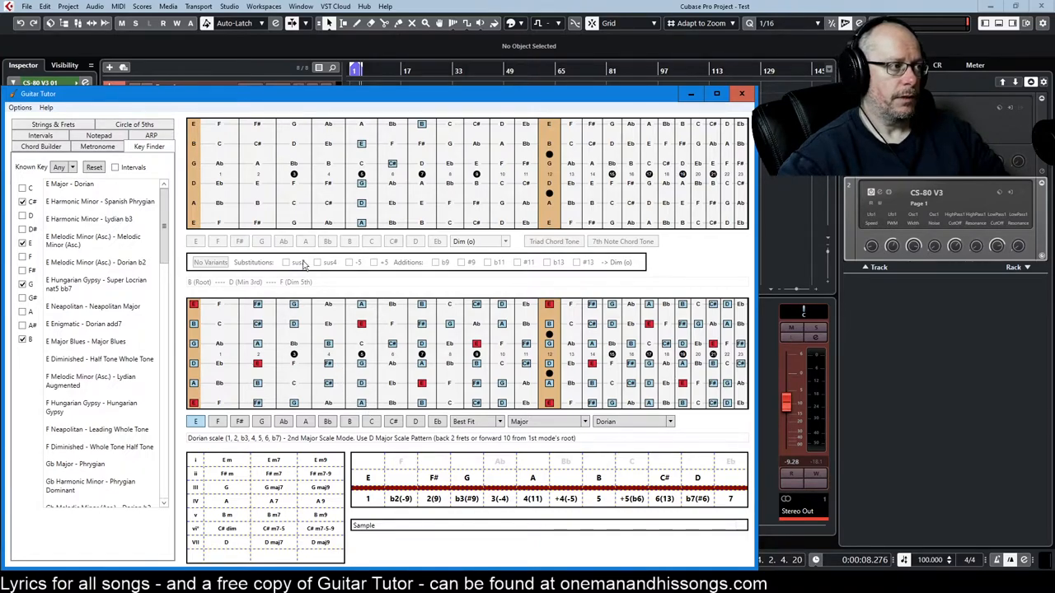
{"action": "left_click", "coordinate": [40, 146]}
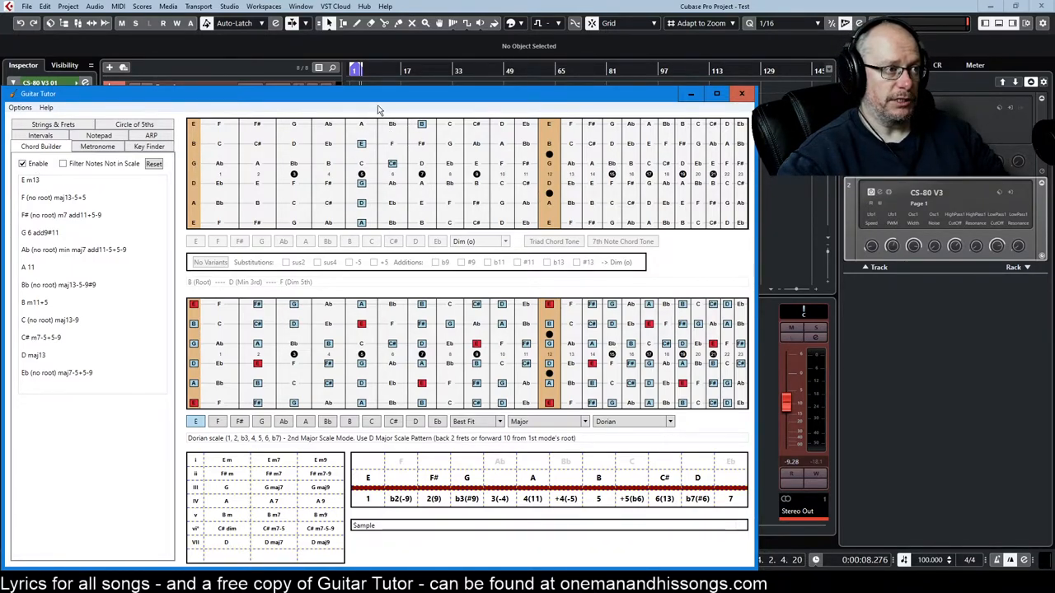
{"action": "mouse_move", "coordinate": [320, 190]}
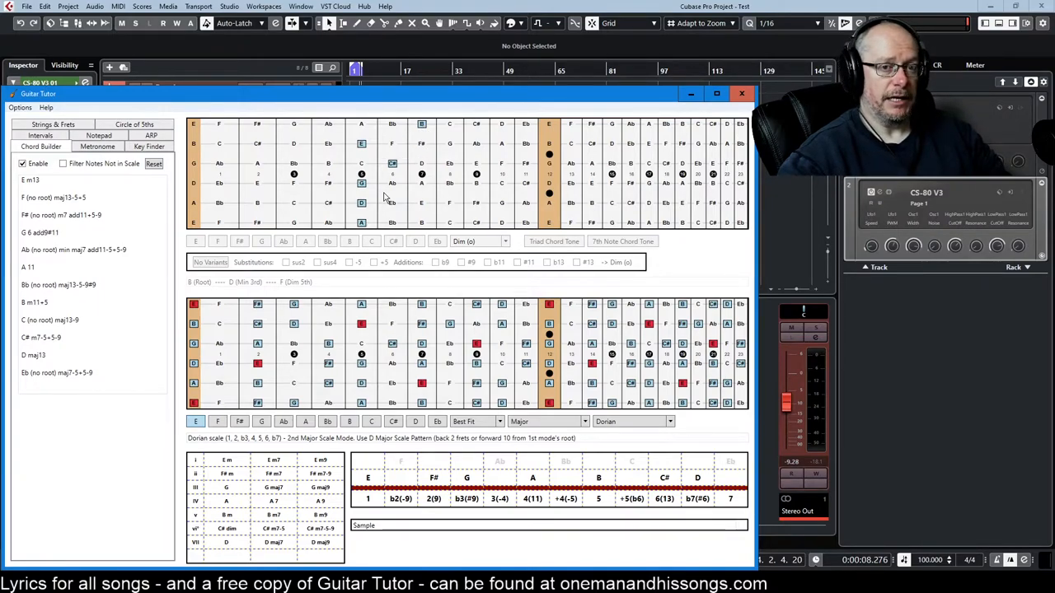
{"action": "mouse_move", "coordinate": [288, 203]}
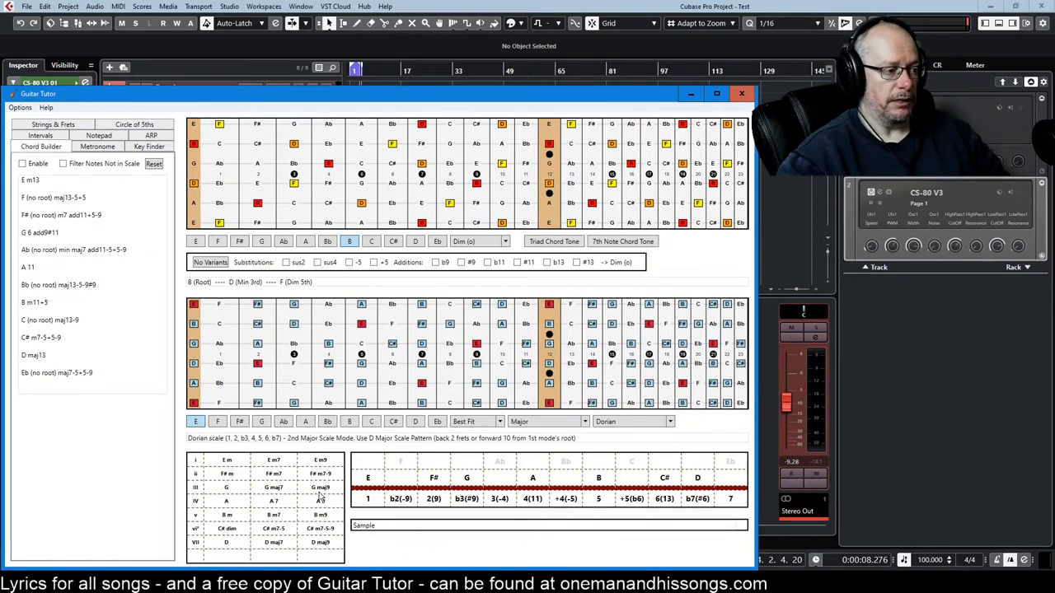
Load G maj9, then C# dim, from the E Dorian chord table onto the upper fretboard.
{"action": "left_click", "coordinate": [261, 241]}
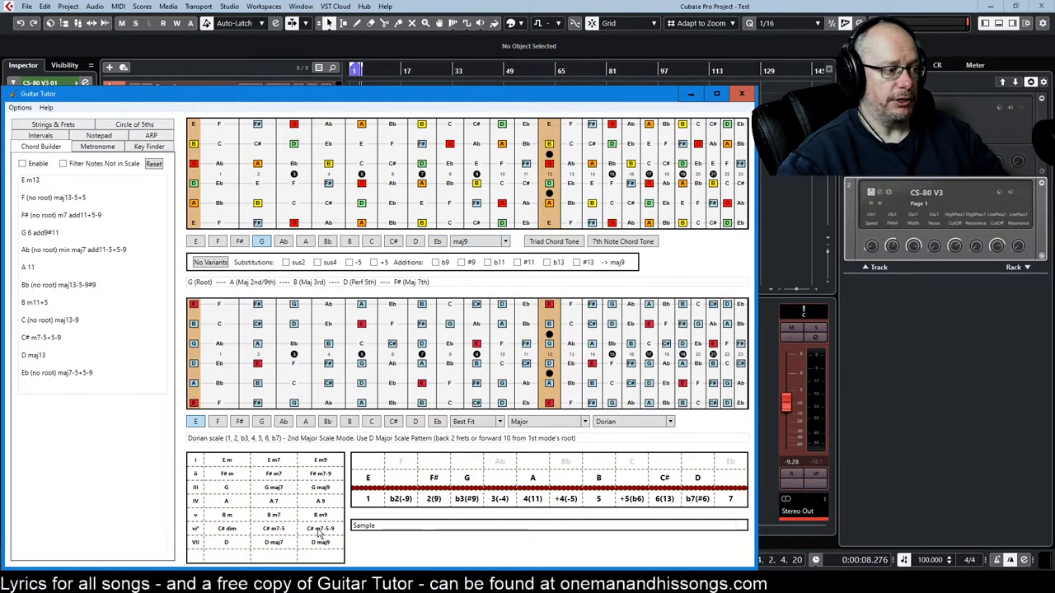
{"action": "left_click", "coordinate": [393, 241]}
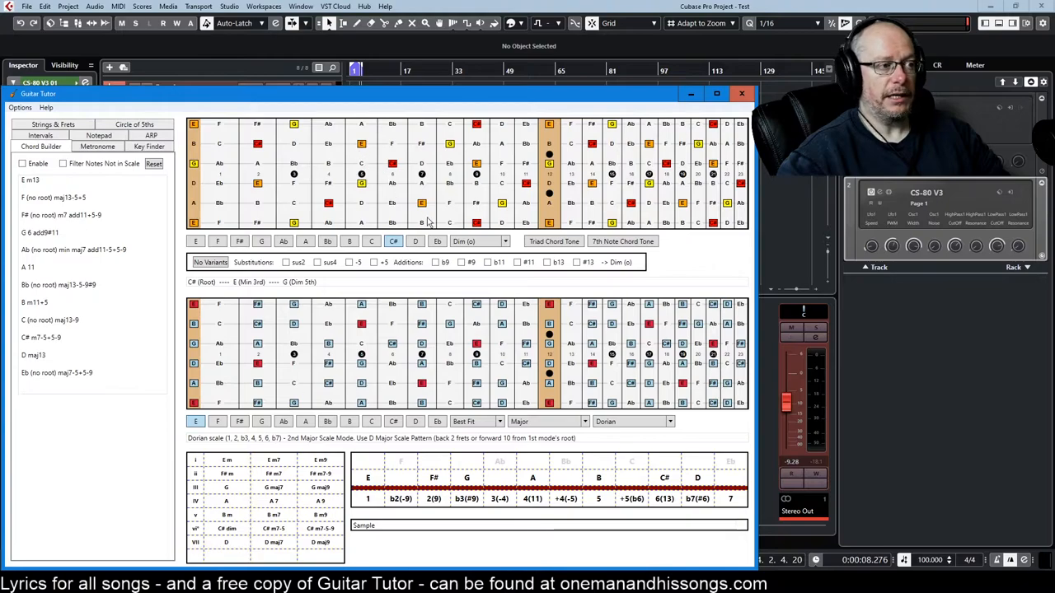
{"action": "mouse_move", "coordinate": [480, 175]}
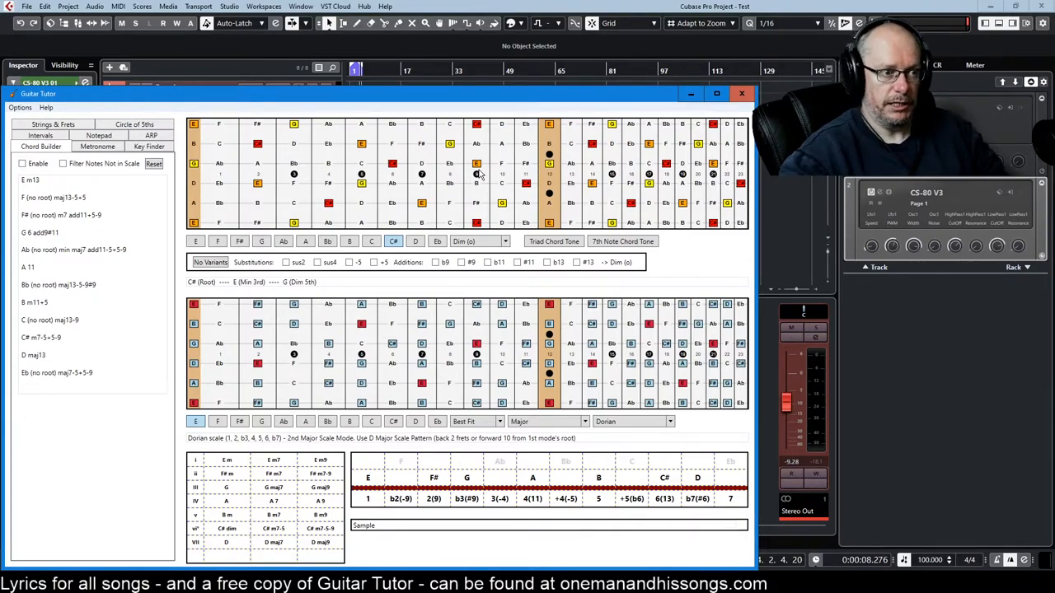
{"action": "mouse_move", "coordinate": [486, 152]}
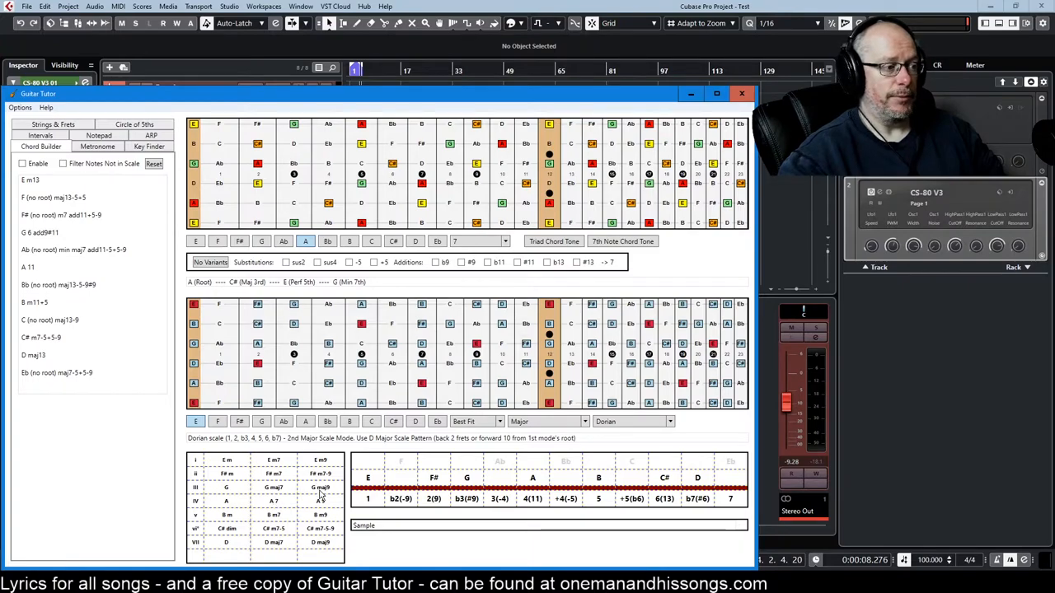
Load G maj7 (G, B, D, F#) from the scale chord table onto the upper fretboard.
{"action": "left_click", "coordinate": [262, 240]}
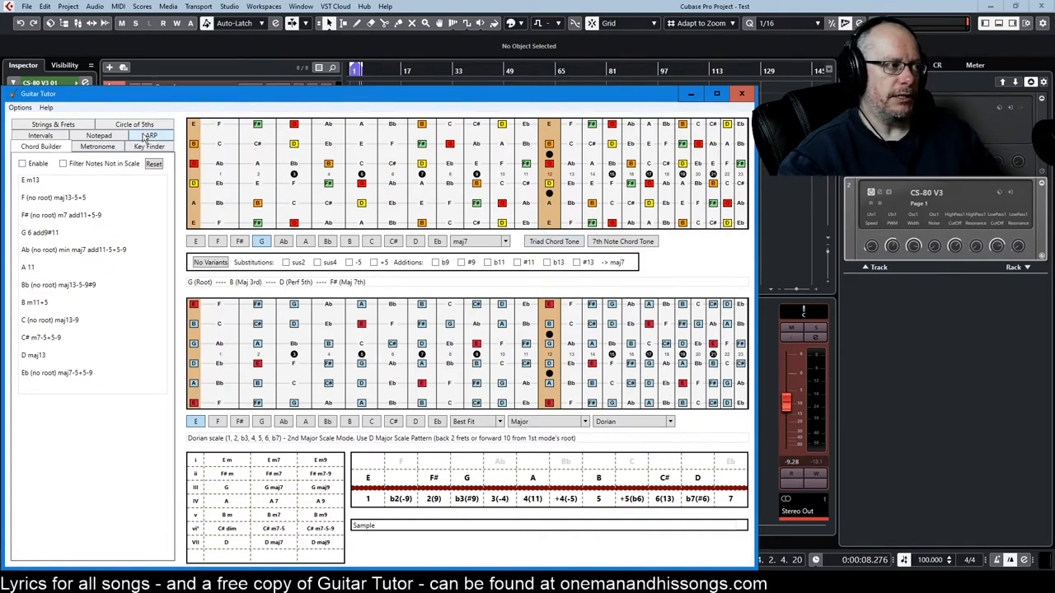
Enable Chord Builder and mark notes on the upper fretboard, yielding E add9sus4.
{"action": "left_click", "coordinate": [149, 146]}
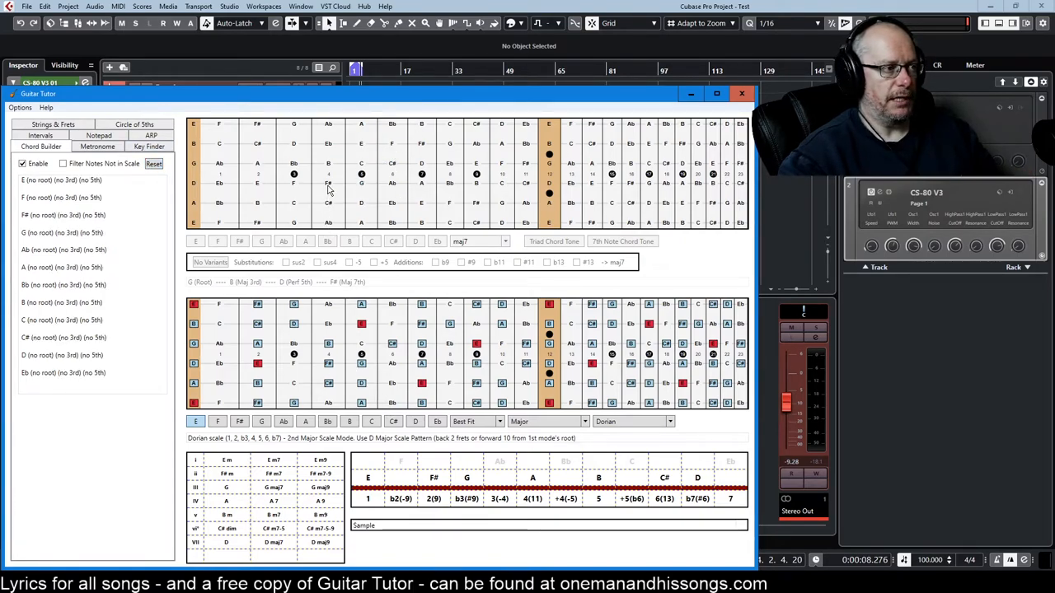
{"action": "left_click", "coordinate": [328, 182]}
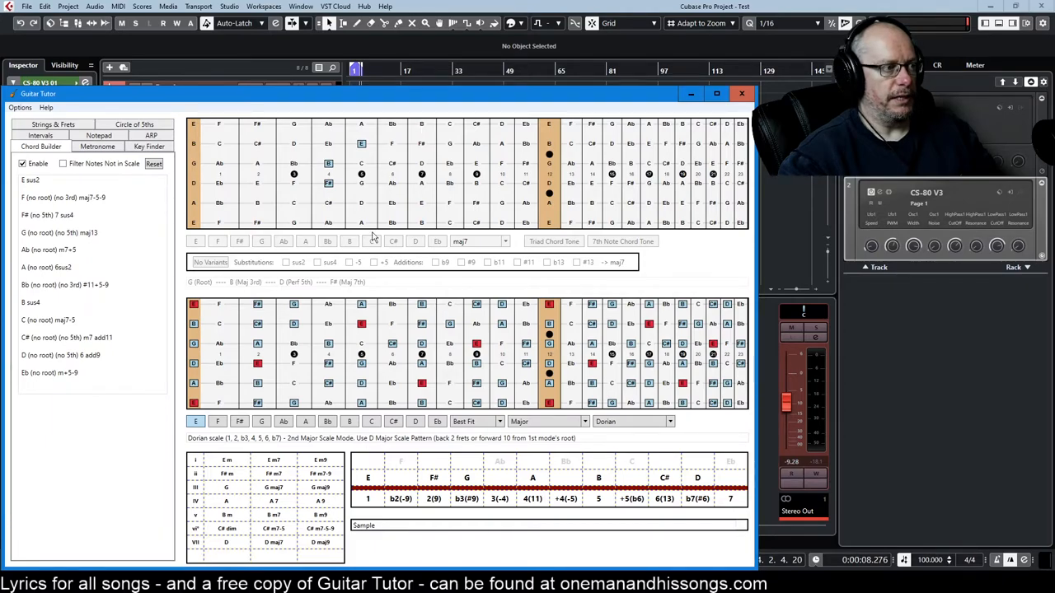
{"action": "left_click", "coordinate": [361, 124]}
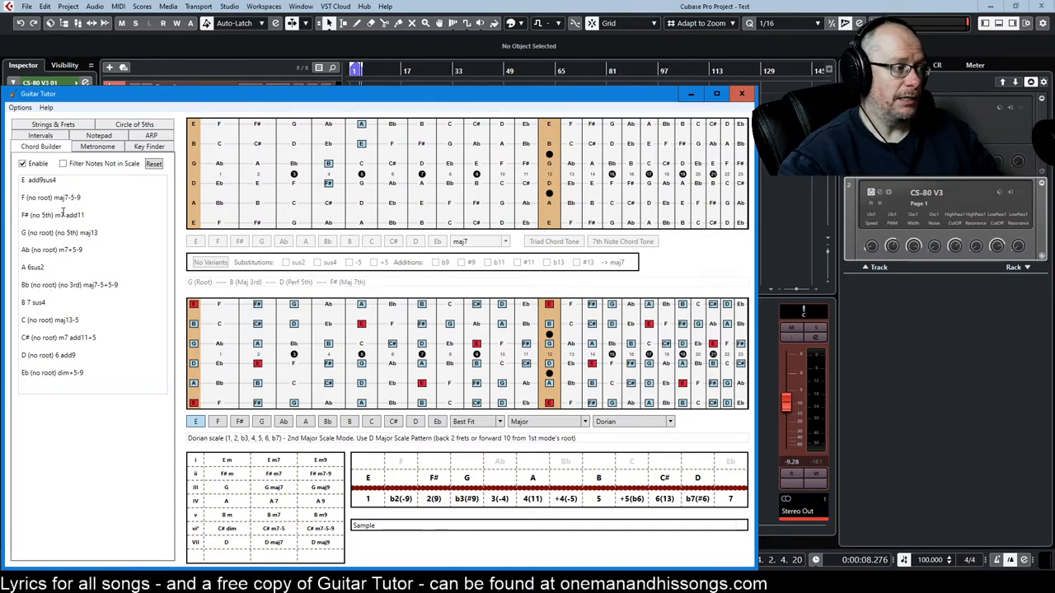
{"action": "mouse_move", "coordinate": [115, 444]}
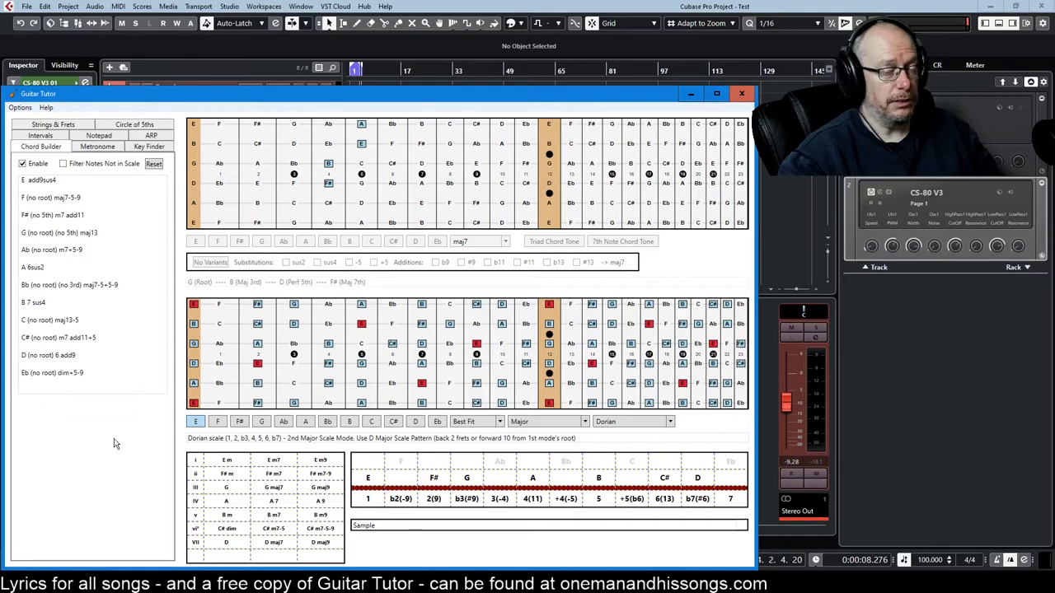
Set Known Key to E in Key Finder and go back to Chord Builder.
{"action": "left_click", "coordinate": [149, 146]}
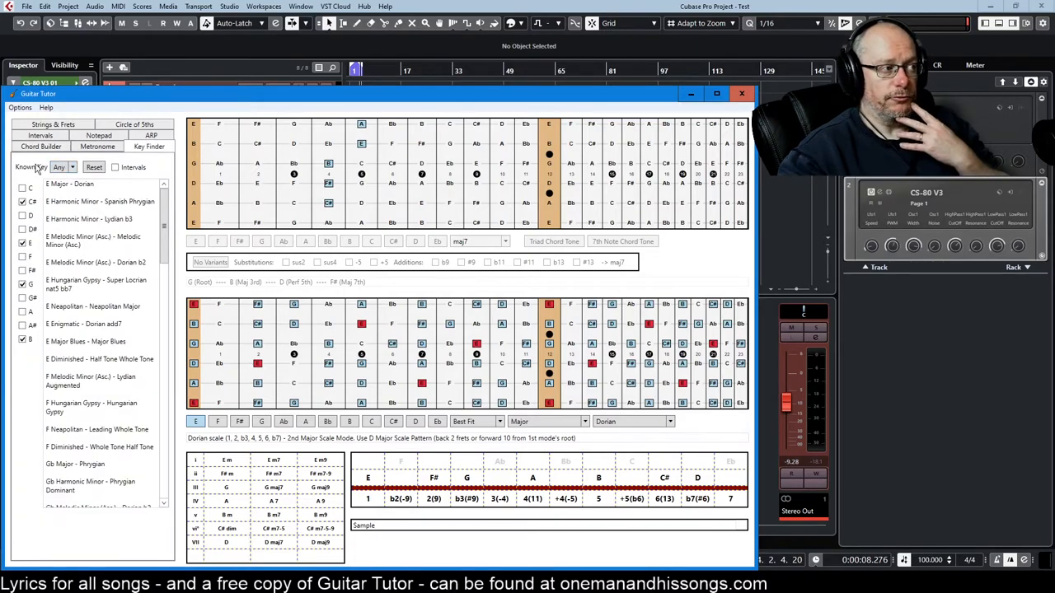
{"action": "left_click", "coordinate": [63, 167]}
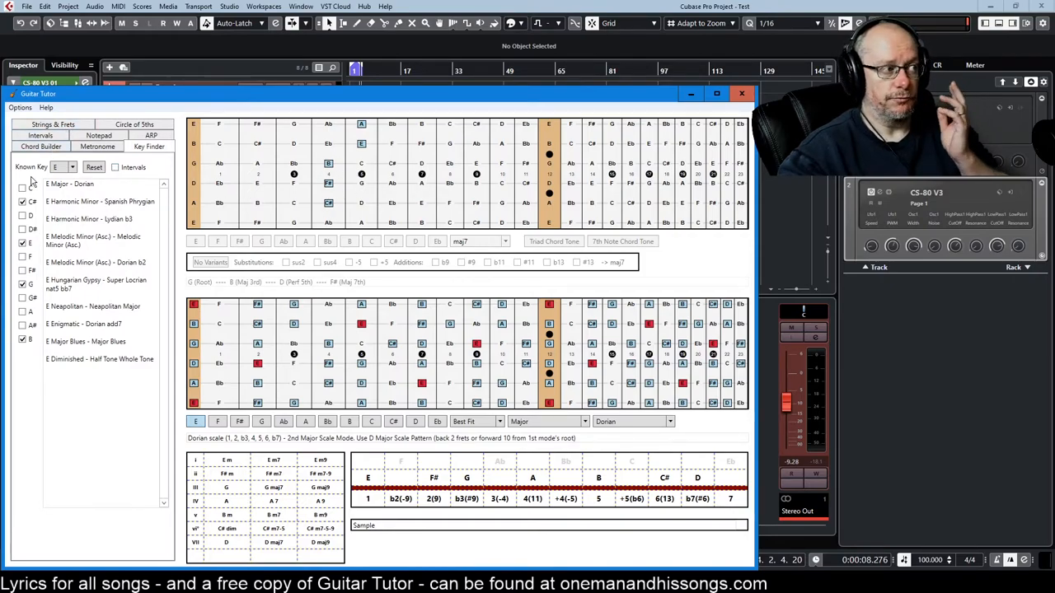
{"action": "left_click", "coordinate": [40, 146]}
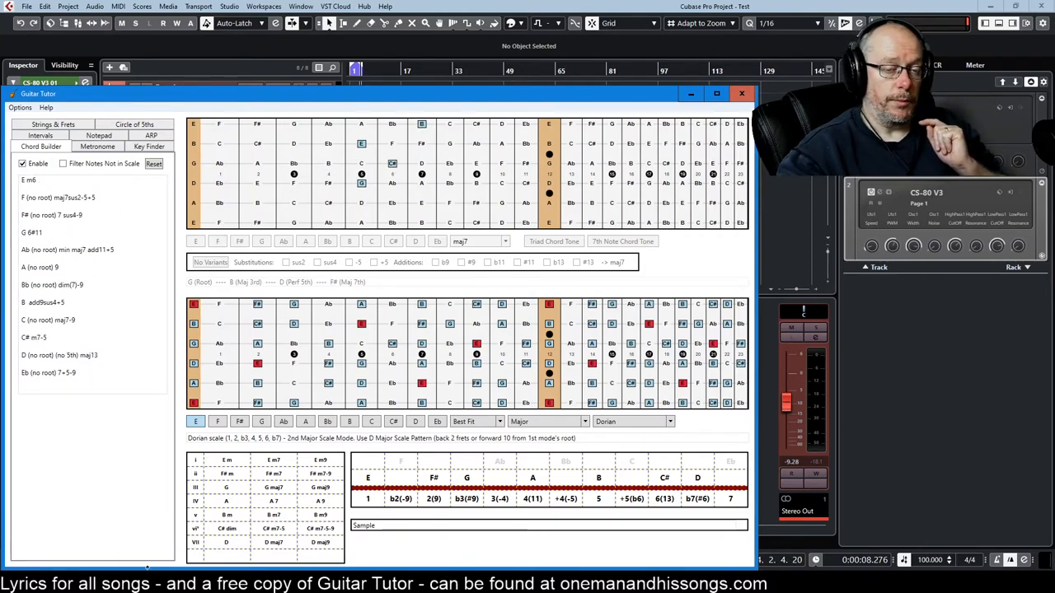
Choose Spanish Phrygian in the harmonic minor mode list and set Known Key to E.
{"action": "left_click", "coordinate": [149, 146]}
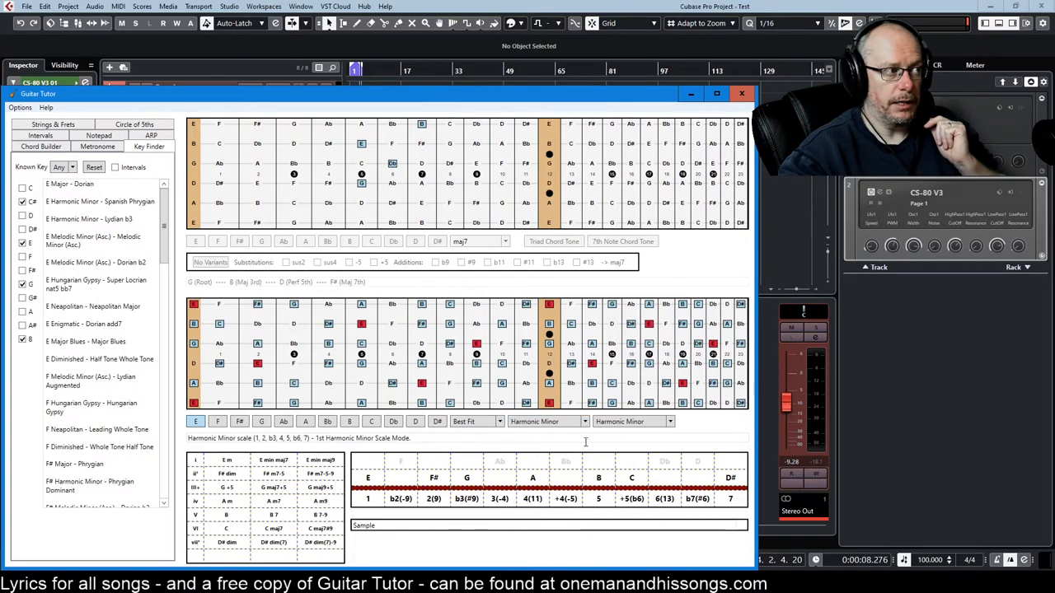
{"action": "left_click", "coordinate": [632, 421]}
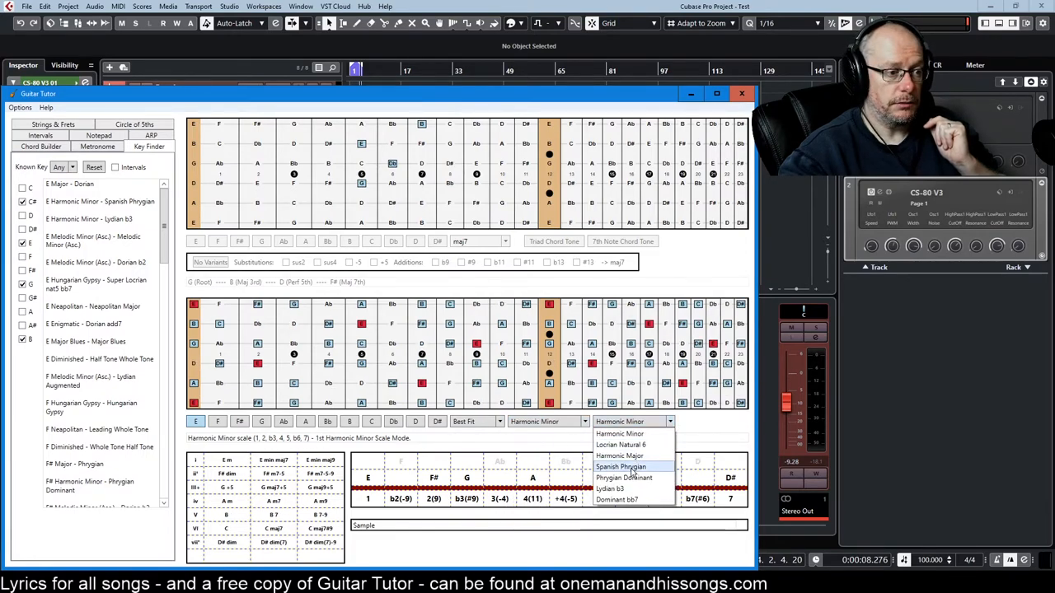
{"action": "left_click", "coordinate": [620, 466]}
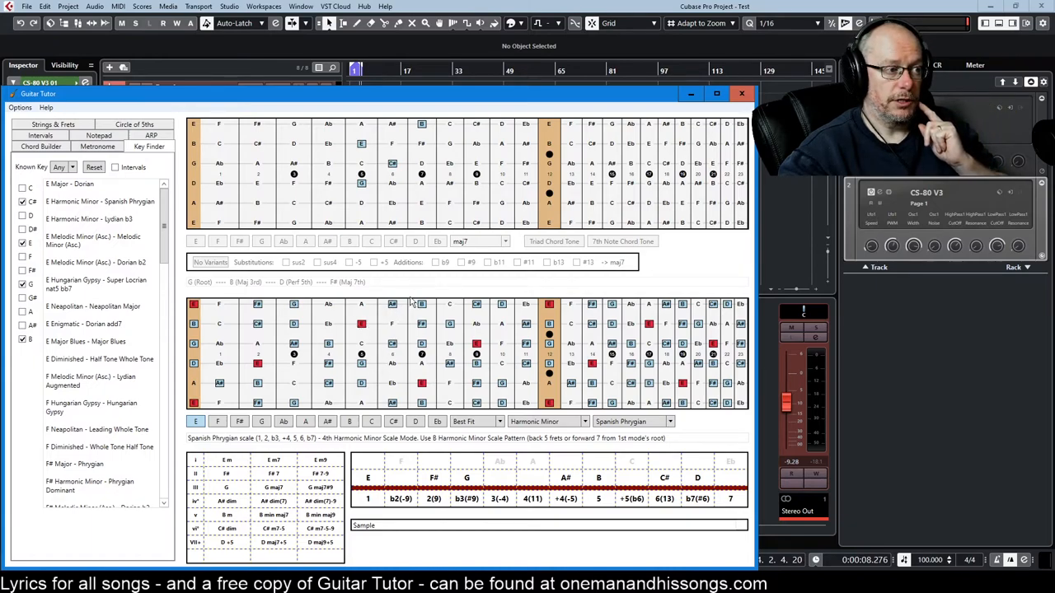
{"action": "mouse_move", "coordinate": [360, 375]}
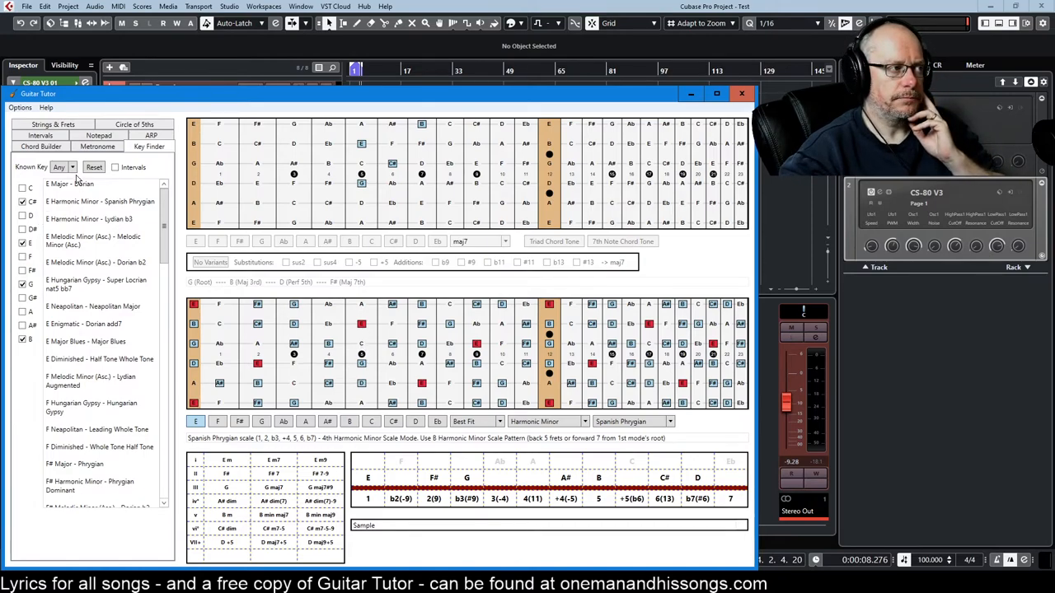
{"action": "left_click", "coordinate": [58, 166]}
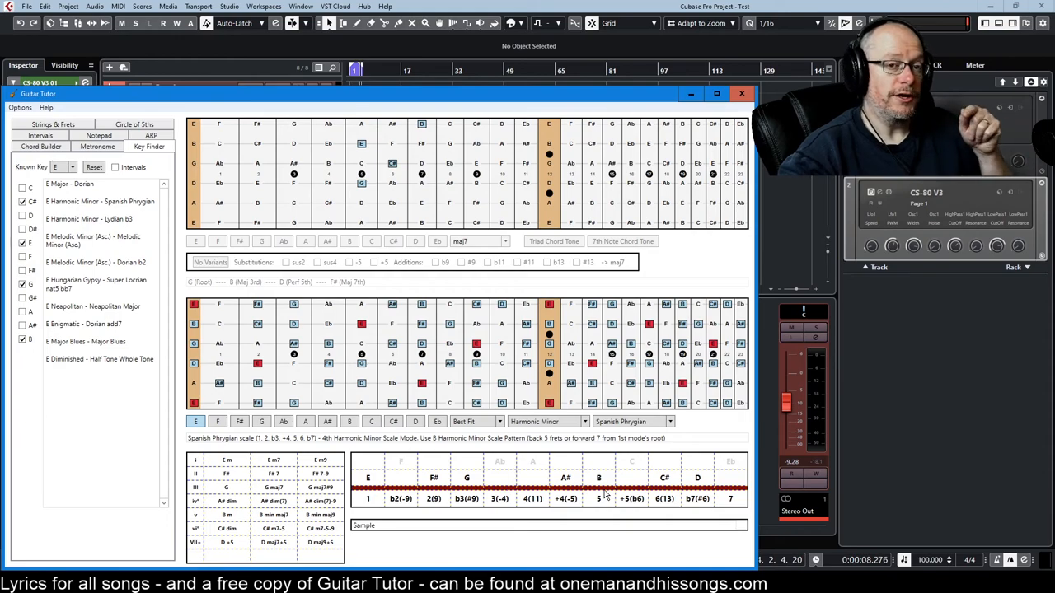
{"action": "mouse_move", "coordinate": [348, 125]}
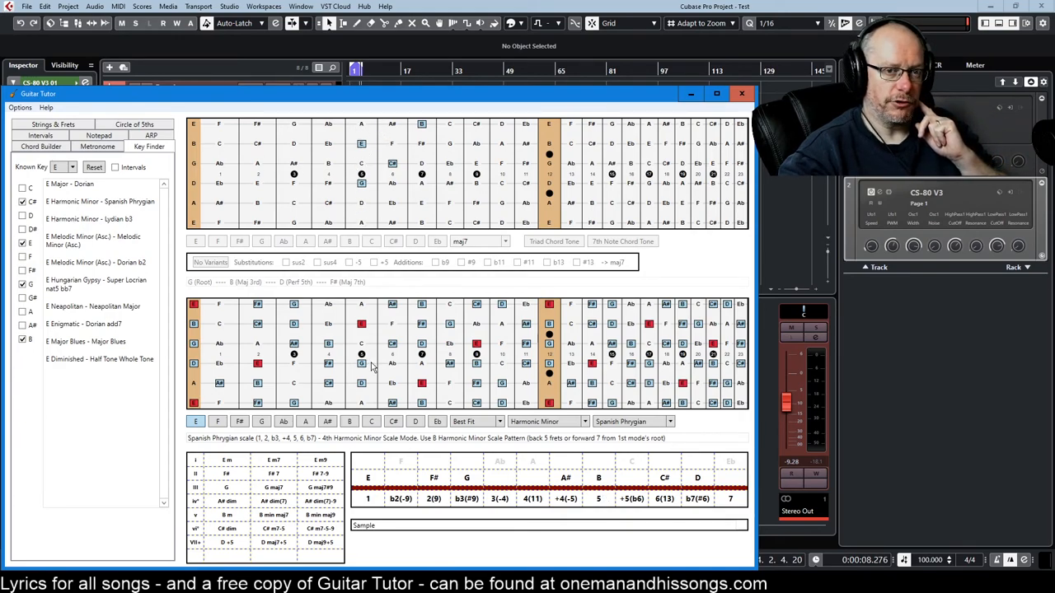
{"action": "mouse_move", "coordinate": [359, 408]}
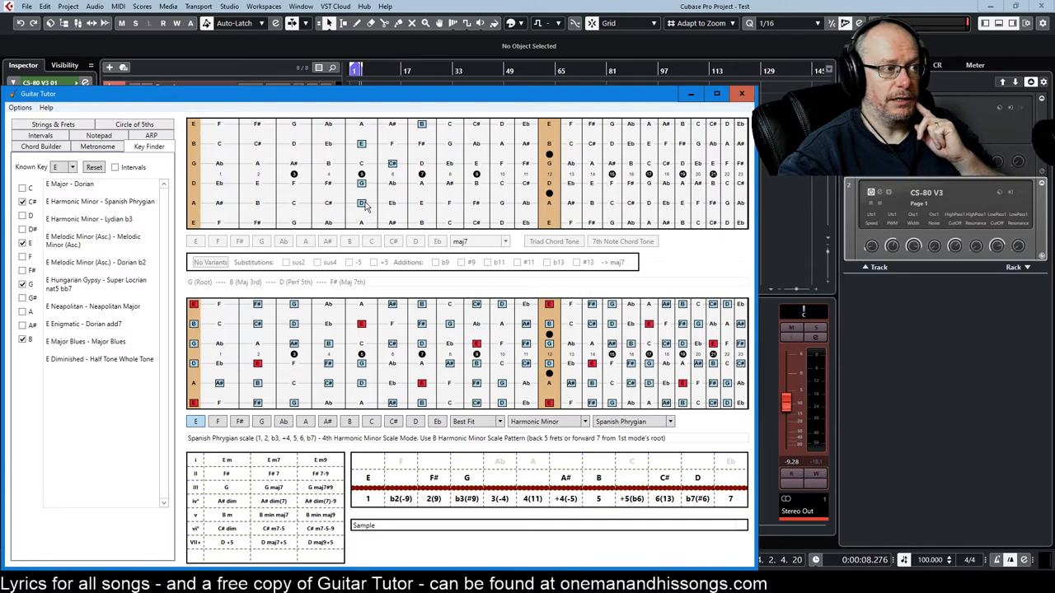
{"action": "mouse_move", "coordinate": [334, 379]}
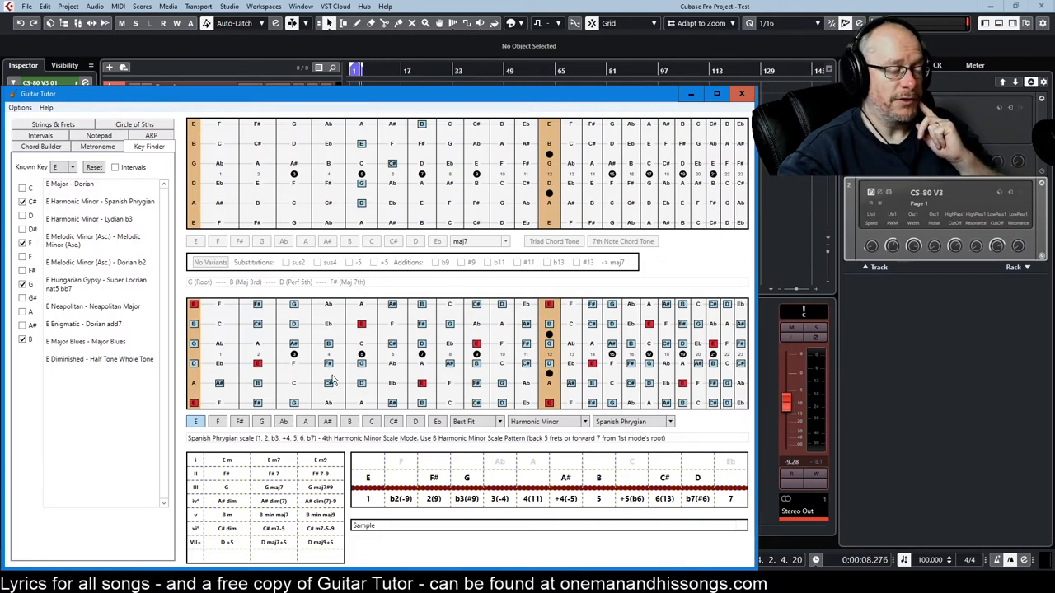
Switch to Chord Builder and back to Key Finder, now listing scales for any key.
{"action": "left_click", "coordinate": [40, 146]}
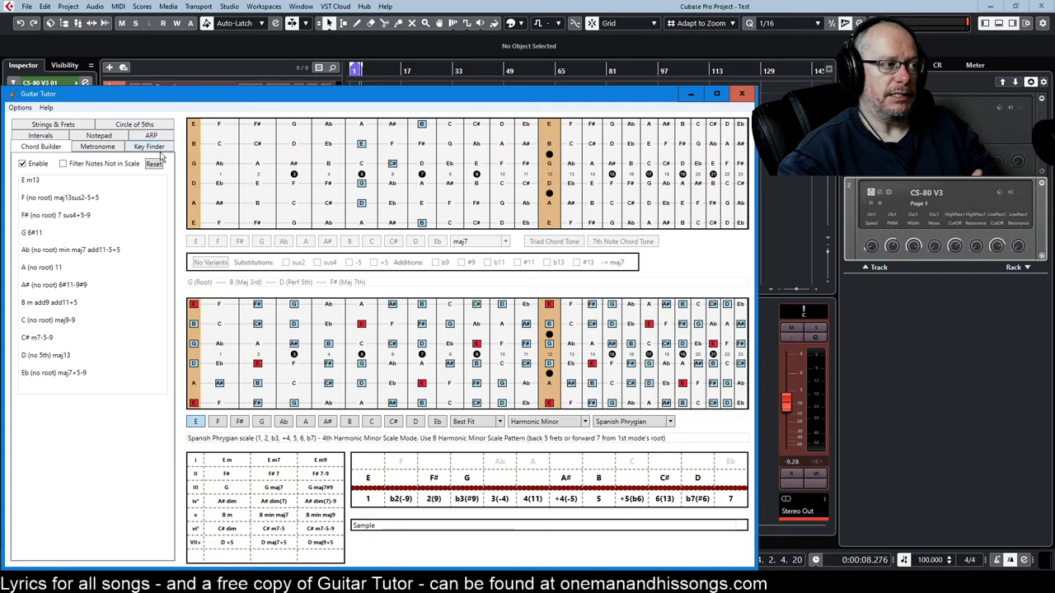
{"action": "left_click", "coordinate": [149, 146]}
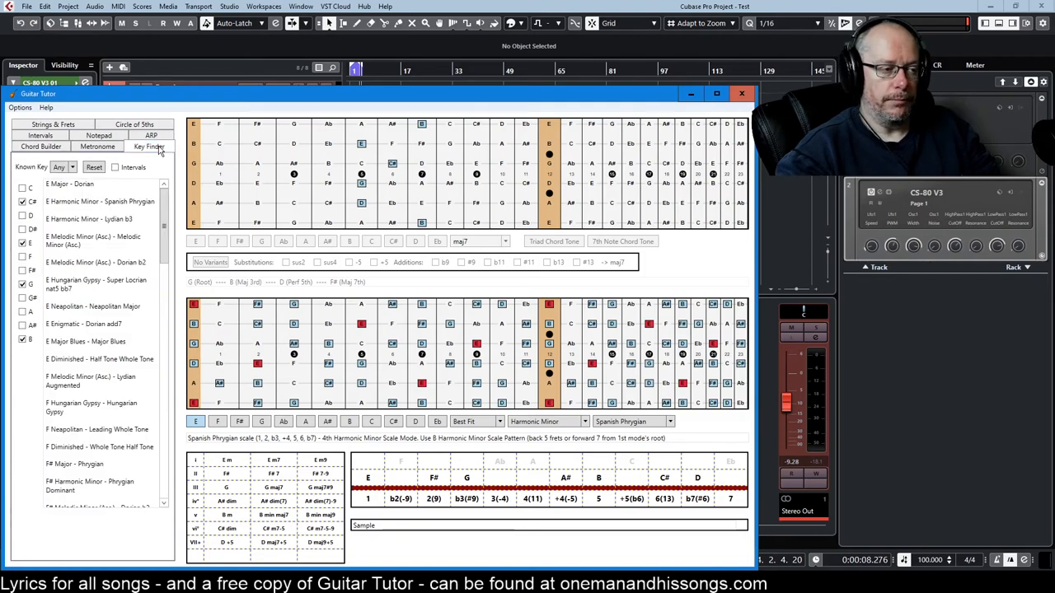